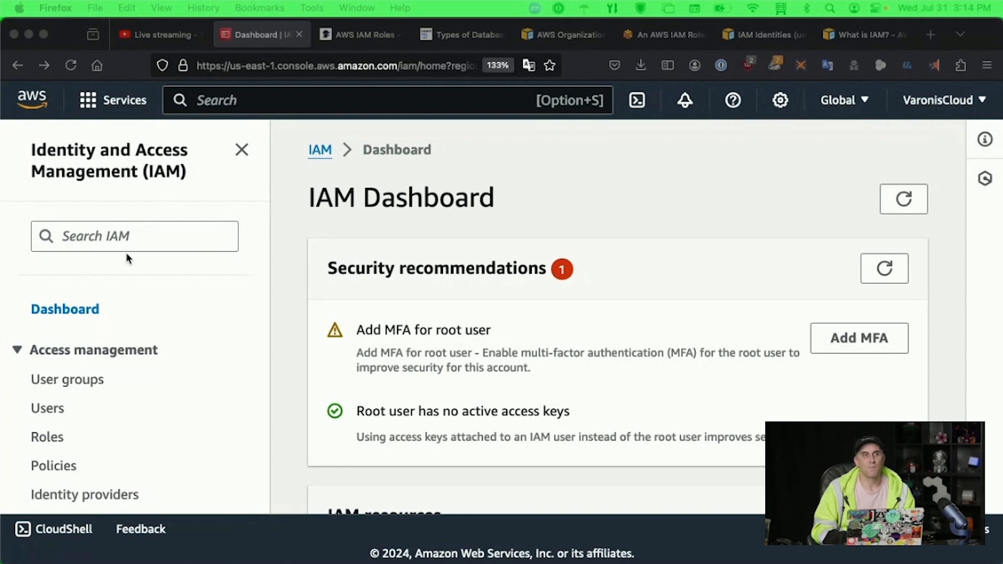
pyautogui.moveTo(406, 428)
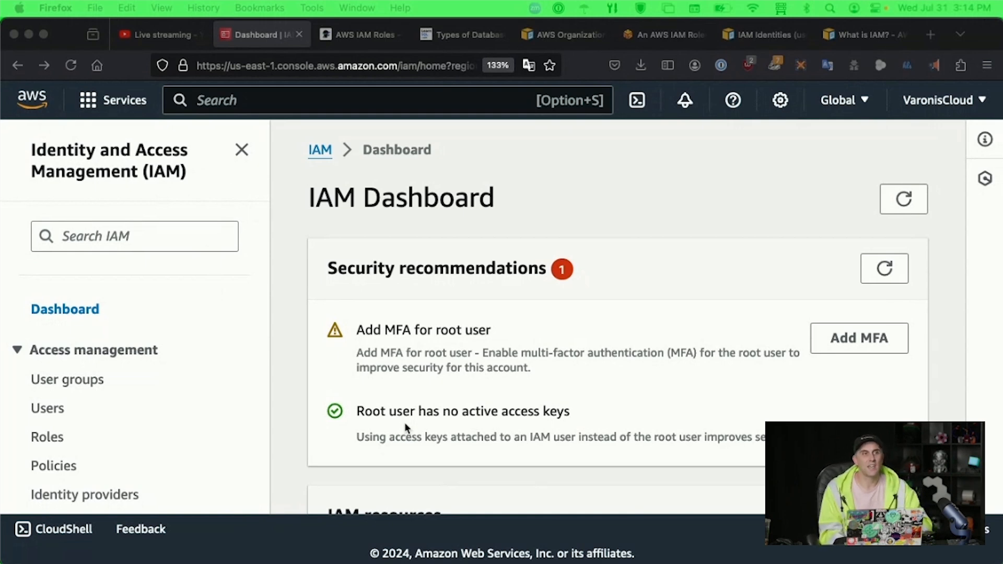
# Switch to the Spacelift IAM roles article showing the sts:AssumeRole trust policy JSON
pyautogui.click(391, 33)
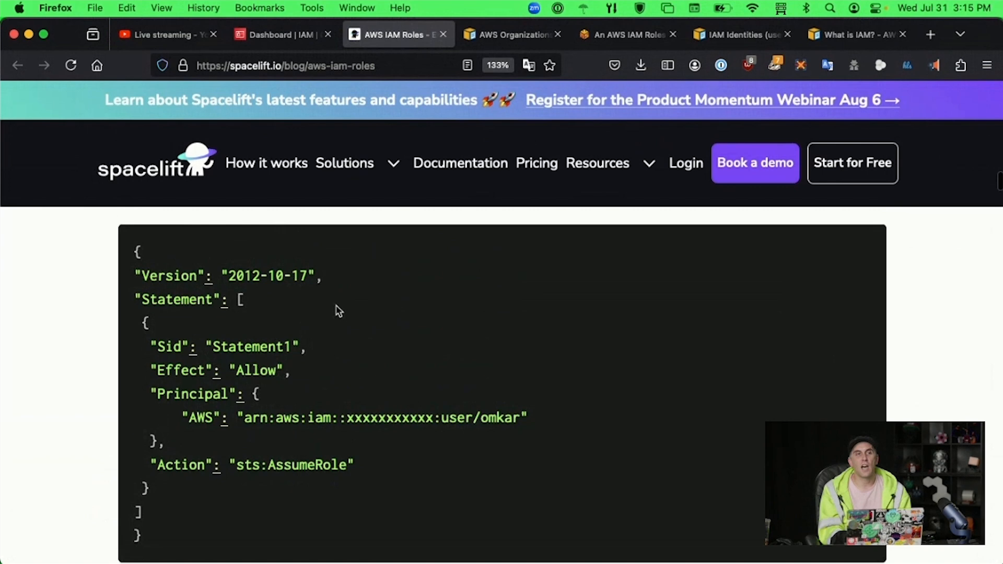
pyautogui.moveTo(533, 249)
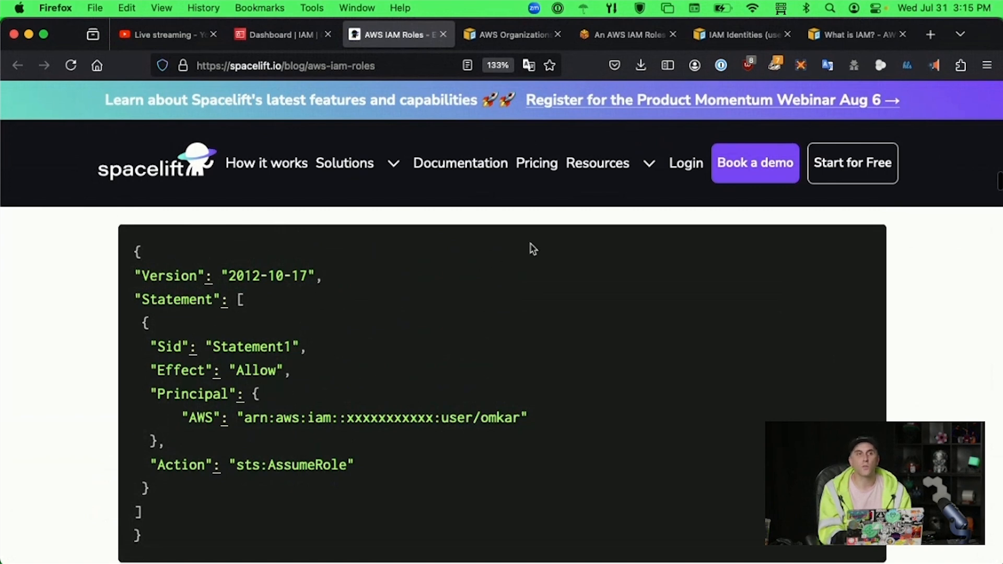
pyautogui.moveTo(419, 425)
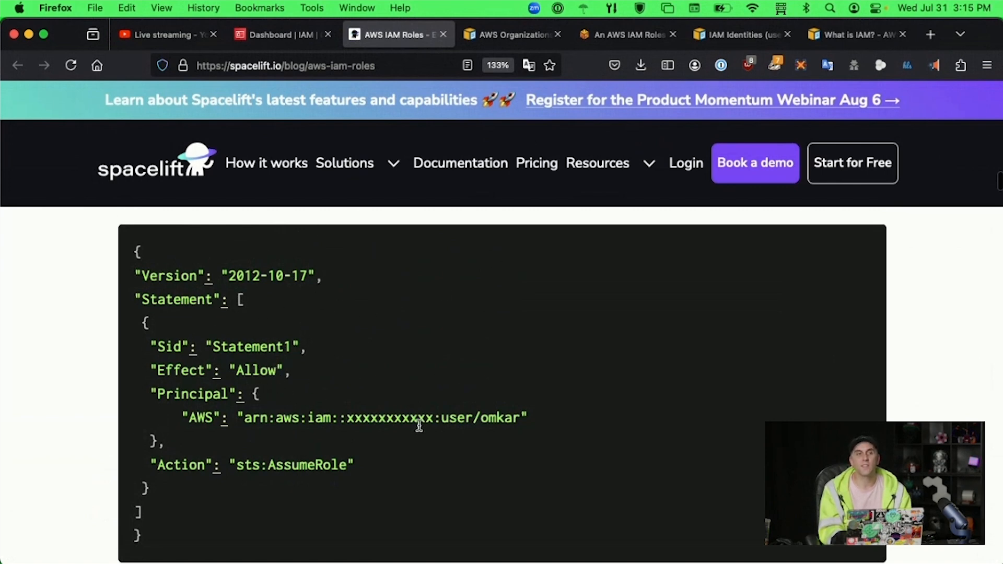
pyautogui.moveTo(418, 369)
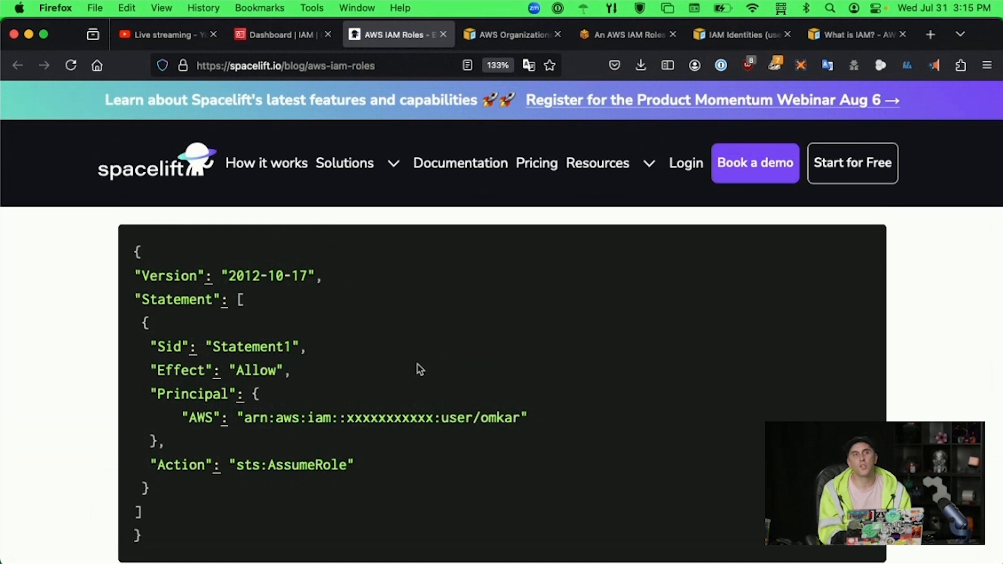
pyautogui.moveTo(237, 401)
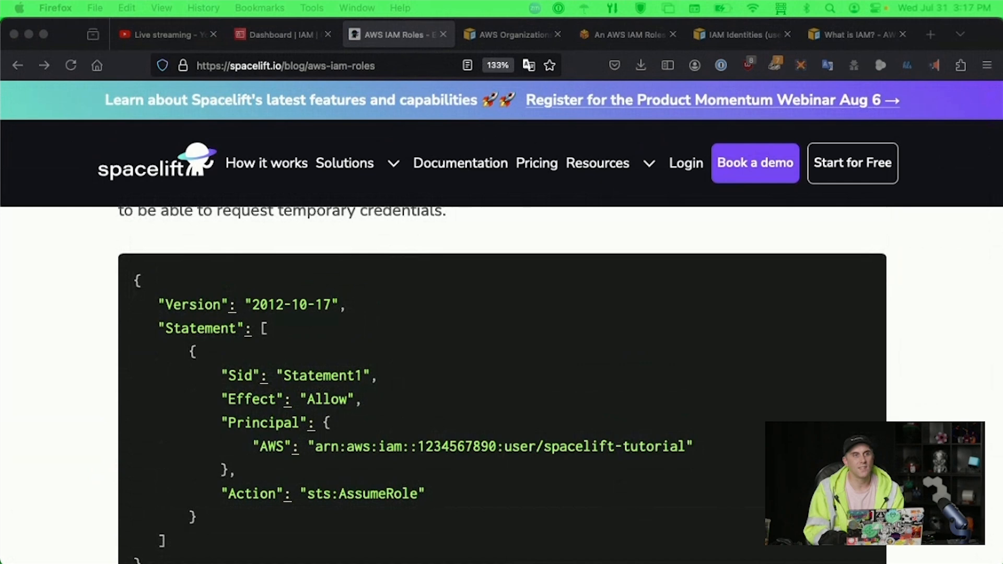
pyautogui.scroll(3)
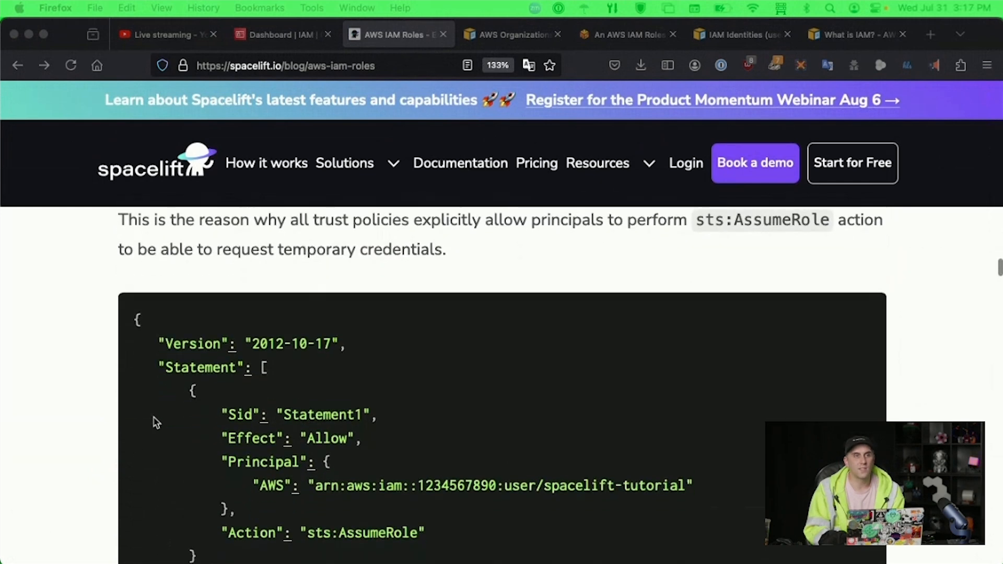
pyautogui.scroll(-3)
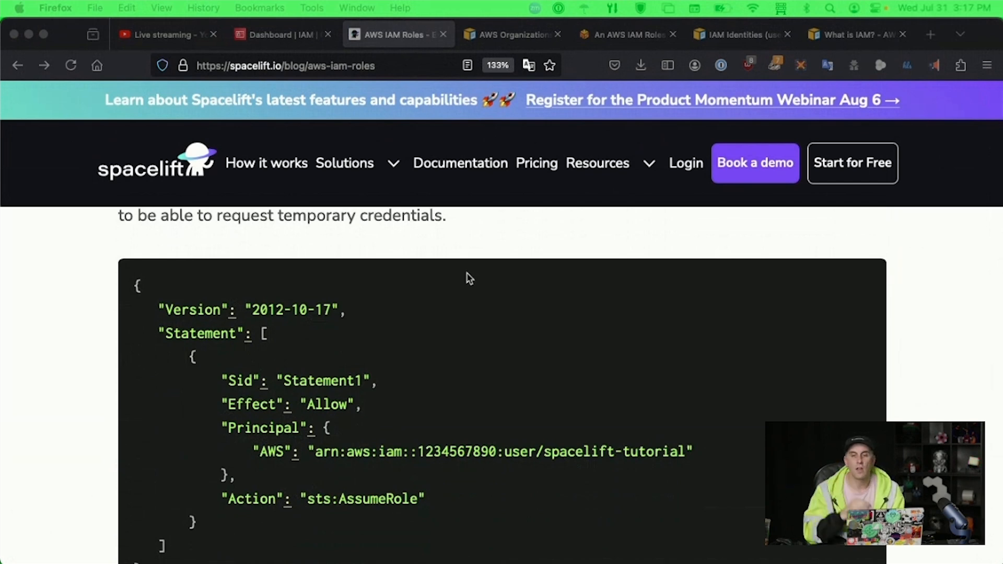
pyautogui.moveTo(654, 374)
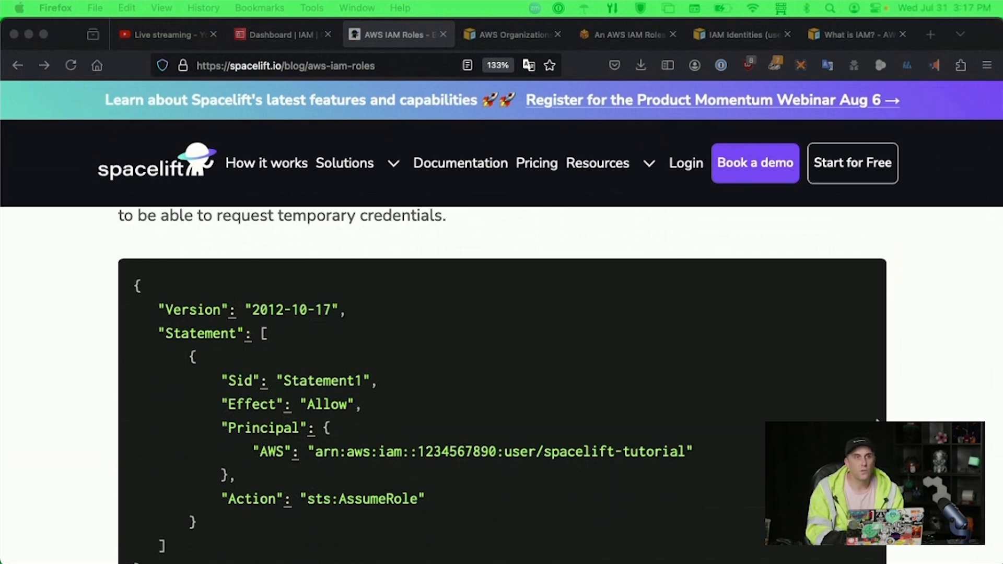
pyautogui.moveTo(726, 254)
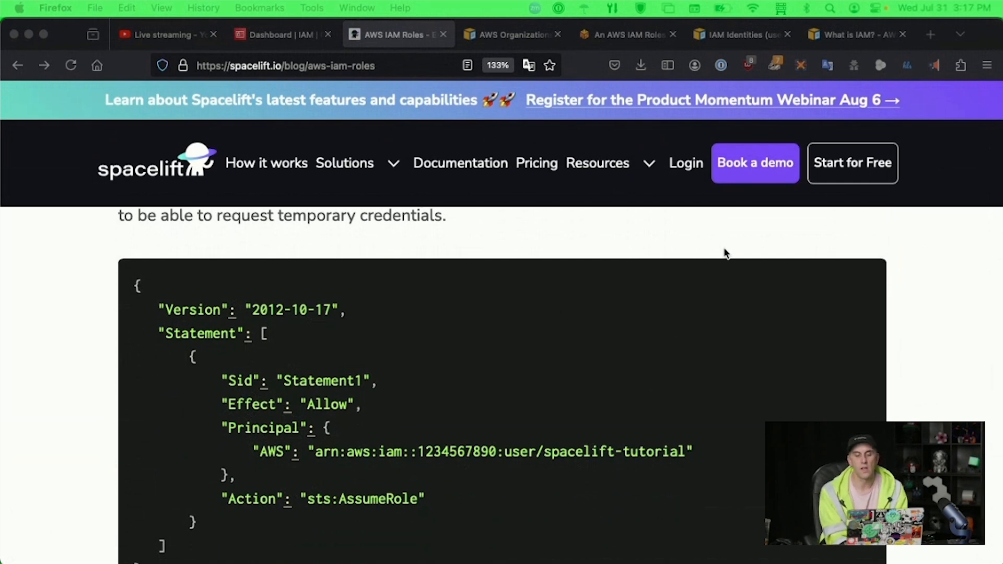
# Land on the AWS Fundamentals IAM roles article after a glance at the IAM Identities docs tab
pyautogui.click(623, 33)
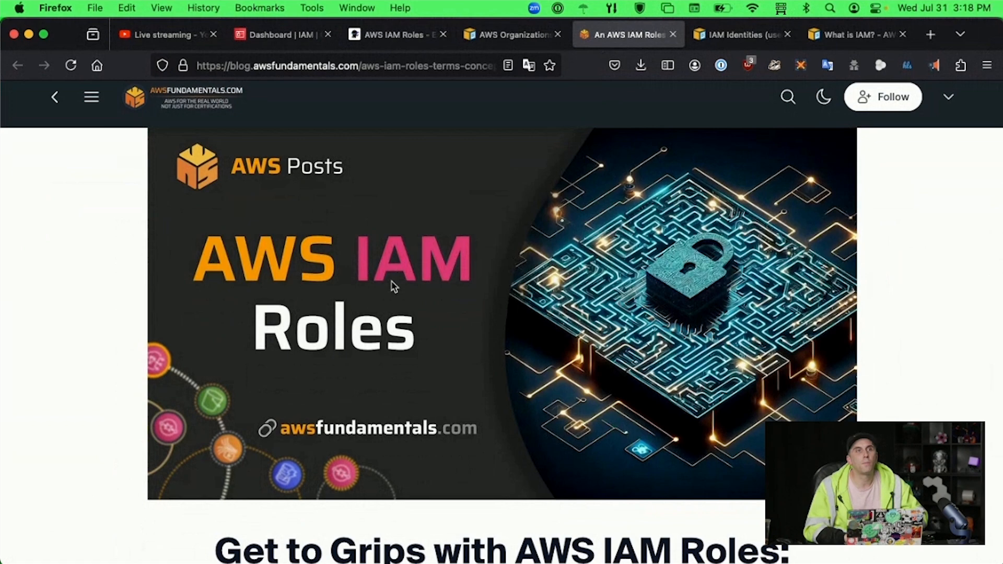
pyautogui.moveTo(732, 50)
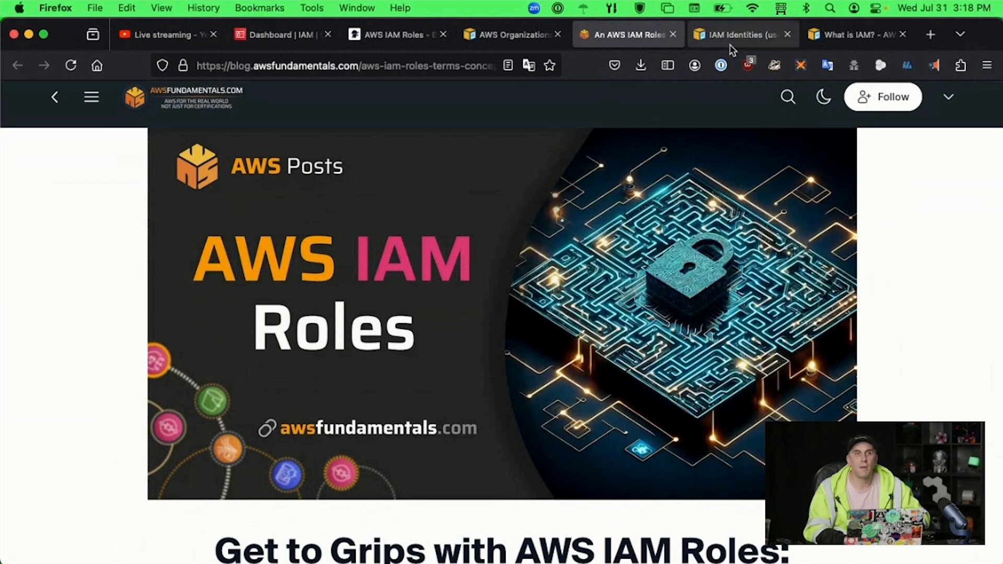
pyautogui.click(739, 35)
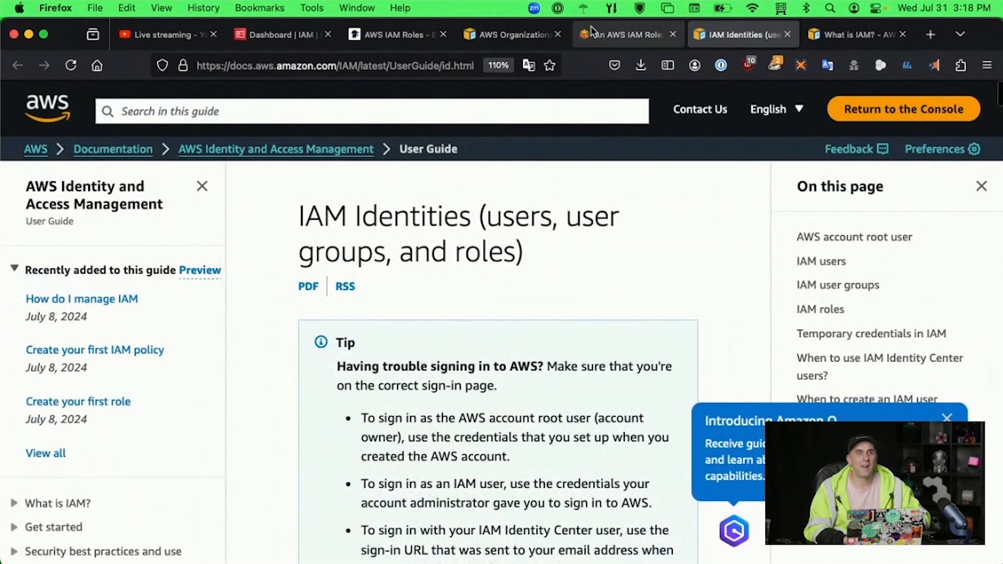
pyautogui.click(627, 34)
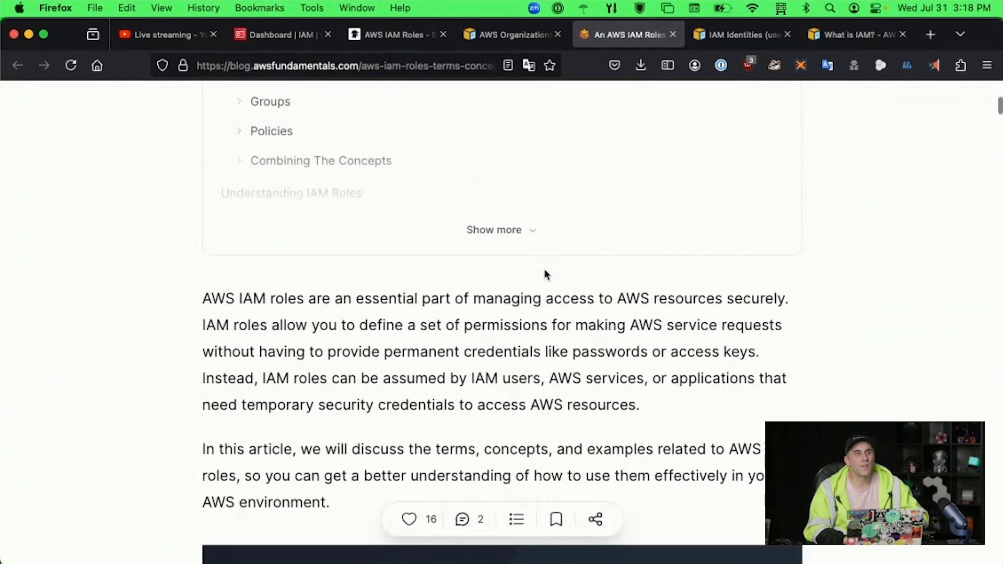
# Scroll the article past the ARN explanation down to its Users section
pyautogui.scroll(-3)
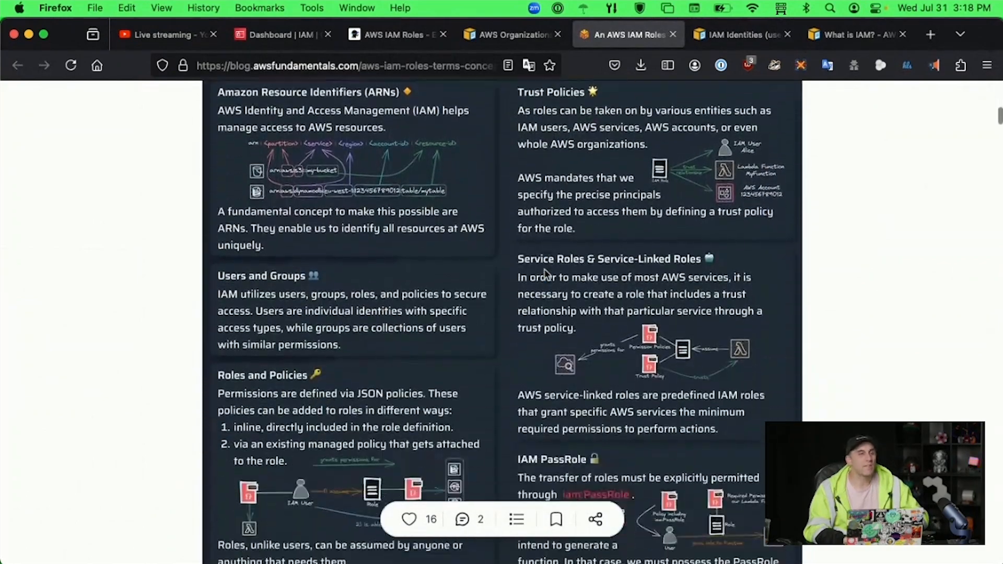
pyautogui.scroll(3)
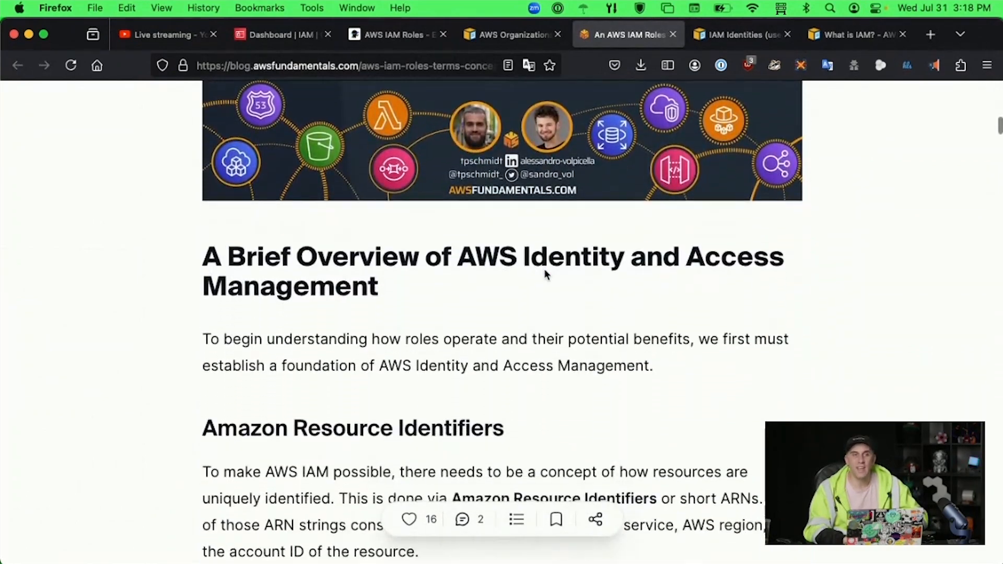
pyautogui.scroll(-3)
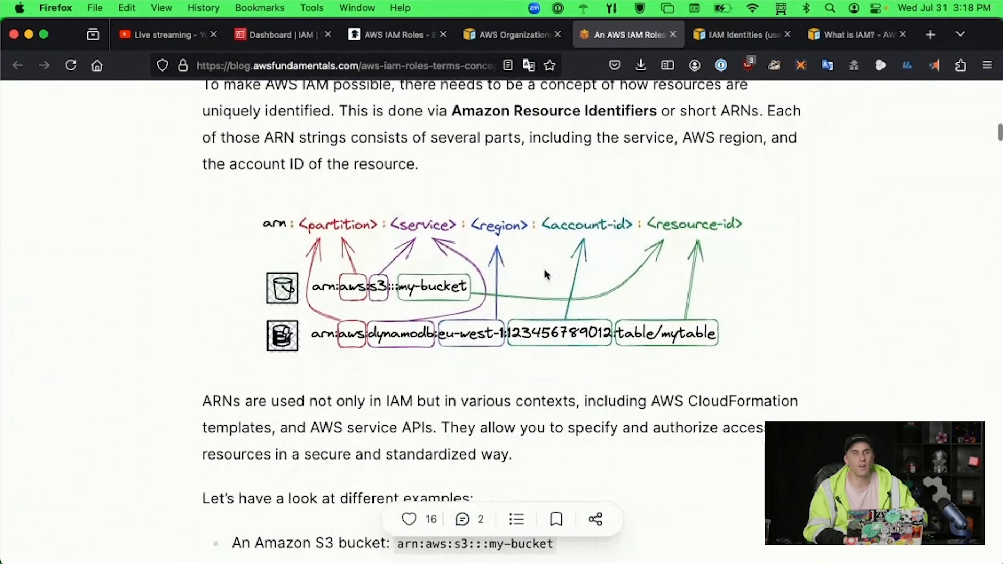
pyautogui.scroll(-3)
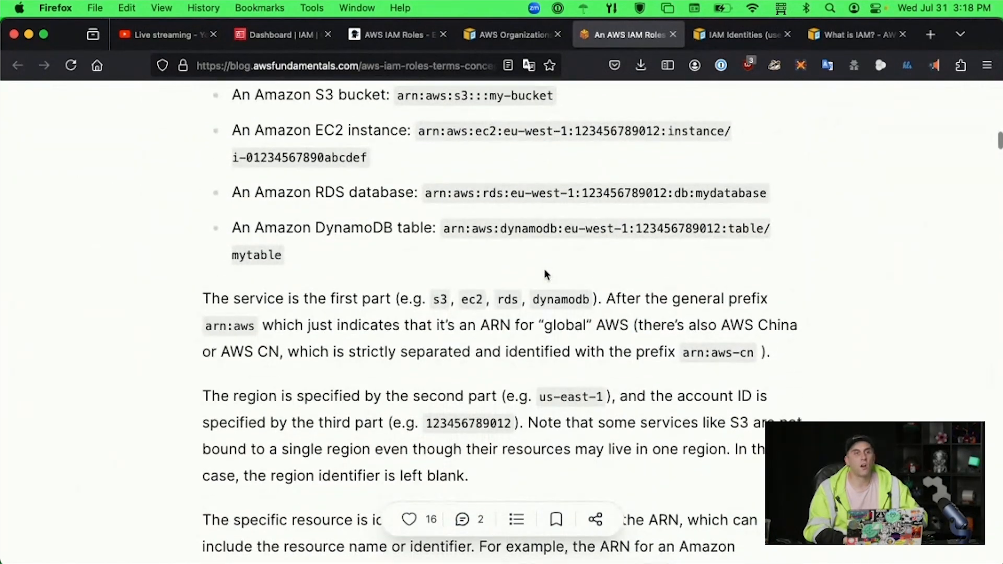
pyautogui.scroll(-3)
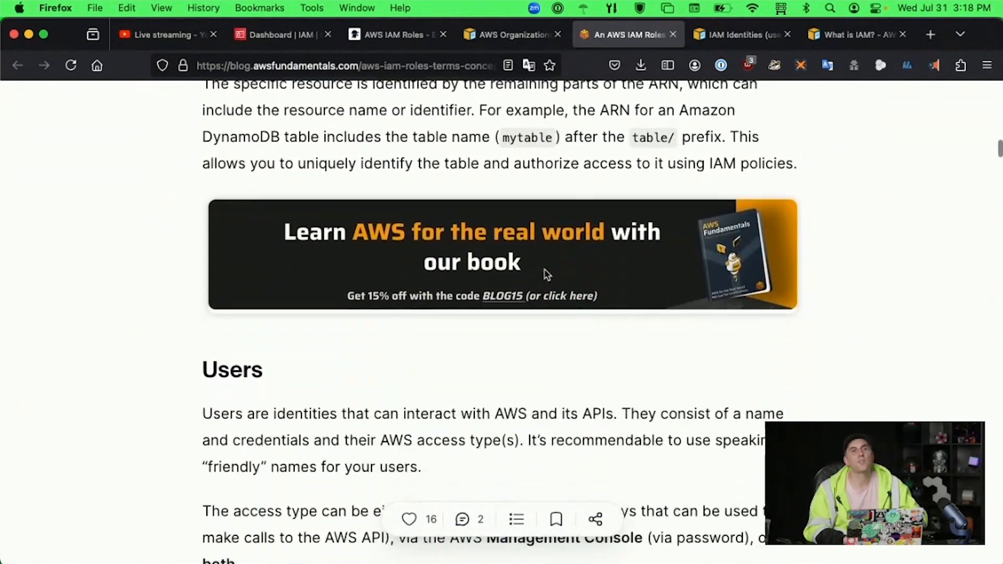
pyautogui.scroll(-3)
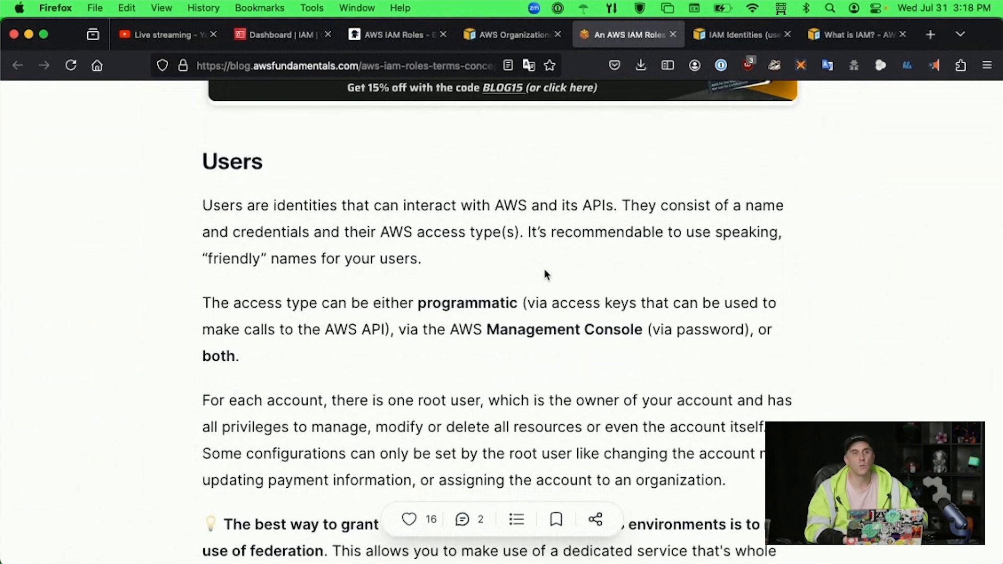
# Scroll through Users and Roles until the Groups heading with four example team roles is at top
pyautogui.scroll(-3)
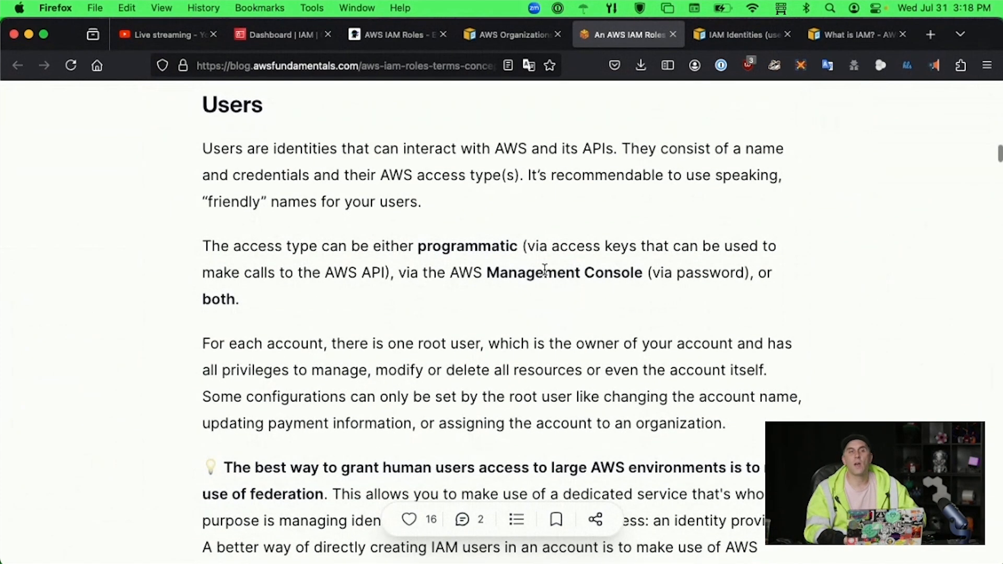
pyautogui.scroll(-3)
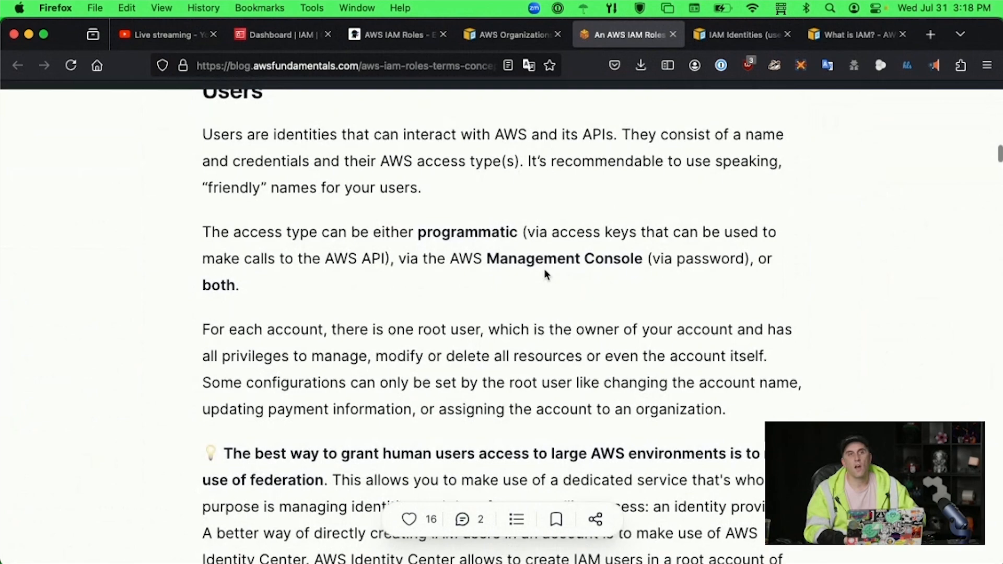
pyautogui.scroll(-3)
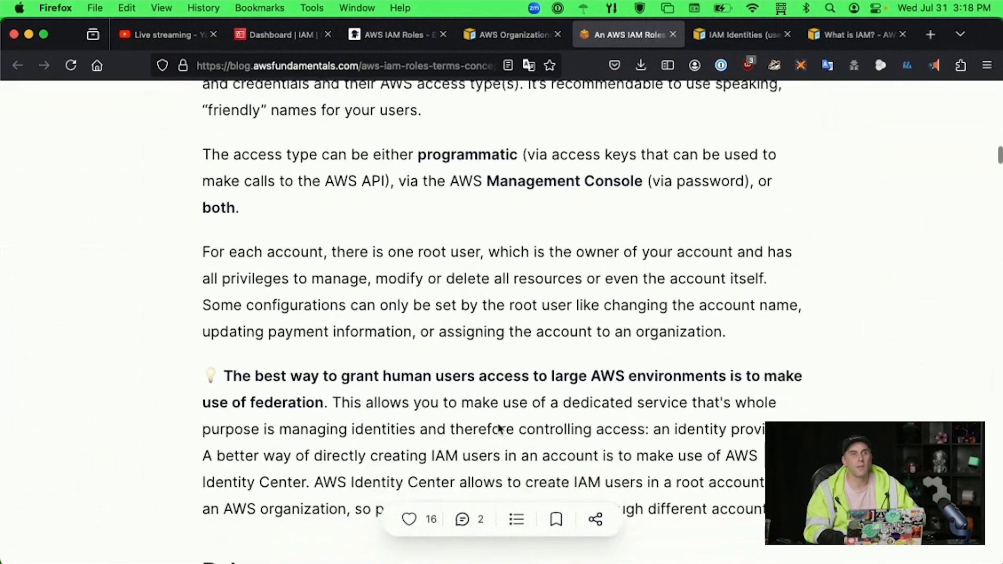
pyautogui.scroll(-3)
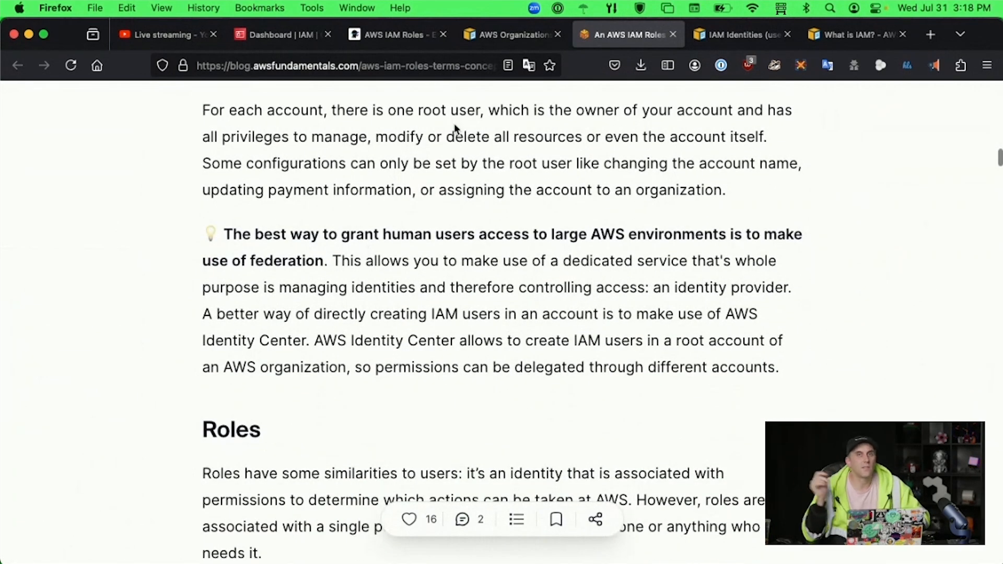
pyautogui.scroll(-3)
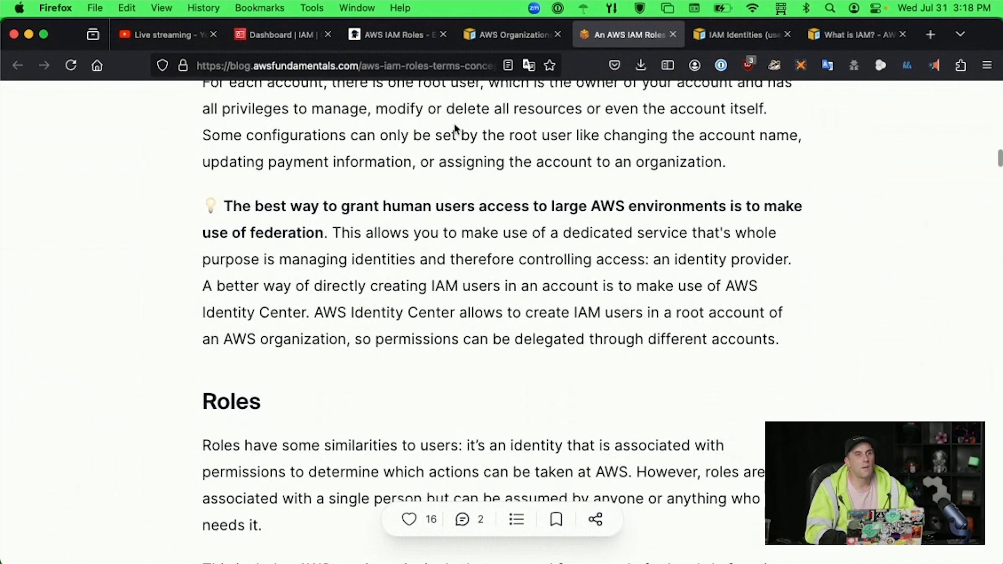
pyautogui.scroll(-3)
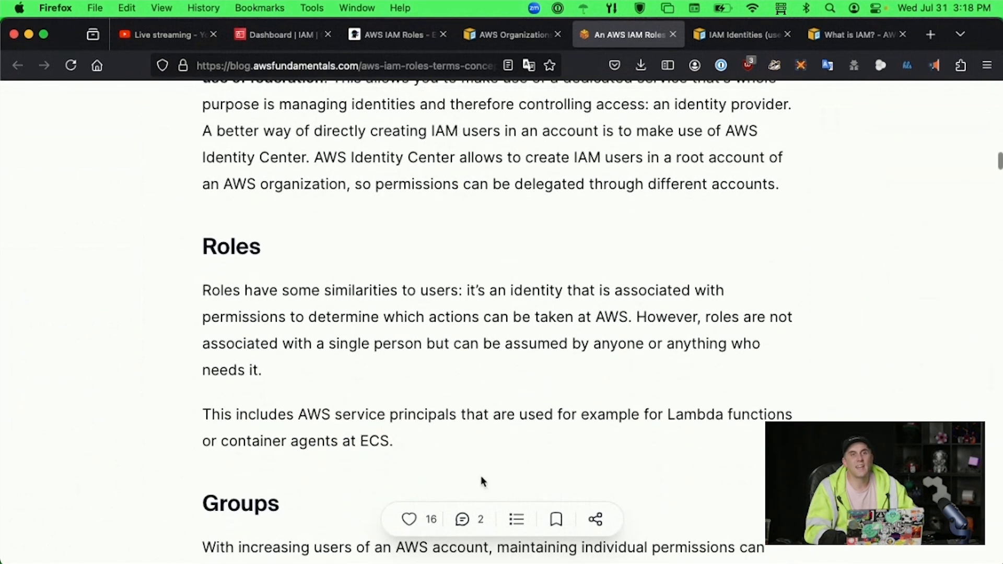
pyautogui.moveTo(276, 324)
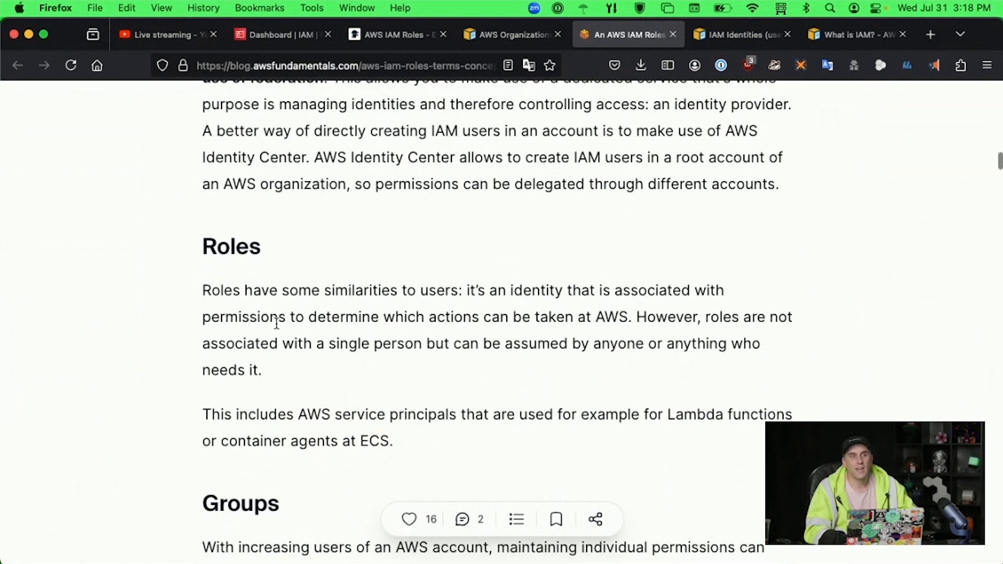
pyautogui.scroll(-3)
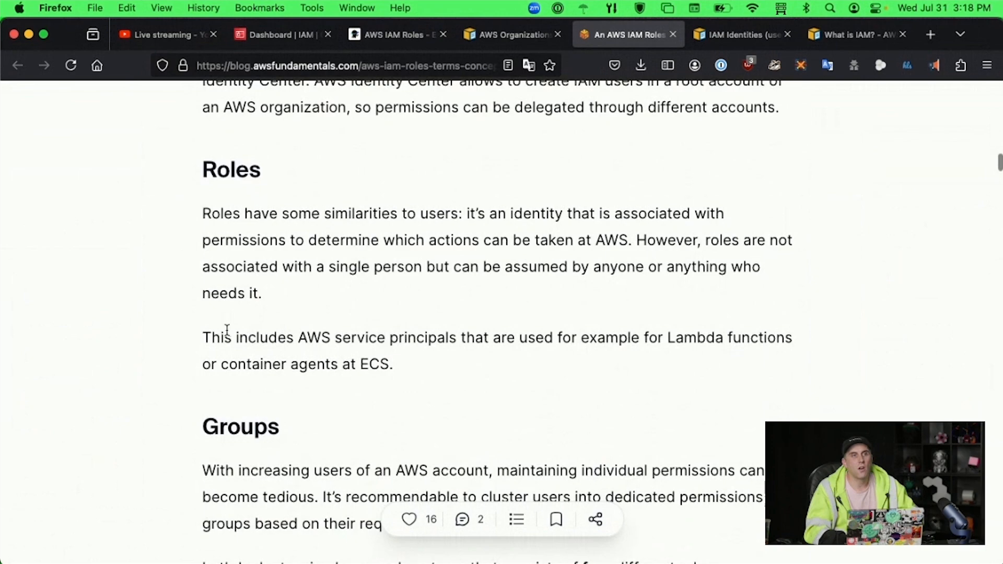
pyautogui.moveTo(515, 416)
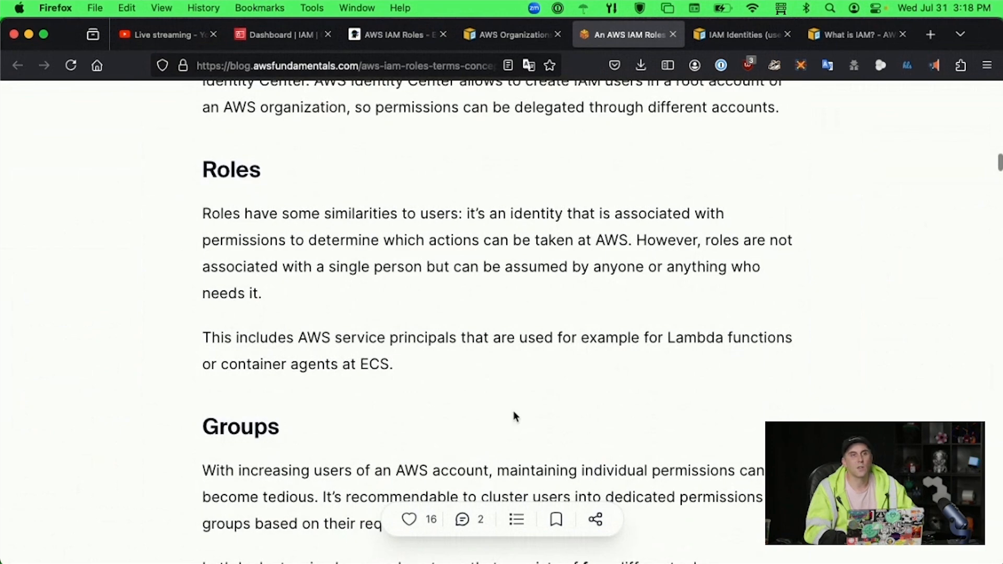
pyautogui.scroll(-3)
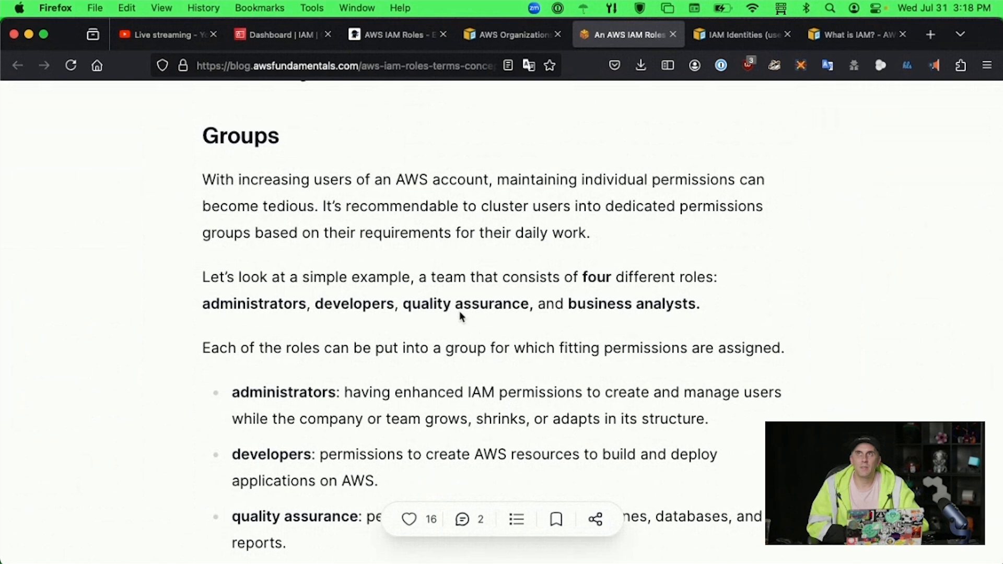
pyautogui.moveTo(463, 297)
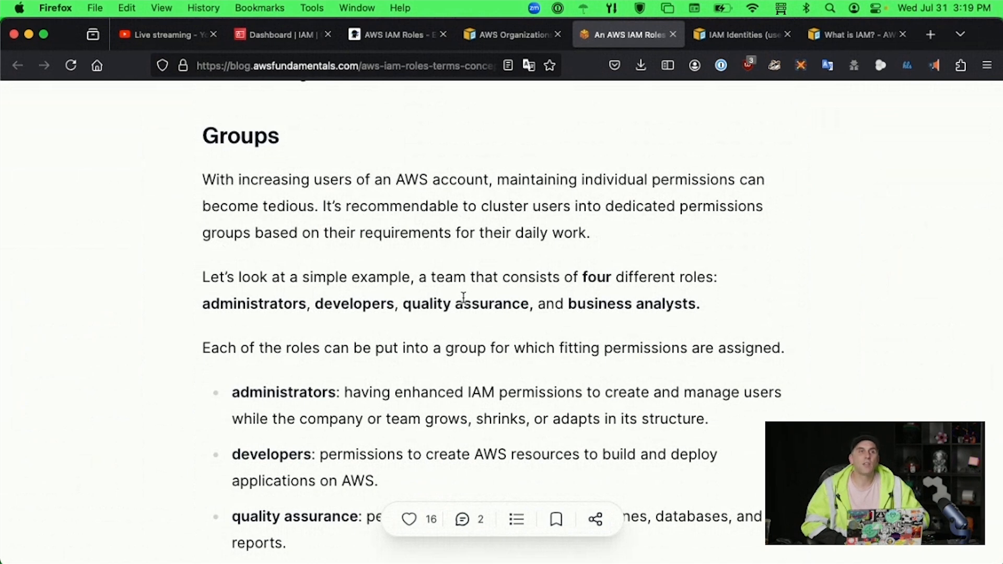
# Return to the IAM console and show the User groups list with ComputerAbusers and ComputerUsers
pyautogui.click(281, 34)
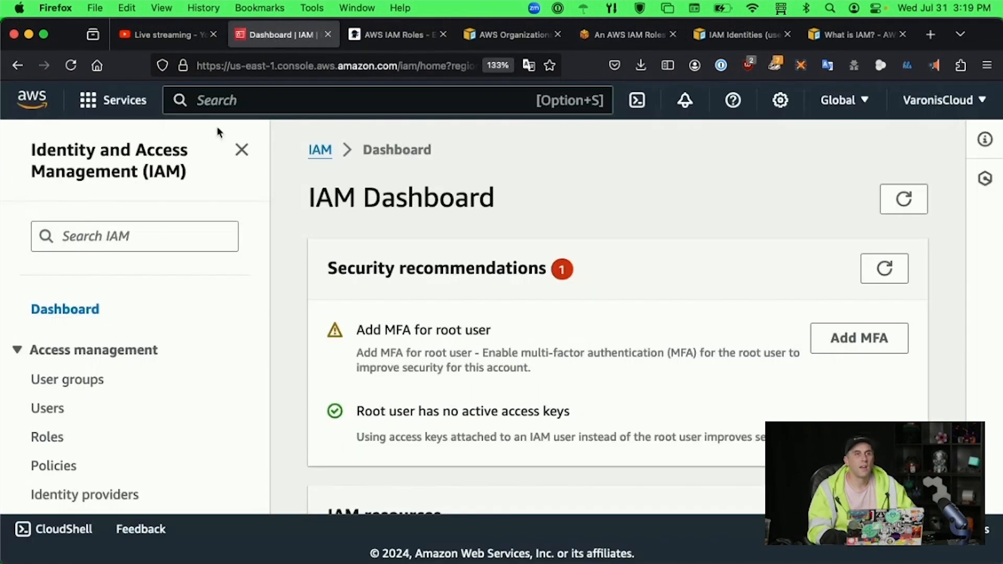
pyautogui.click(67, 379)
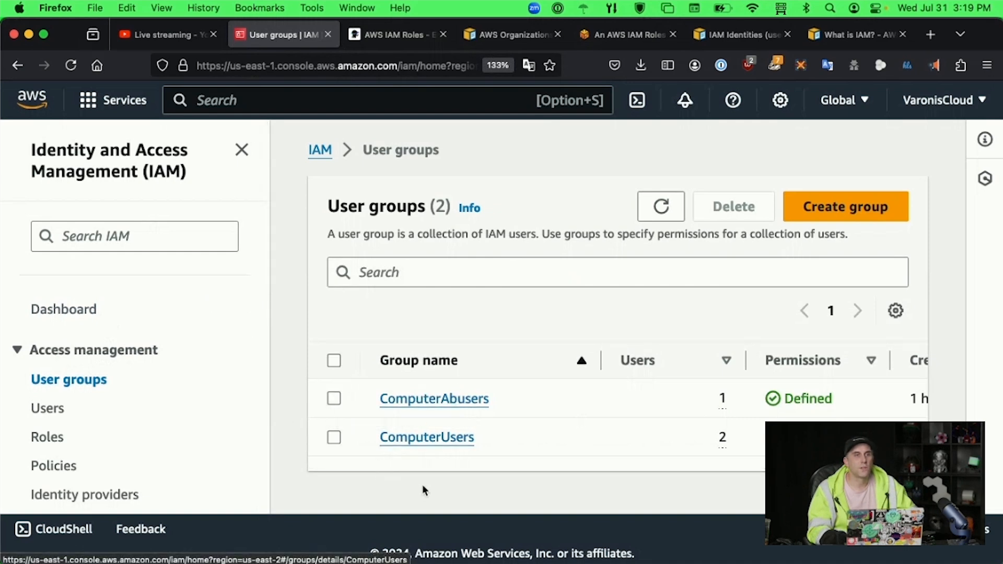
pyautogui.moveTo(319, 275)
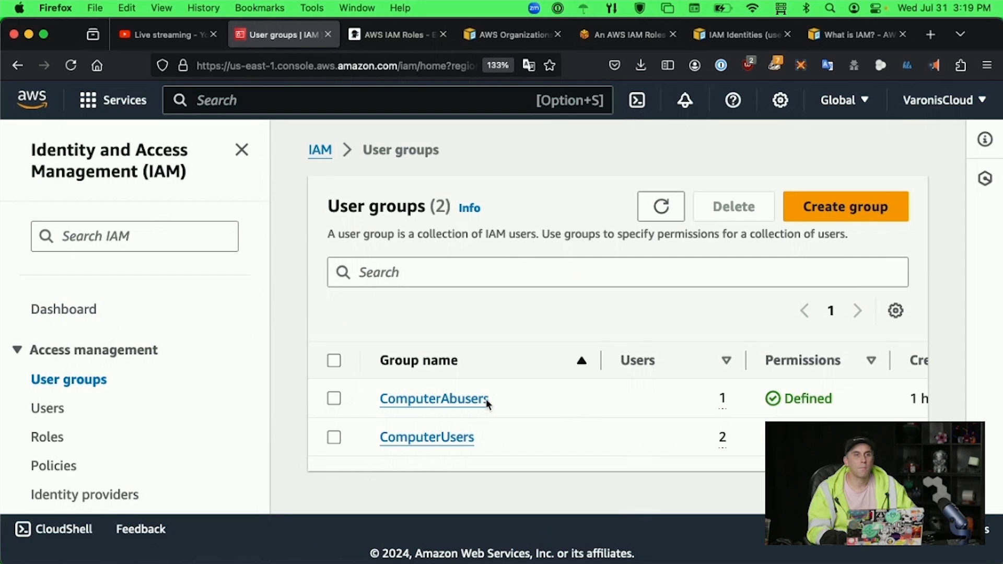
pyautogui.moveTo(504, 428)
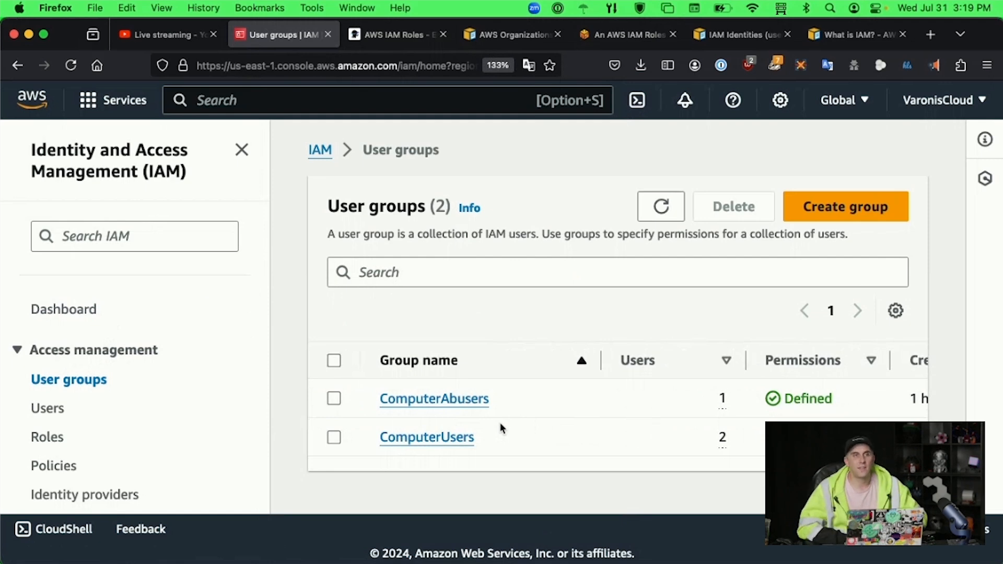
pyautogui.moveTo(312, 432)
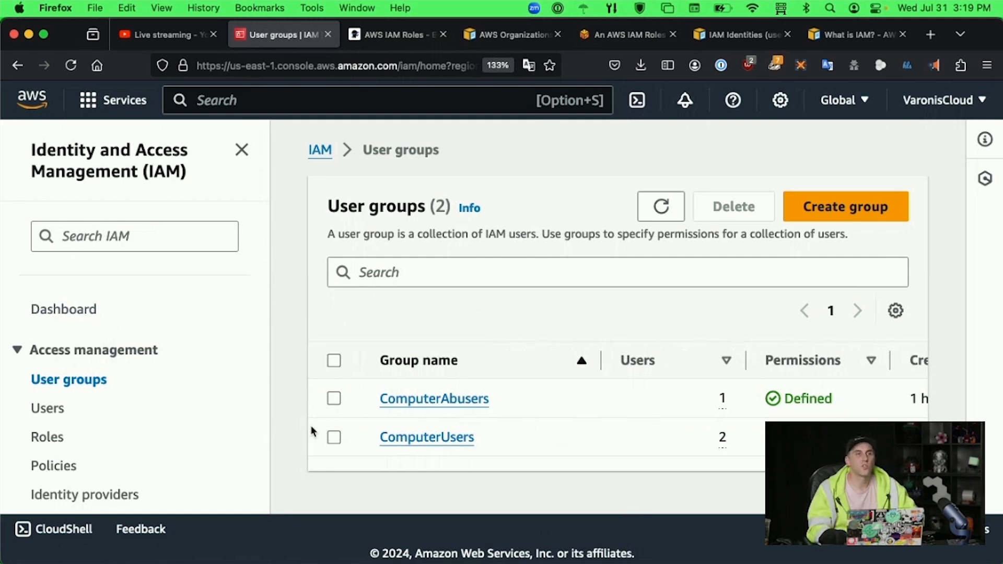
# Pass through the Spacelift and AWS Organizations tabs to the AWS Fundamentals blog article
pyautogui.click(397, 33)
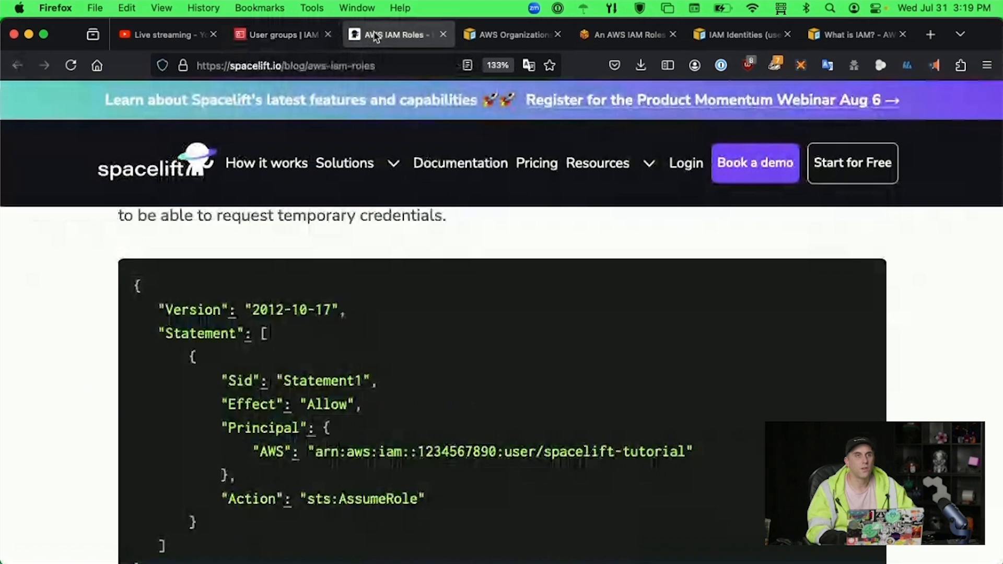
pyautogui.click(512, 34)
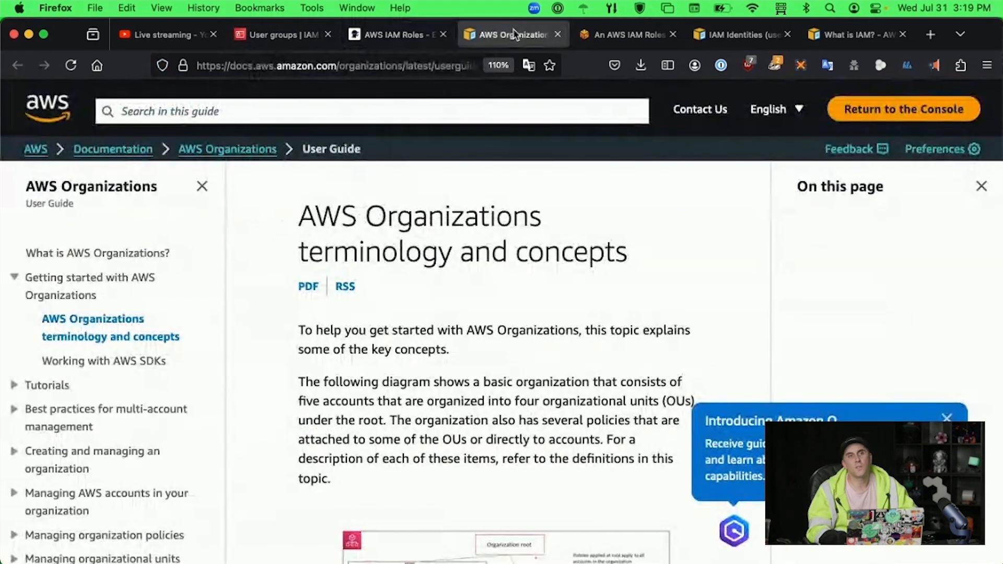
pyautogui.scroll(-3)
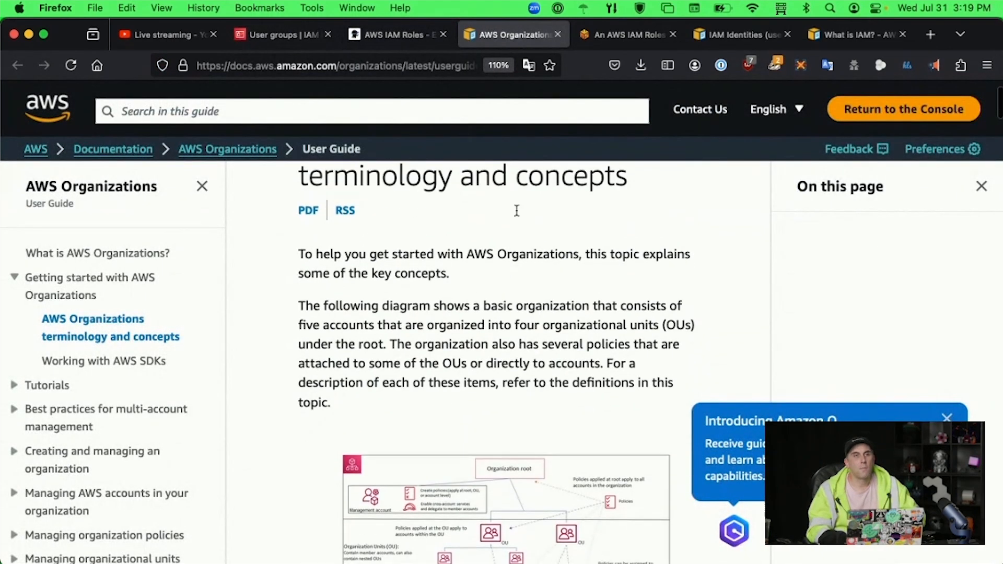
pyautogui.click(627, 35)
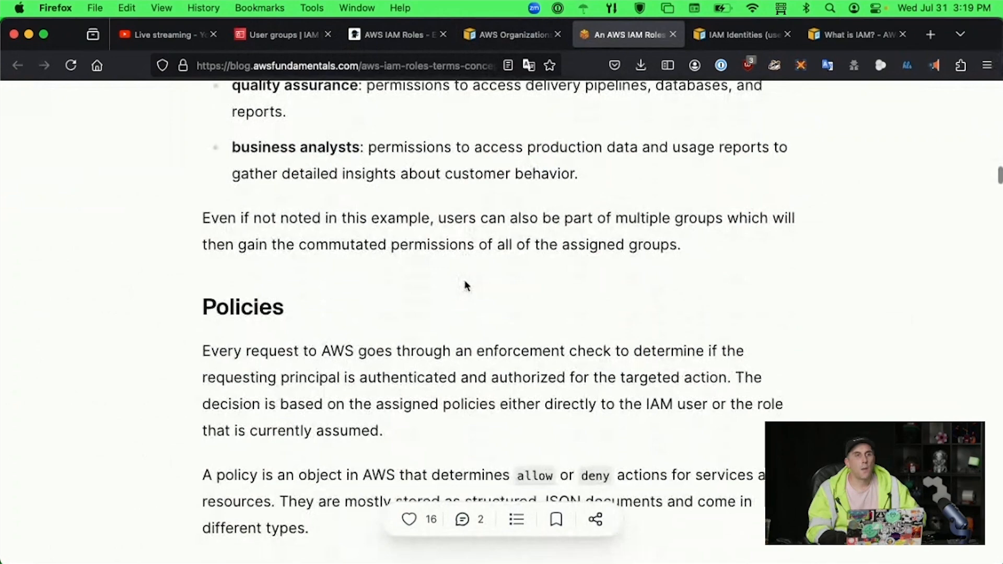
# Scroll to the Policies section showing the sample S3 GetObject allow policy JSON
pyautogui.scroll(-3)
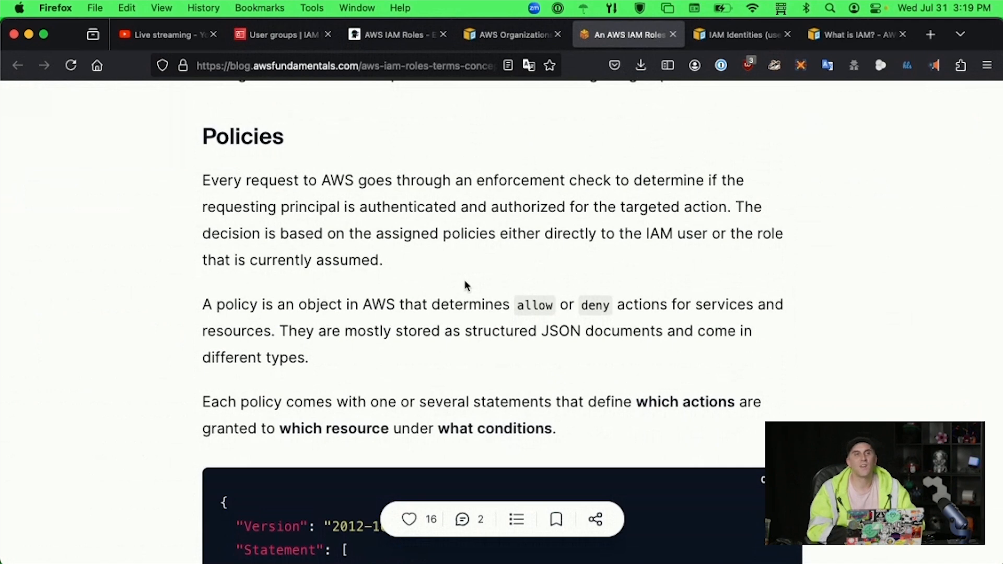
pyautogui.scroll(-3)
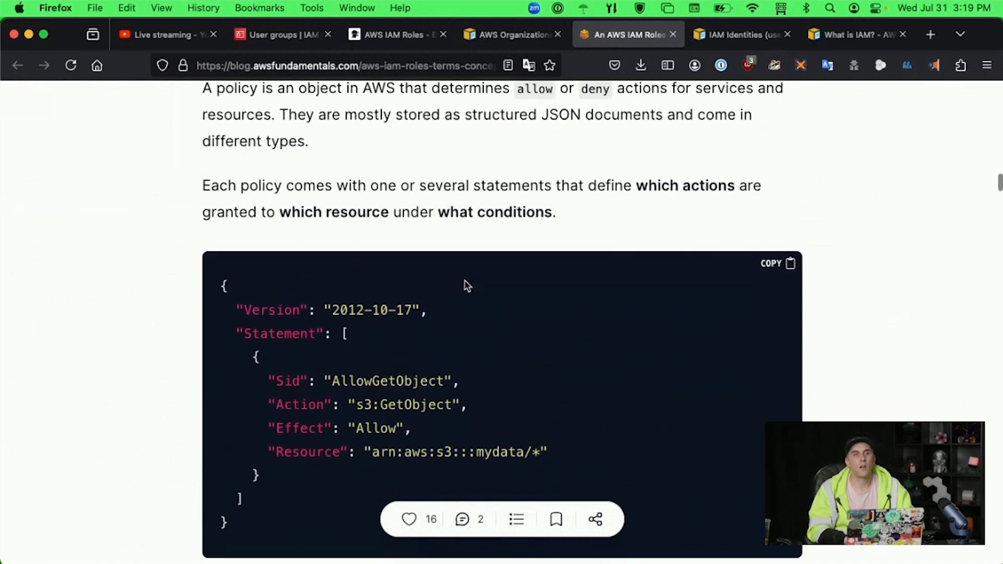
pyautogui.scroll(-3)
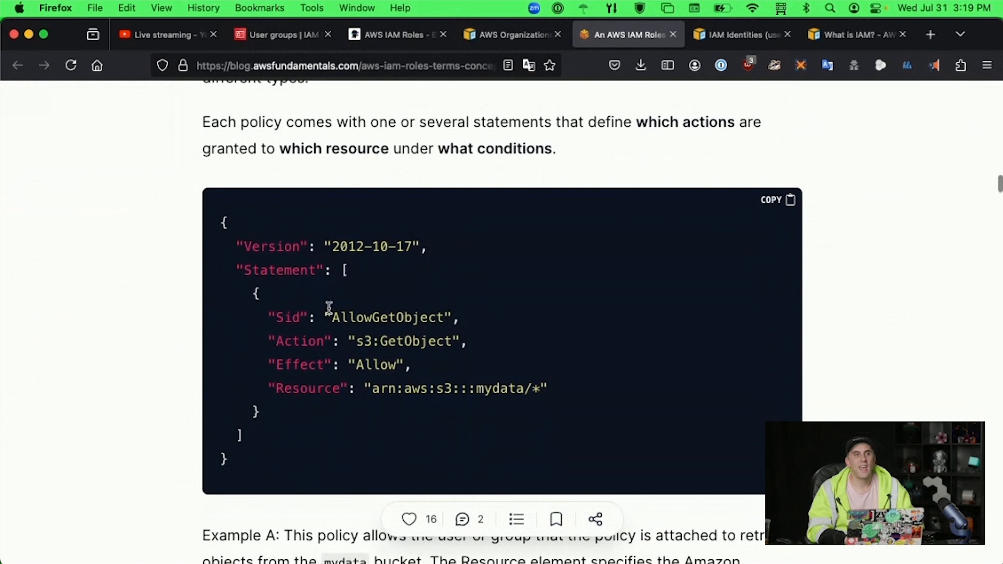
pyautogui.moveTo(383, 253)
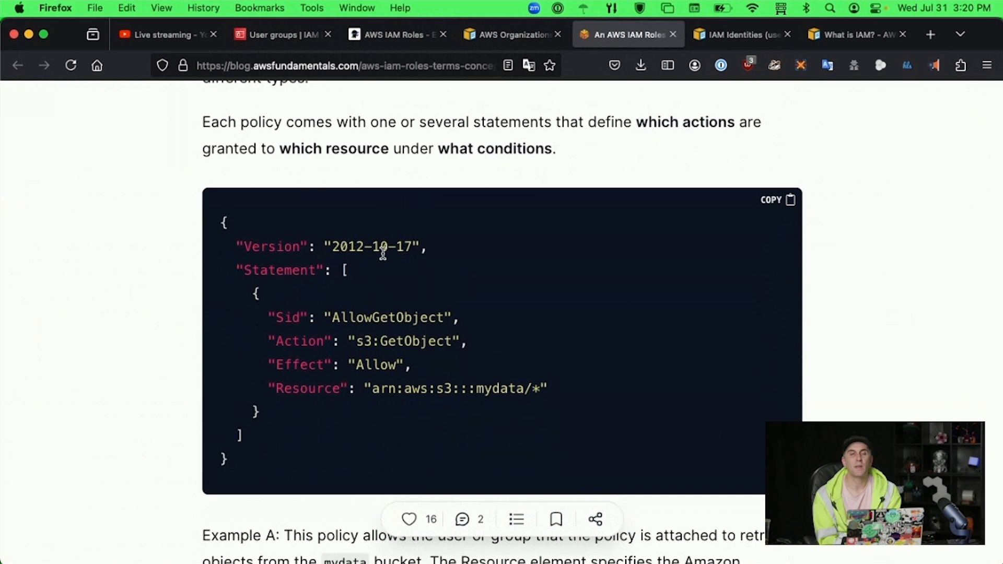
pyautogui.moveTo(195, 204)
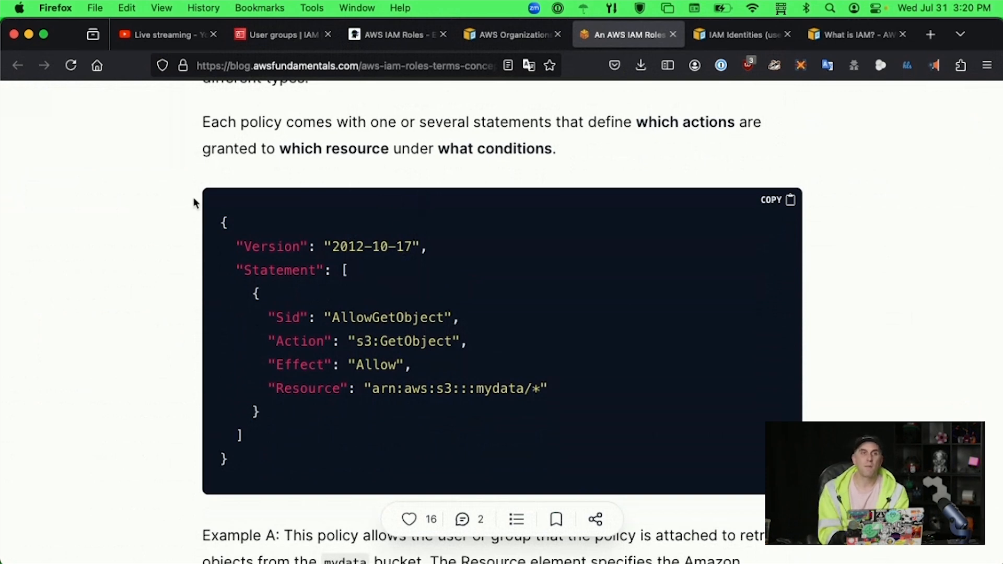
pyautogui.moveTo(357, 252)
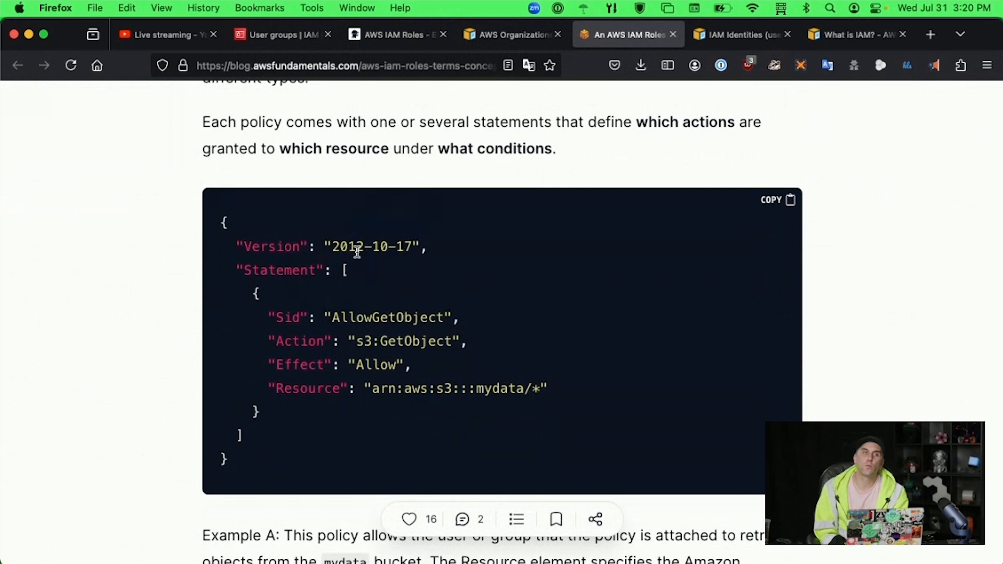
pyautogui.moveTo(314, 131)
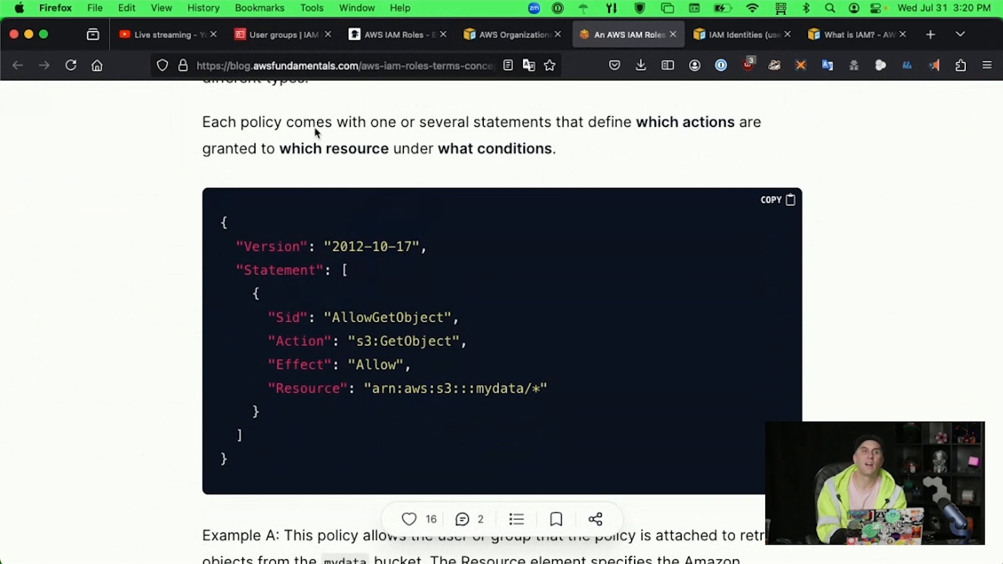
pyautogui.moveTo(409, 296)
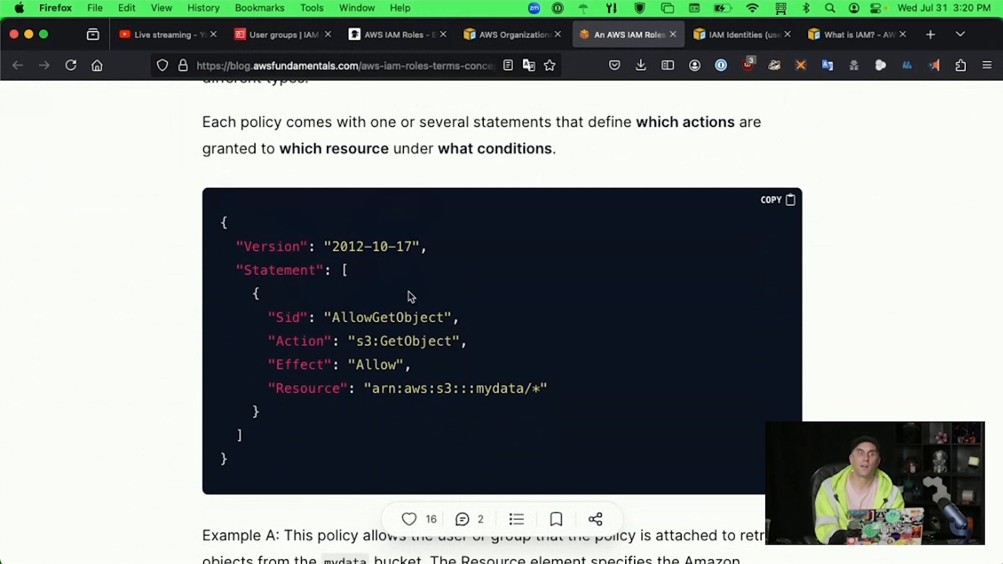
pyautogui.moveTo(383, 311)
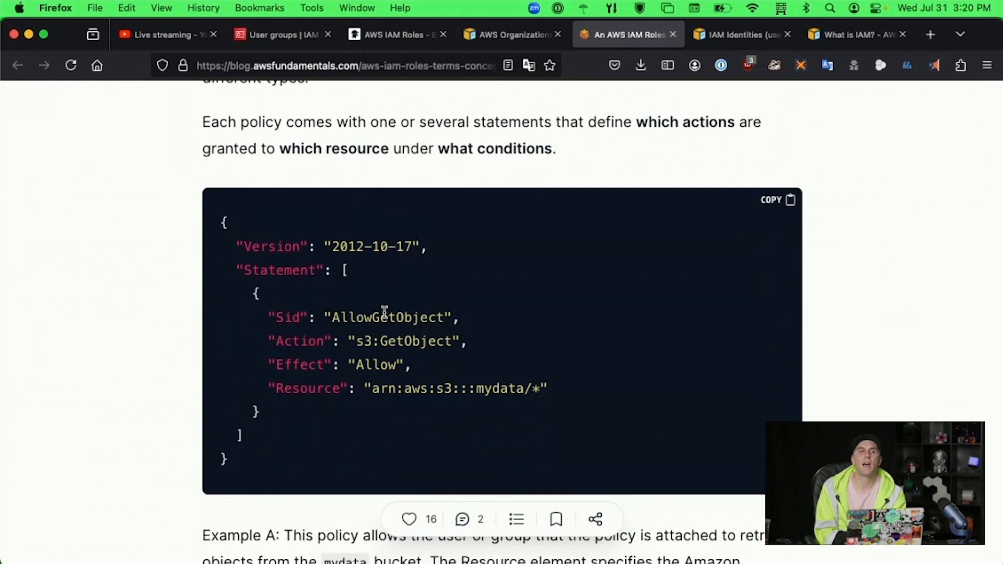
pyautogui.moveTo(470, 441)
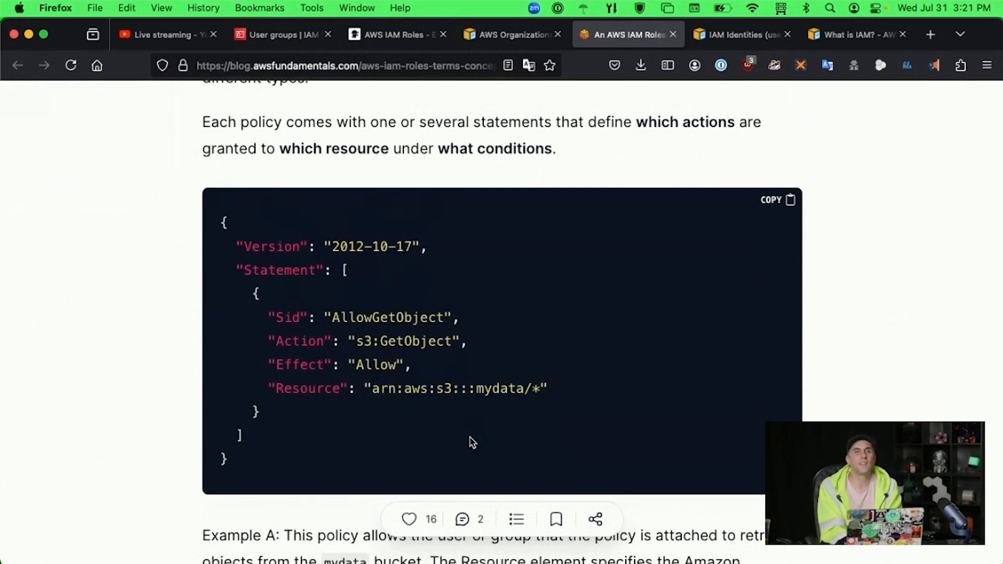
pyautogui.moveTo(341, 316)
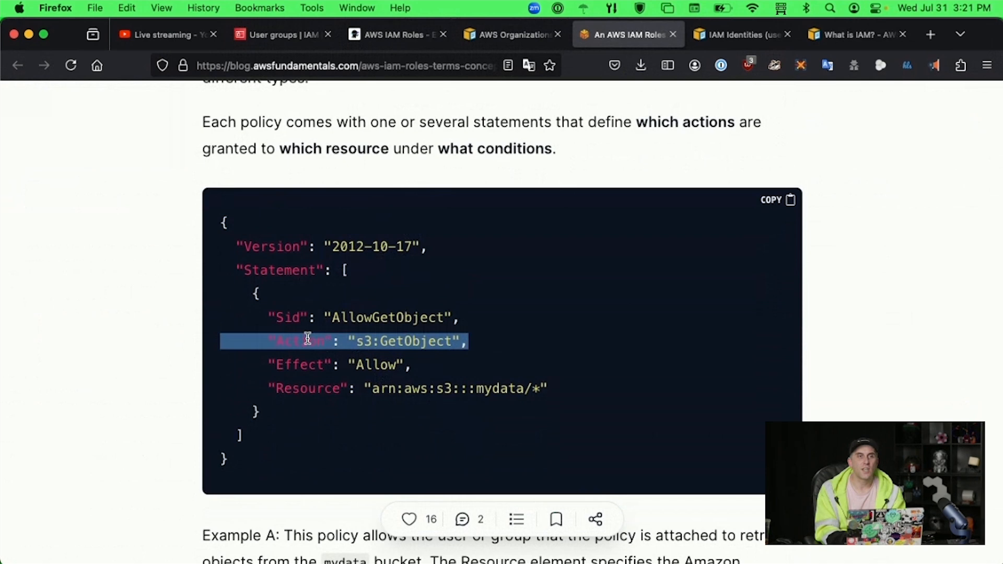
pyautogui.click(349, 340)
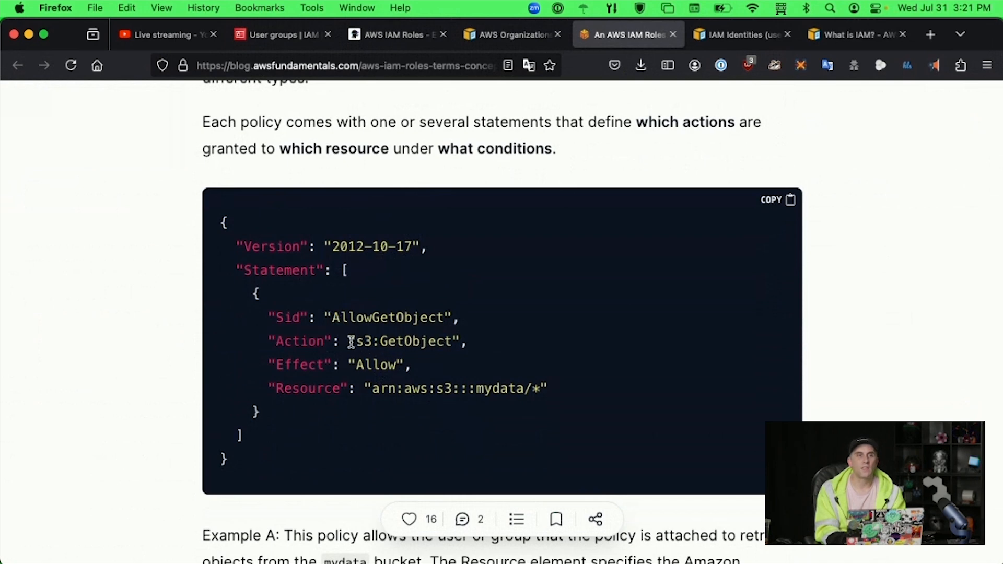
pyautogui.moveTo(410, 357)
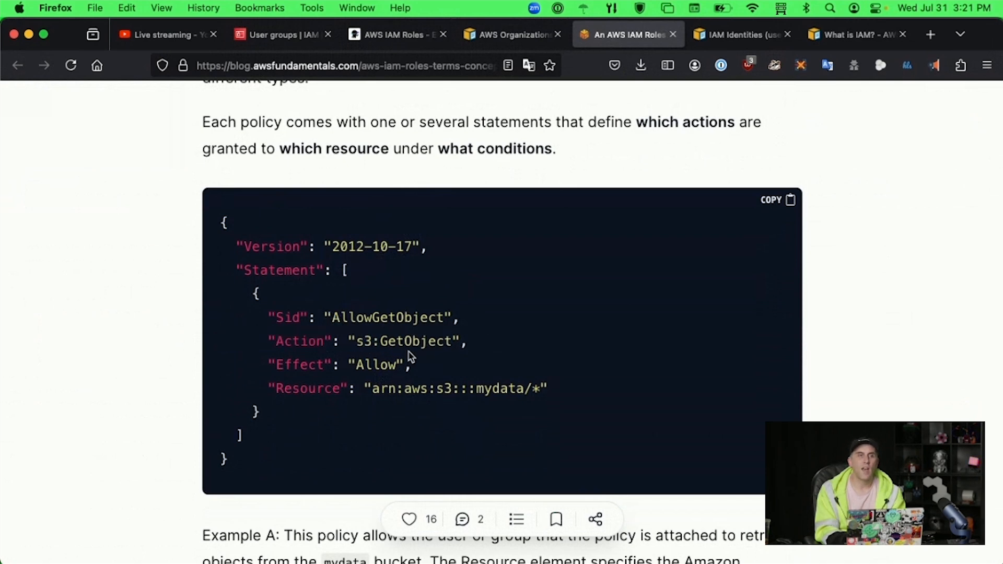
pyautogui.moveTo(338, 317)
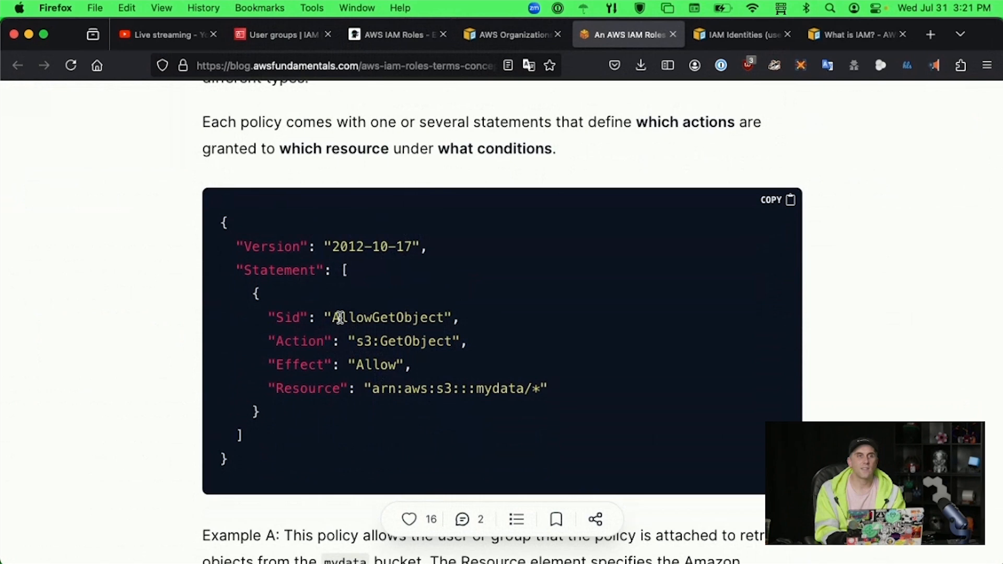
pyautogui.moveTo(401, 310)
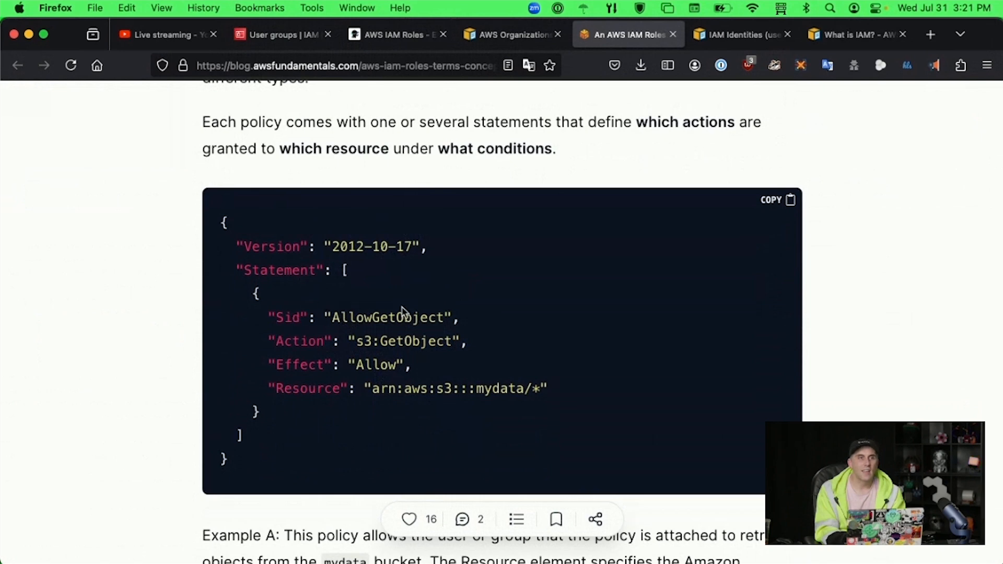
pyautogui.doubleClick(286, 318)
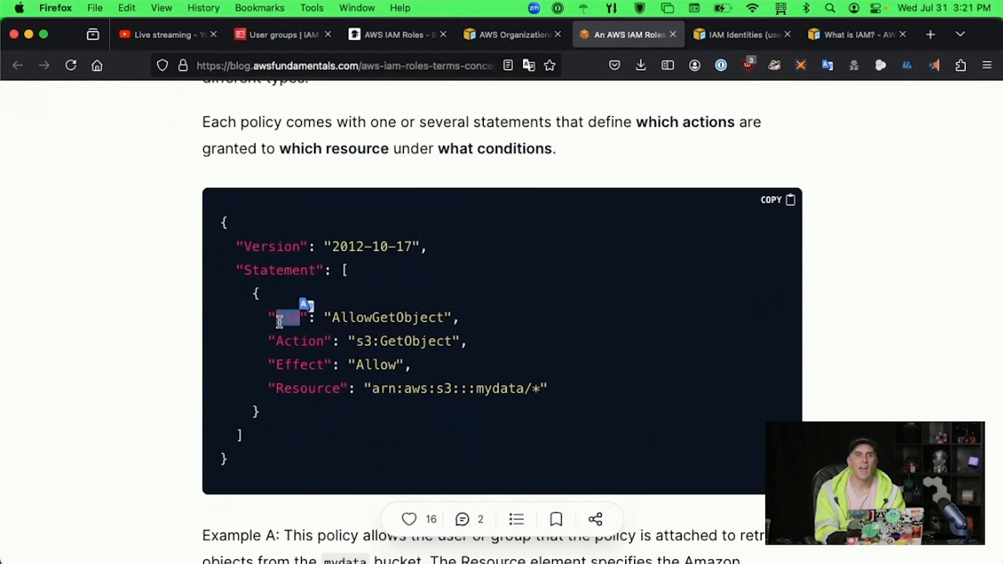
pyautogui.doubleClick(388, 318)
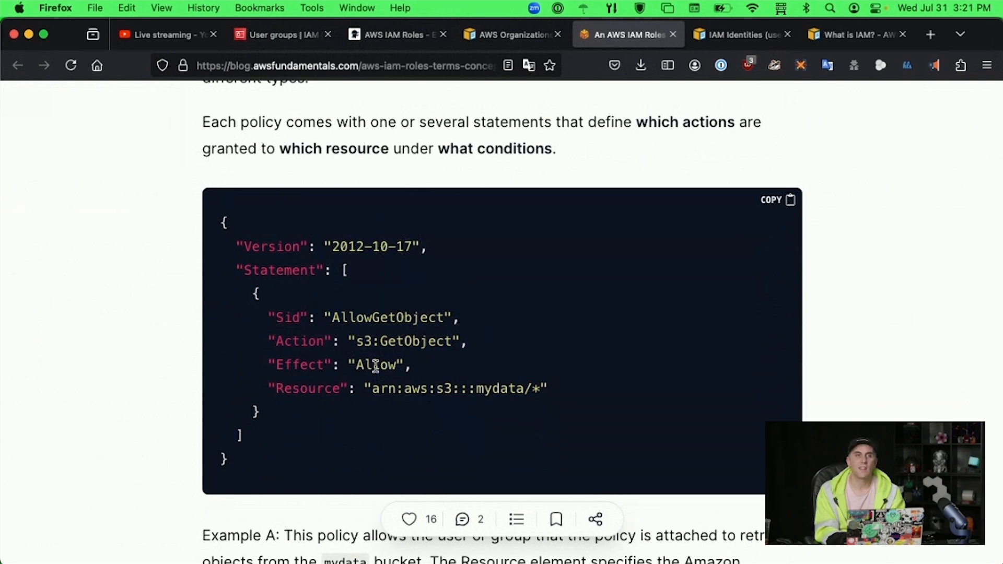
pyautogui.doubleClick(376, 364)
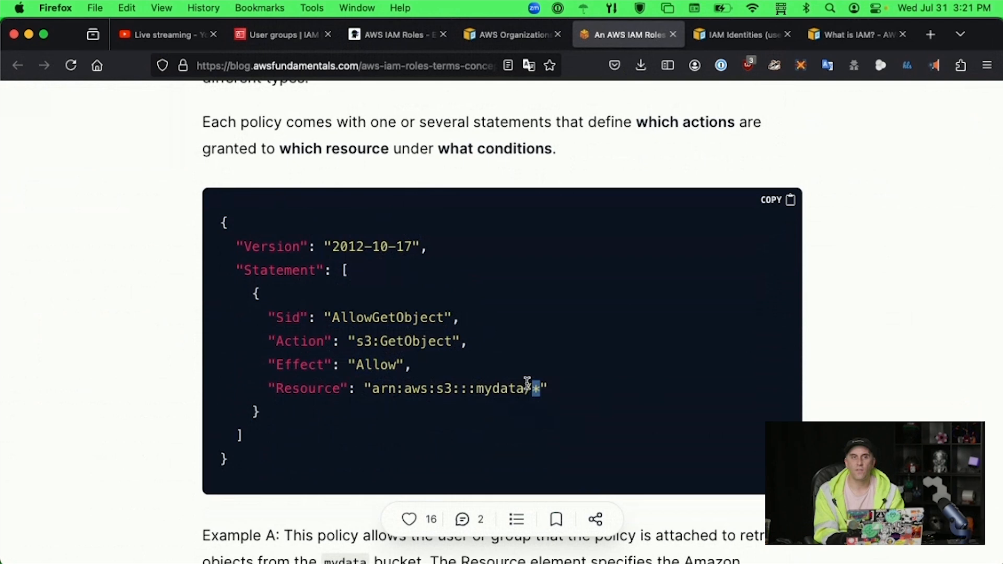
pyautogui.moveTo(416, 420)
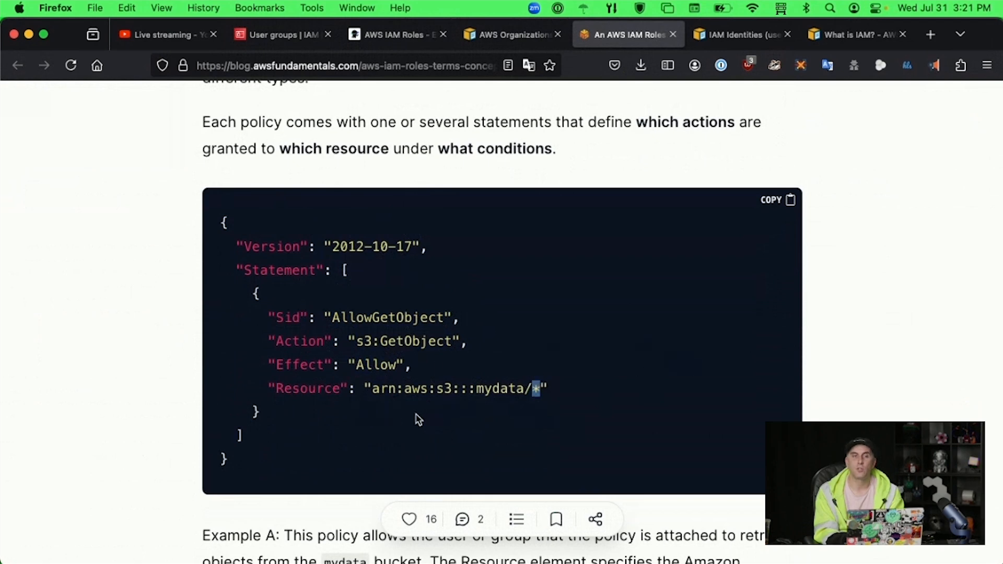
pyautogui.moveTo(557, 380)
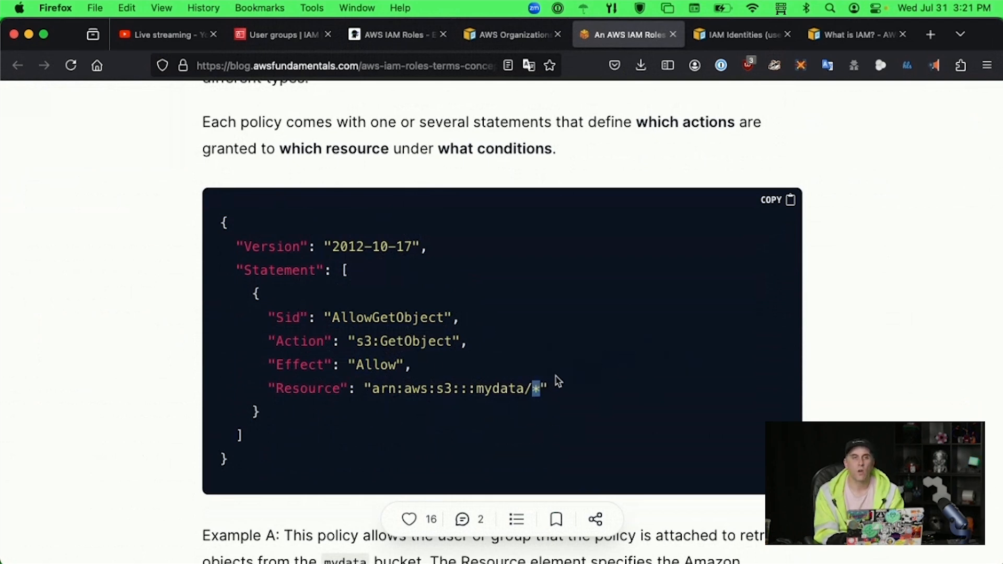
pyautogui.moveTo(726, 404)
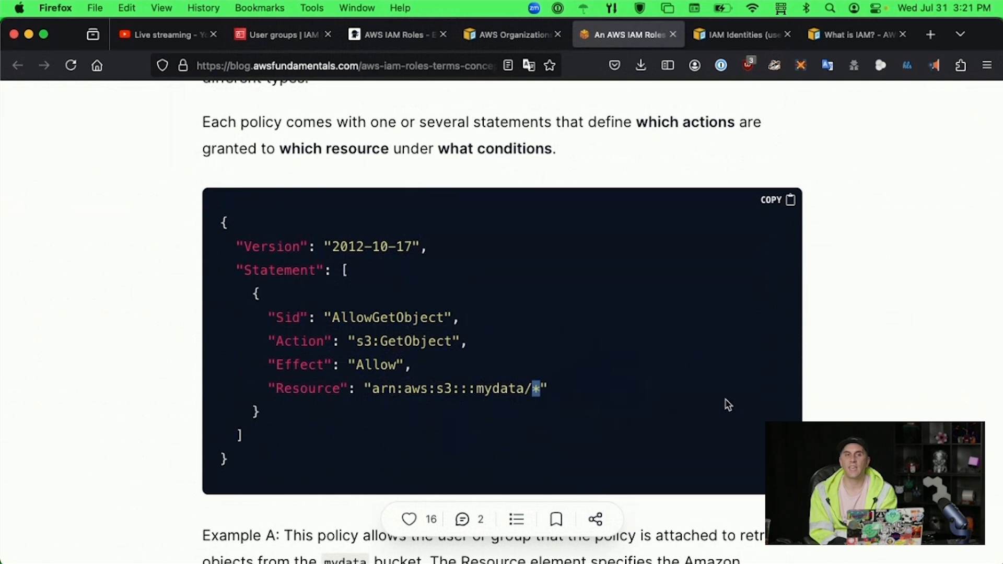
pyautogui.moveTo(534, 380)
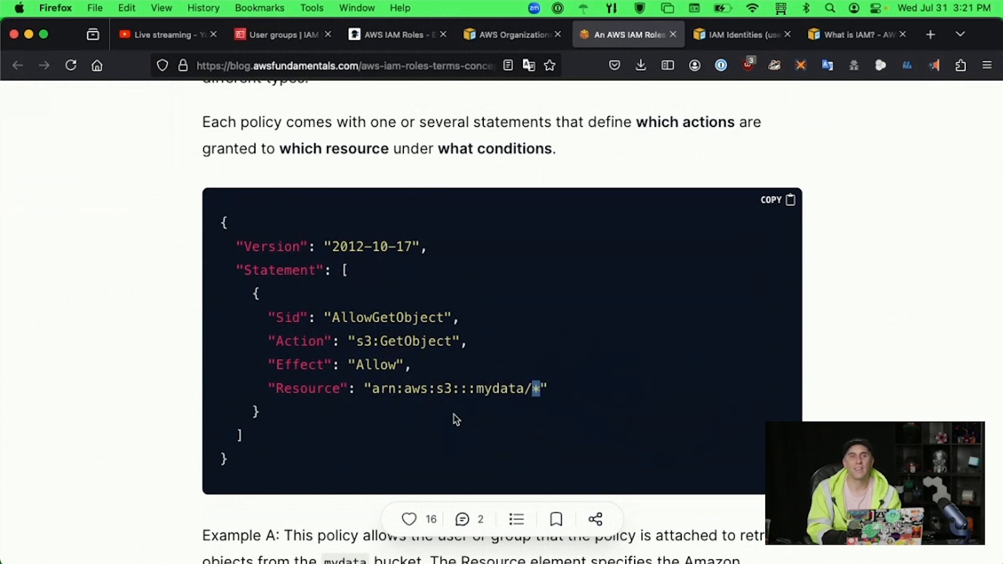
pyautogui.moveTo(643, 330)
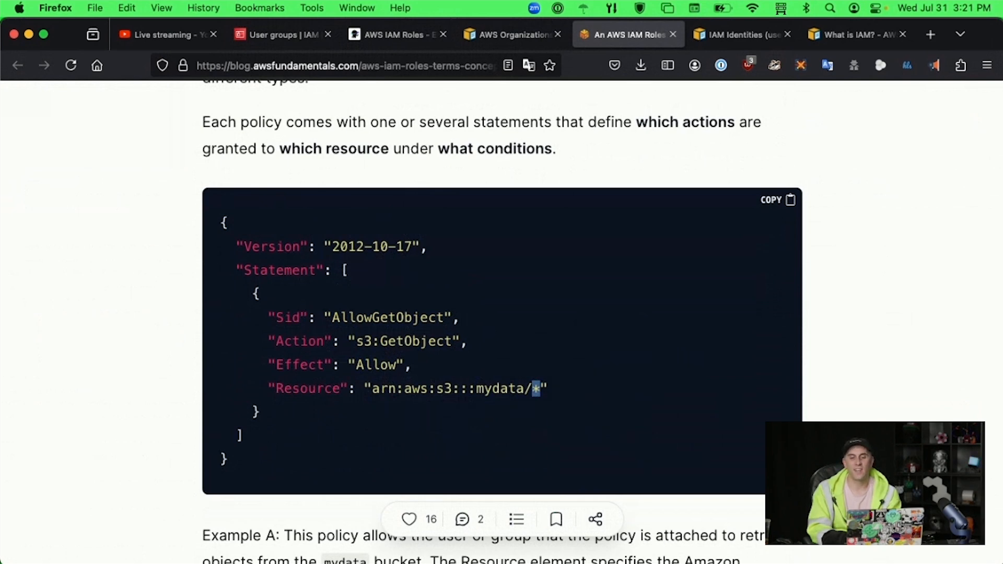
pyautogui.click(278, 33)
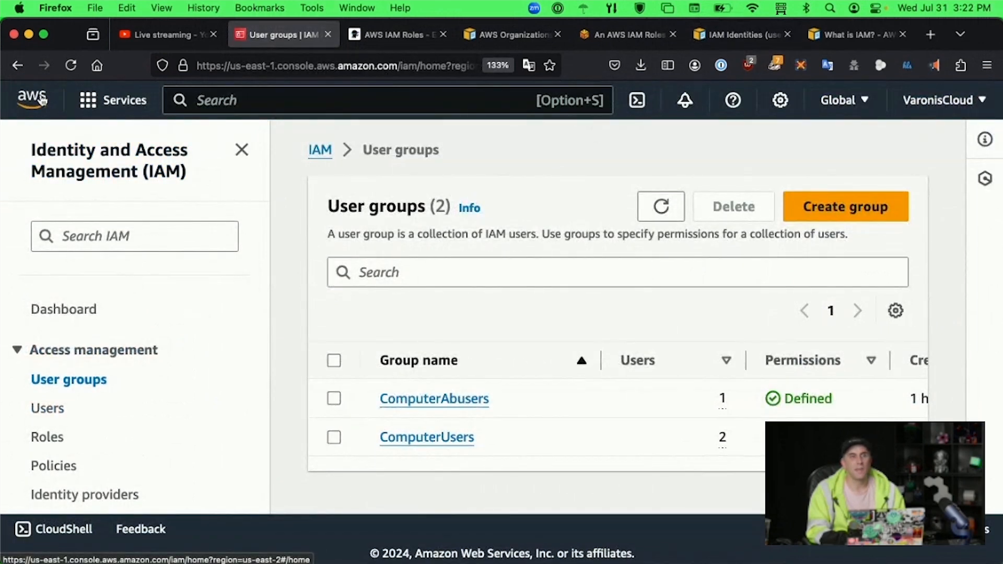
pyautogui.moveTo(409, 331)
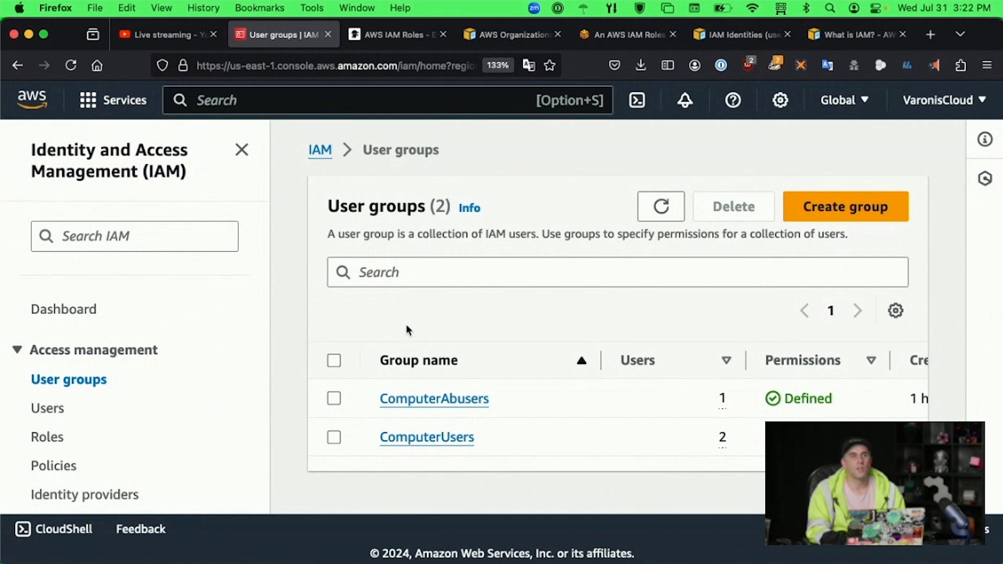
pyautogui.moveTo(87, 166)
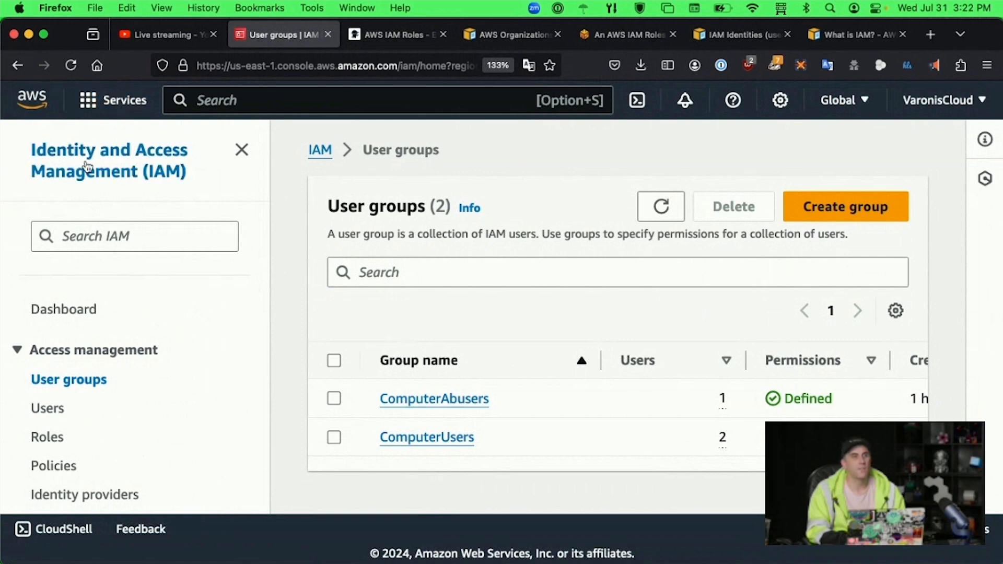
# Leave the User groups list for the IAM Dashboard with its security recommendations
pyautogui.click(62, 309)
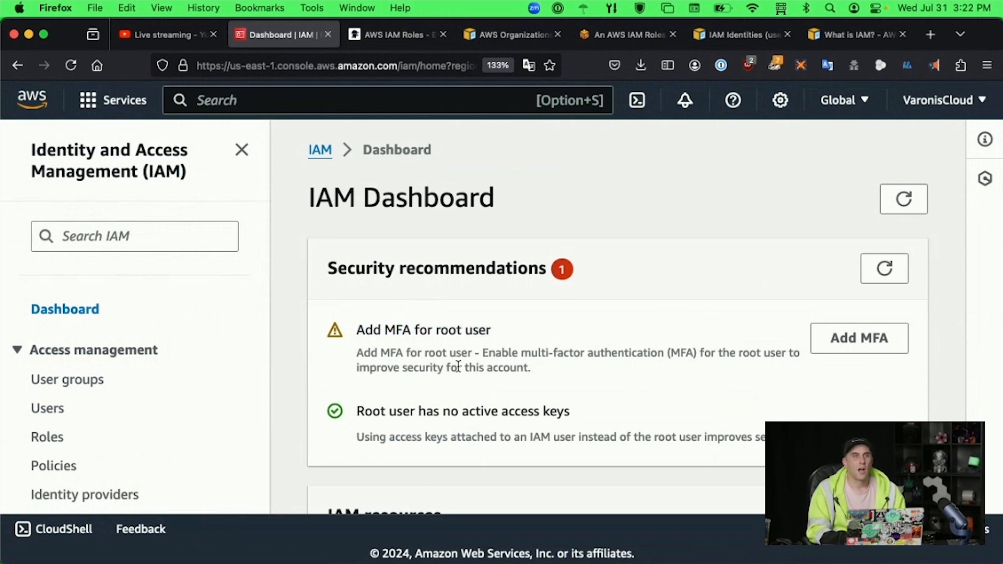
pyautogui.moveTo(635, 456)
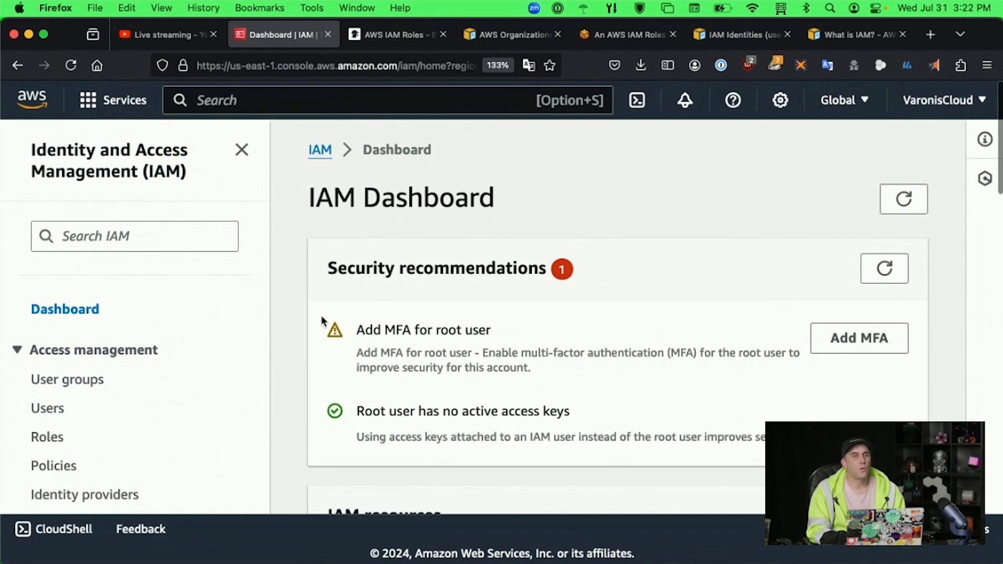
pyautogui.moveTo(595, 299)
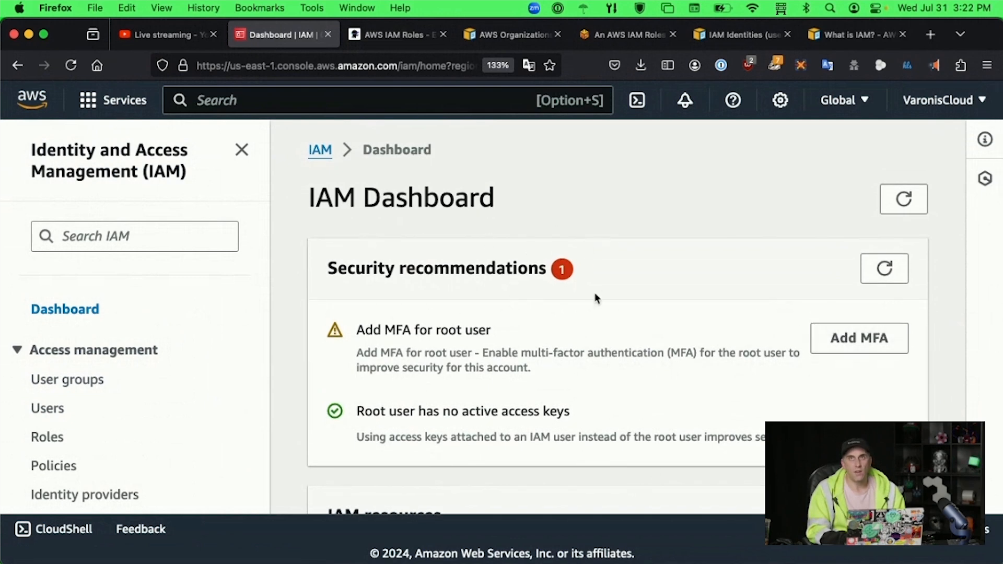
# Scroll through Security recommendations and IAM resources, then show the Users list (Buck, Karl, Ramsey)
pyautogui.scroll(-3)
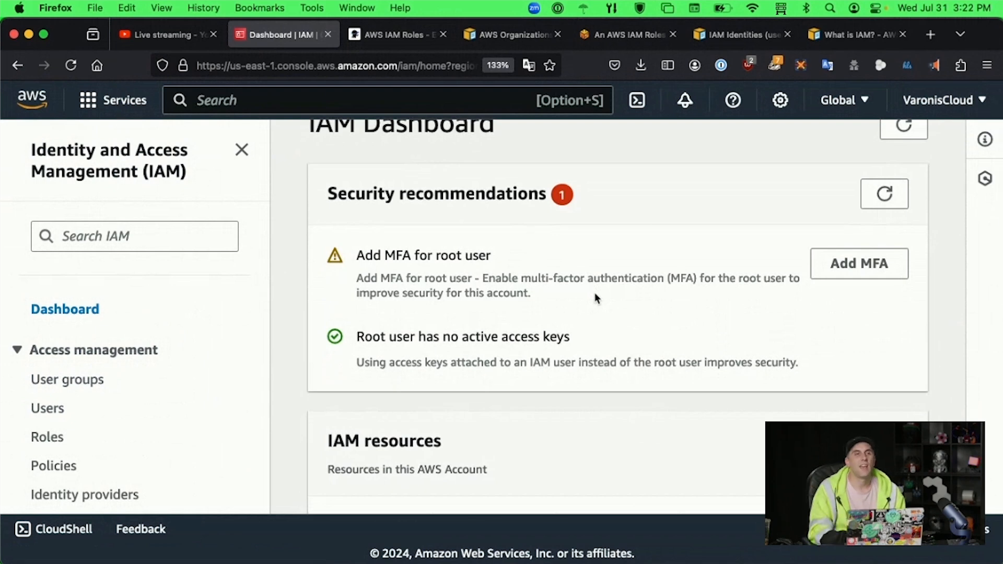
pyautogui.moveTo(560, 192)
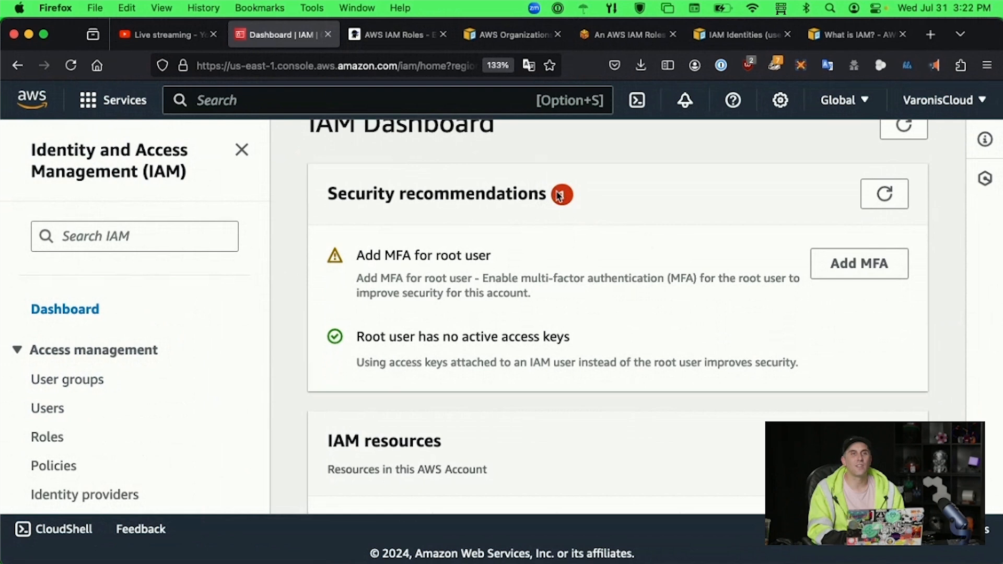
pyautogui.scroll(-3)
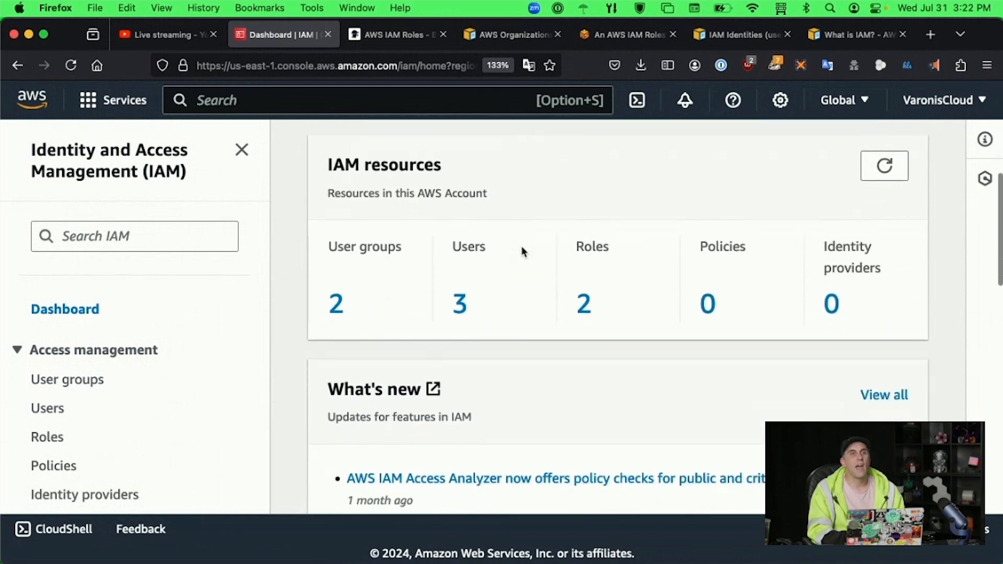
pyautogui.moveTo(452, 252)
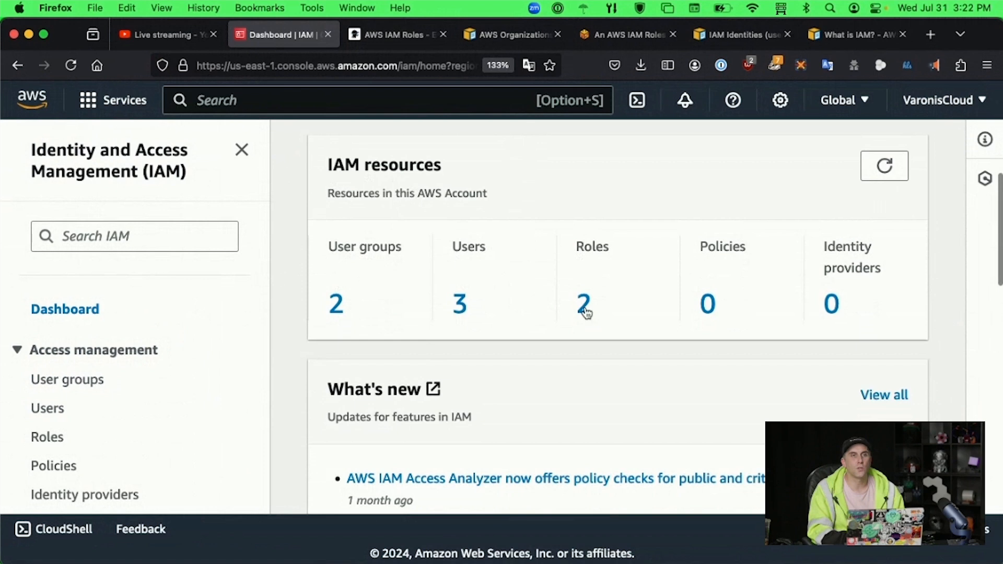
pyautogui.moveTo(605, 331)
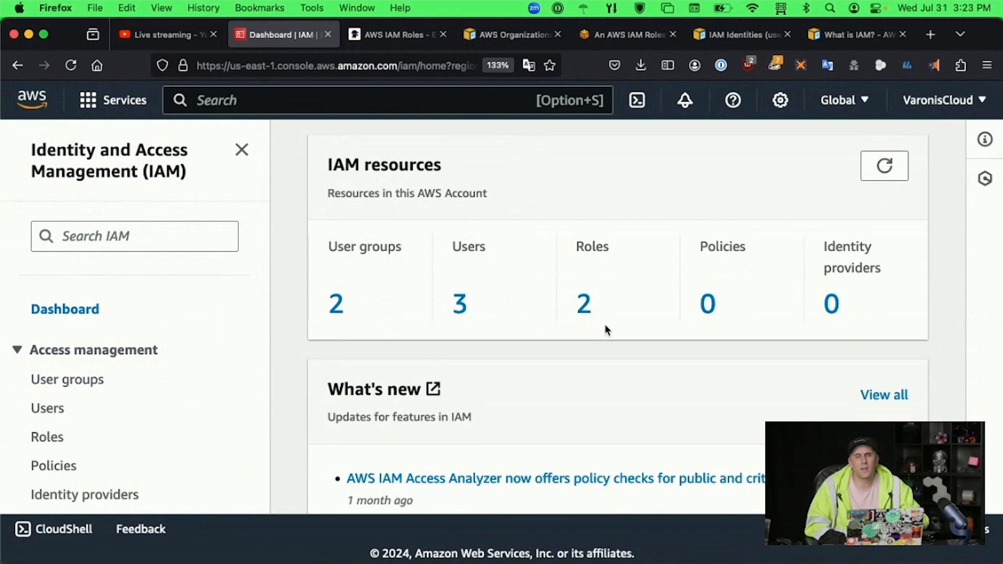
pyautogui.scroll(-3)
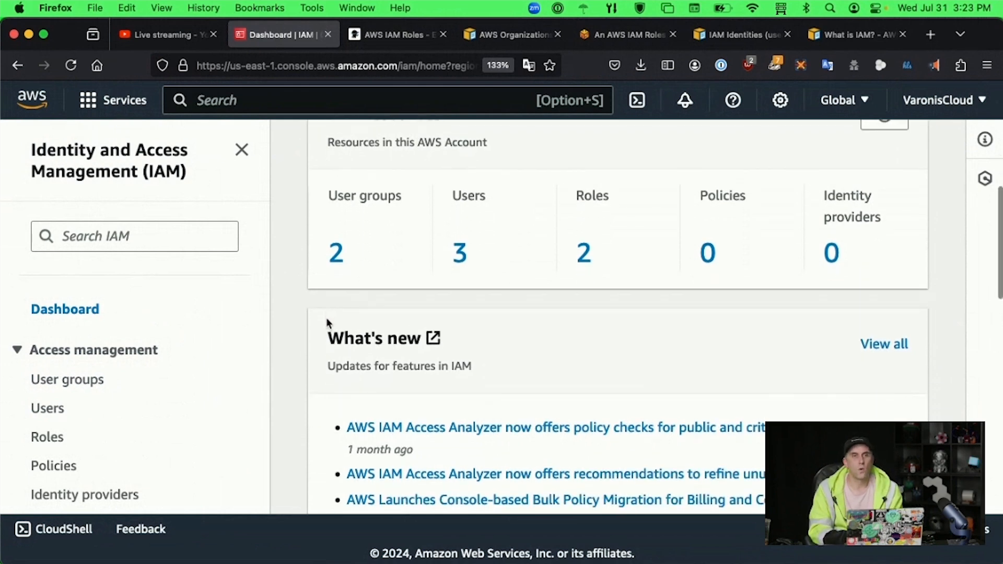
pyautogui.scroll(-3)
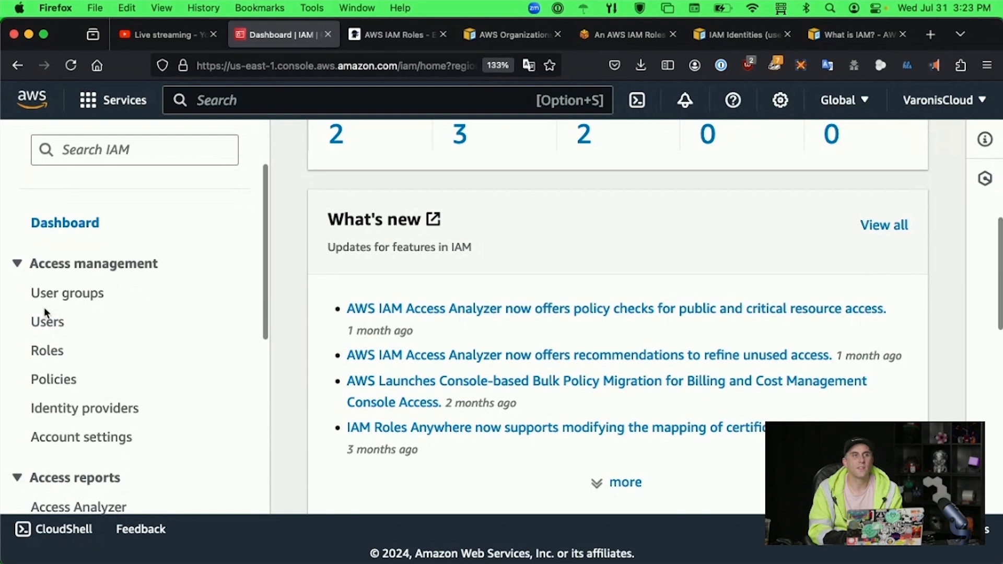
pyautogui.click(47, 321)
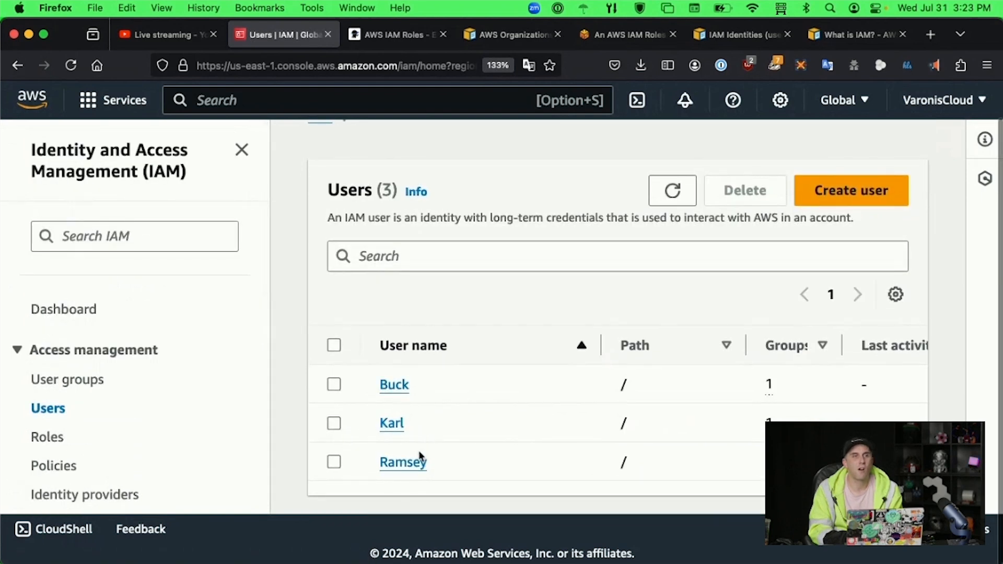
pyautogui.moveTo(651, 495)
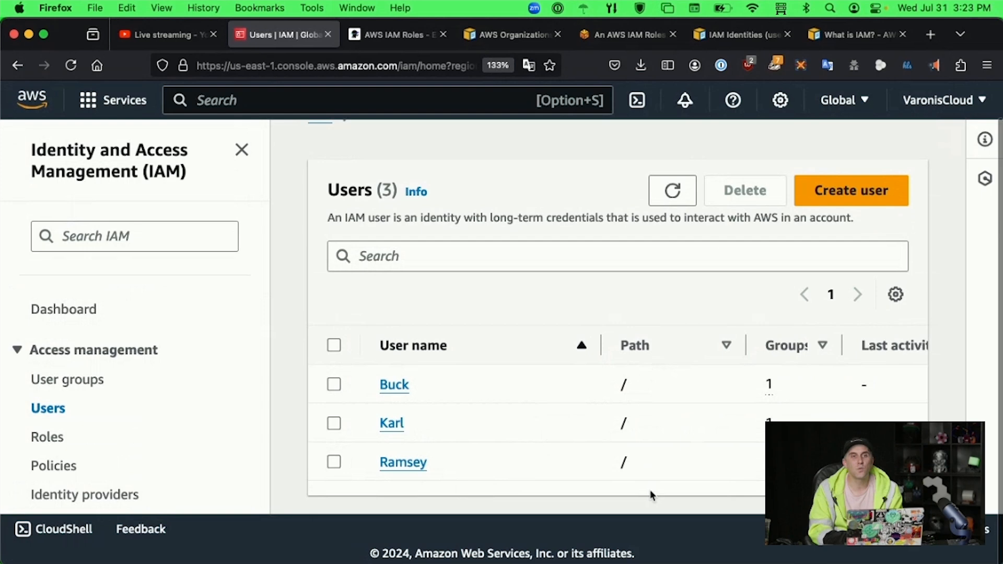
pyautogui.moveTo(512, 409)
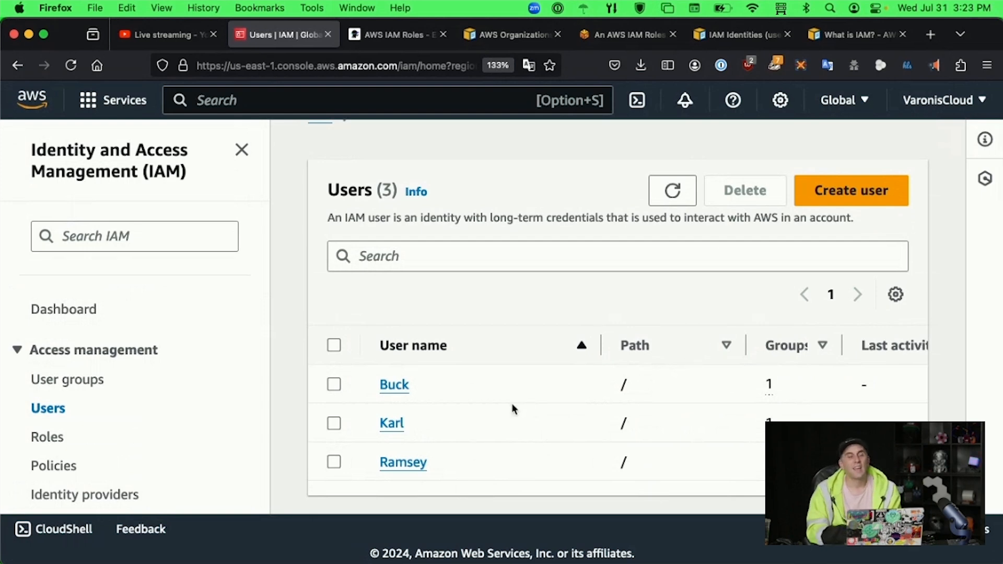
pyautogui.moveTo(394, 360)
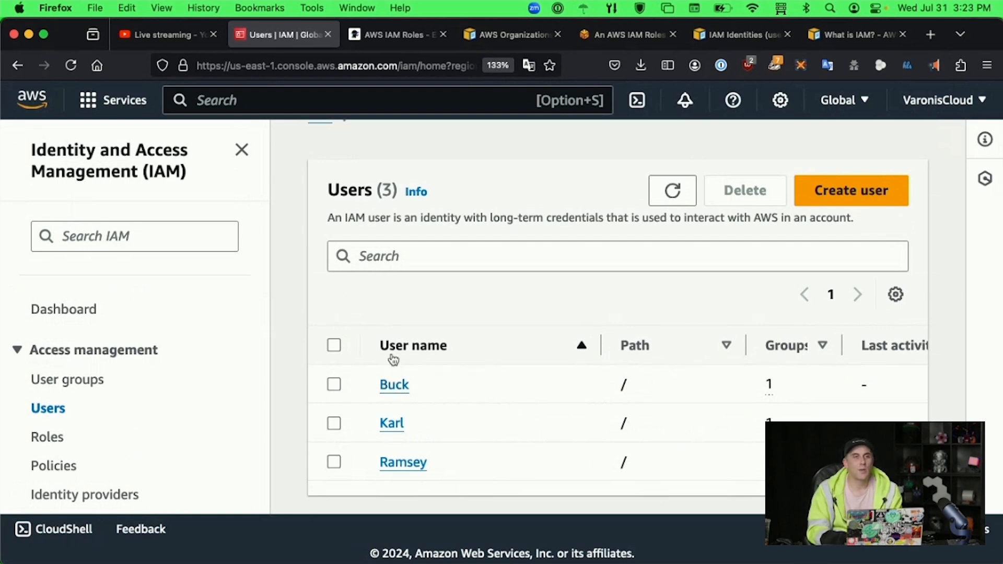
pyautogui.moveTo(395, 428)
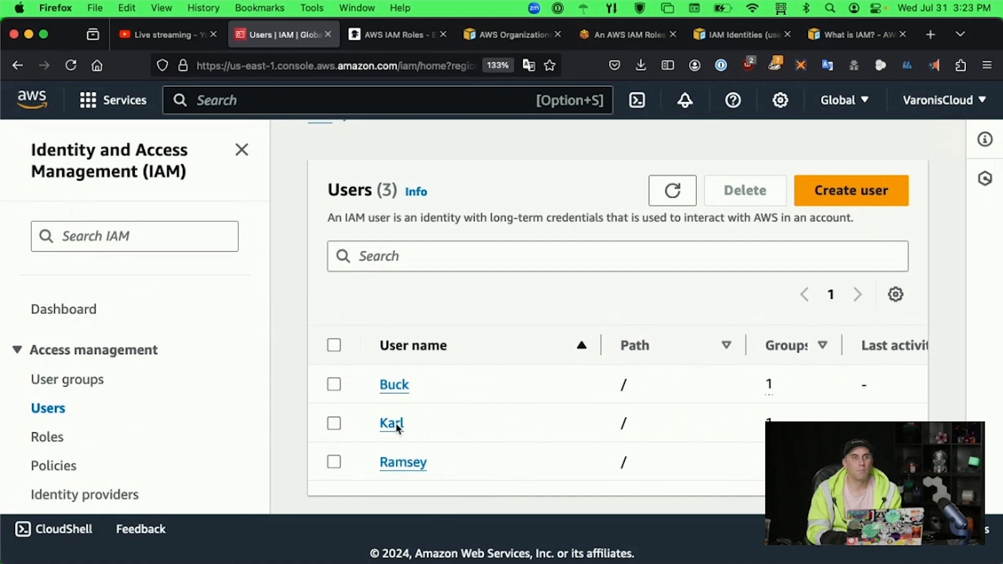
pyautogui.moveTo(404, 389)
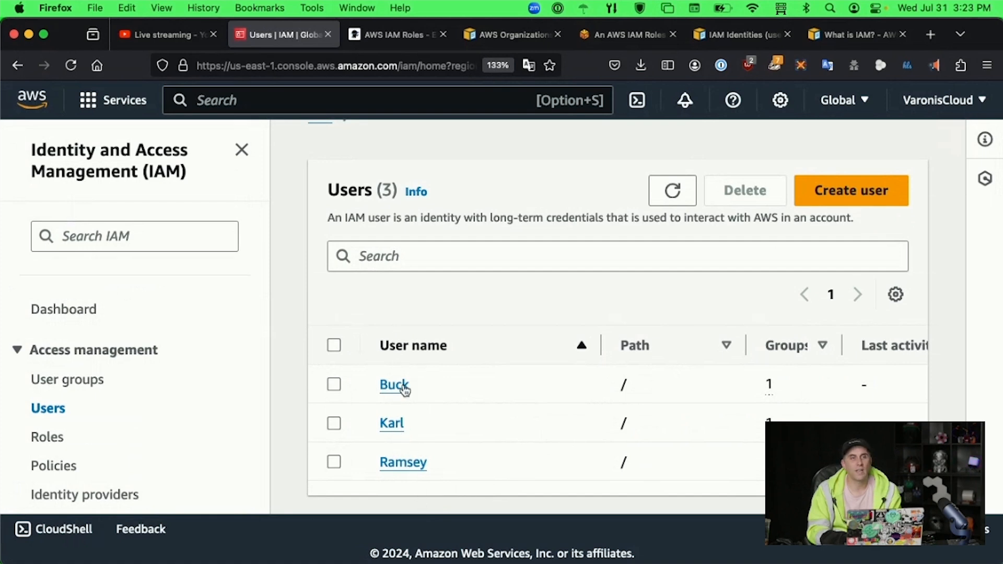
pyautogui.moveTo(408, 427)
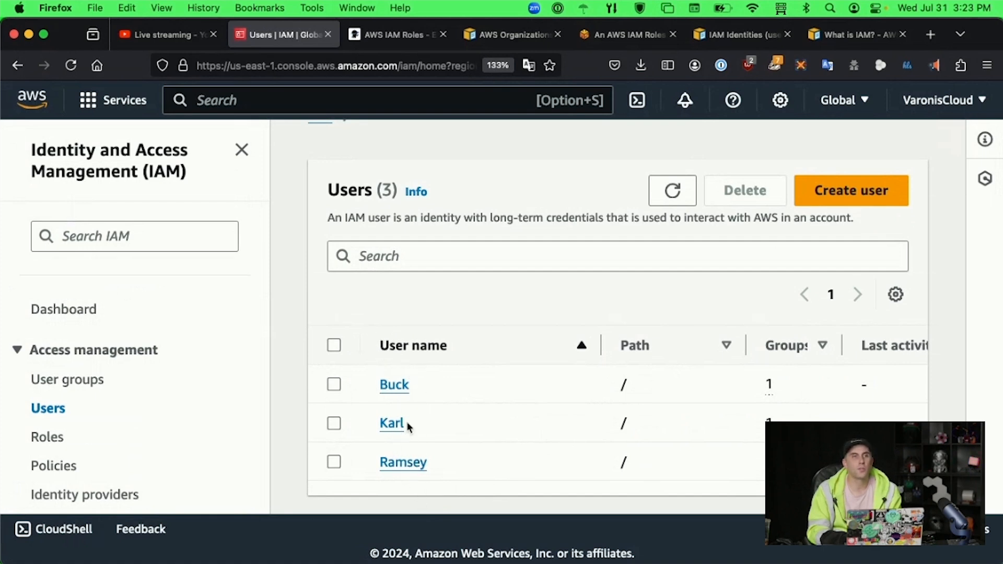
pyautogui.moveTo(393, 384)
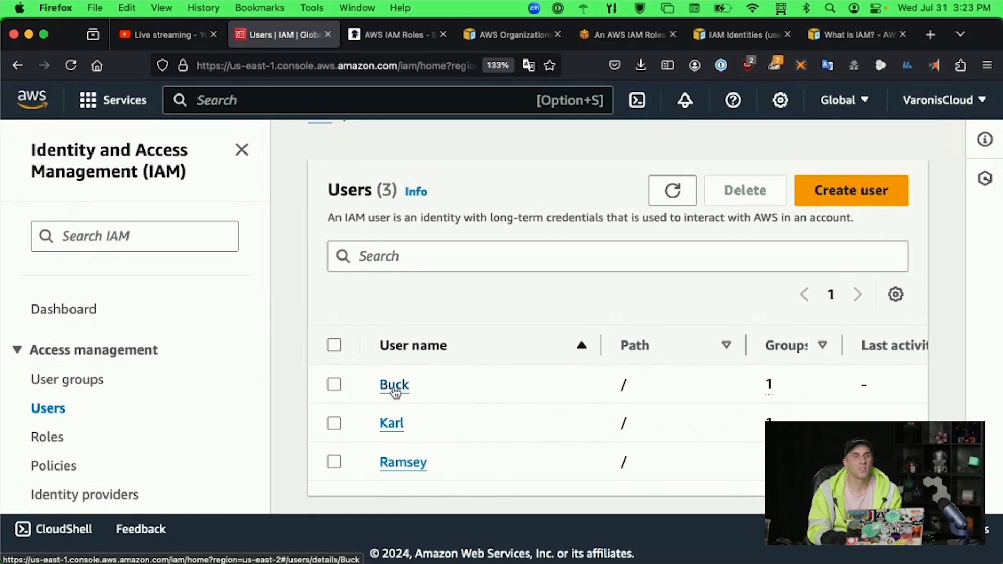
# View the first user's details and its Permissions policies table with the group-inherited managed policy
pyautogui.click(394, 385)
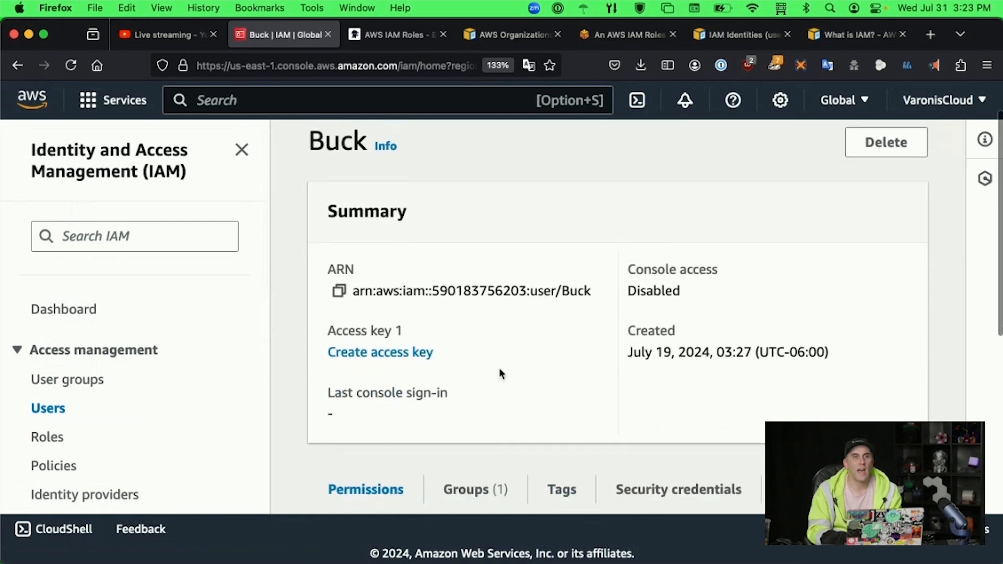
pyautogui.scroll(-3)
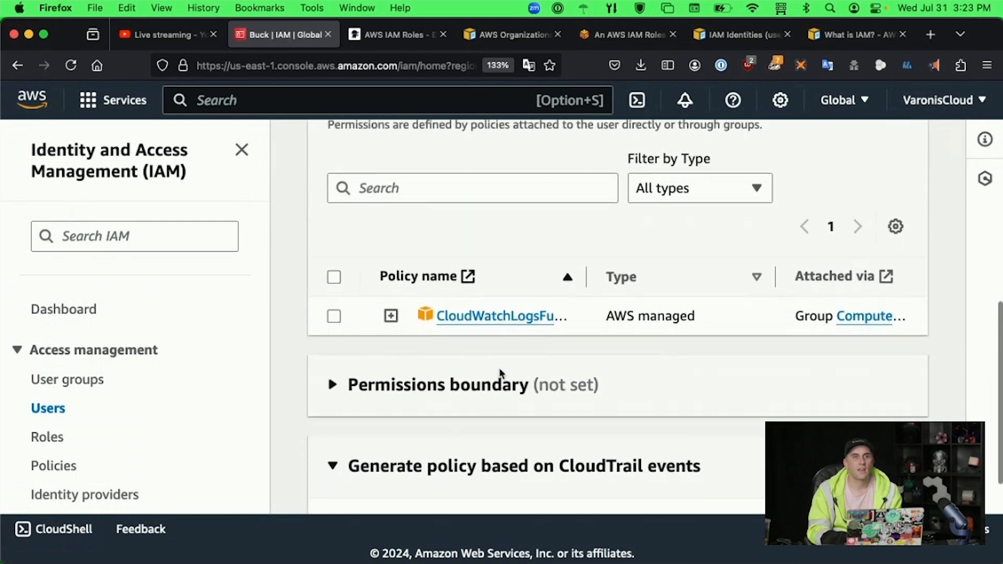
pyautogui.scroll(-3)
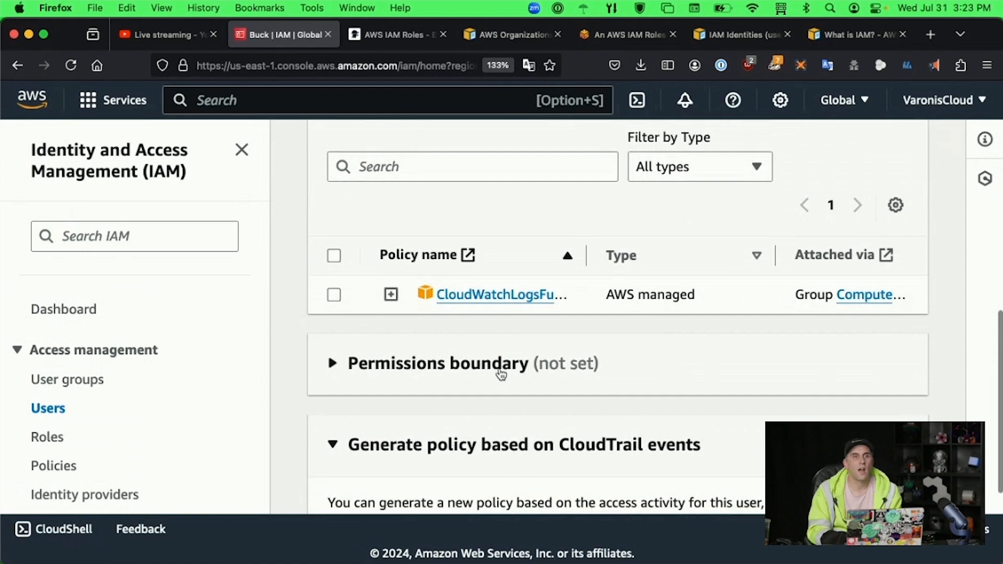
pyautogui.scroll(3)
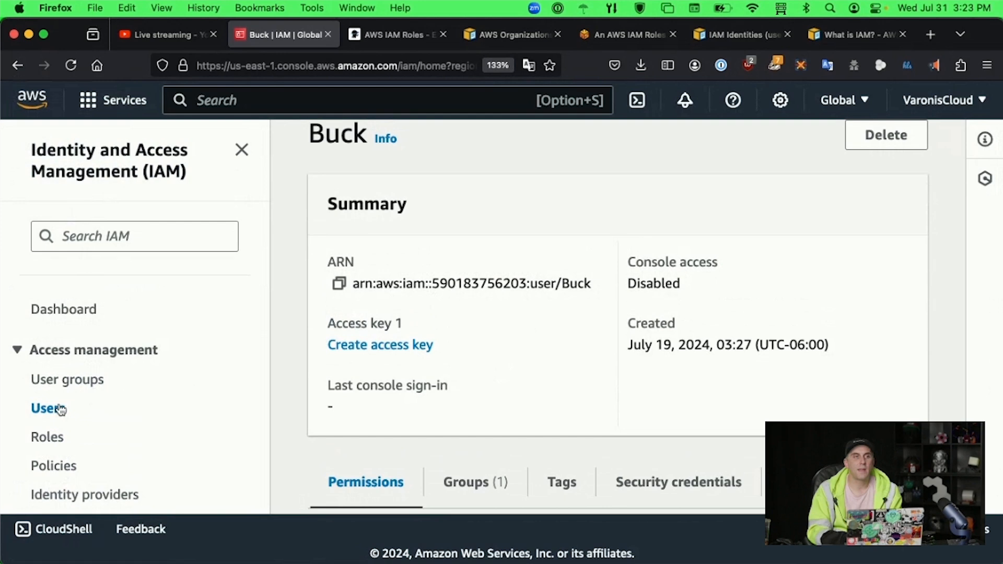
# Go back to the Users list and then to the User groups list
pyautogui.click(48, 408)
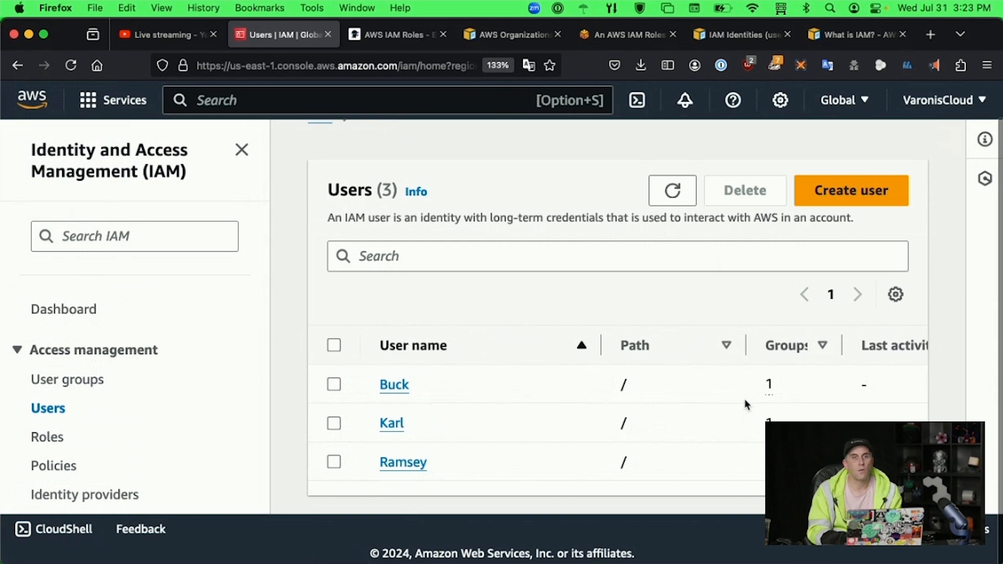
pyautogui.moveTo(394, 448)
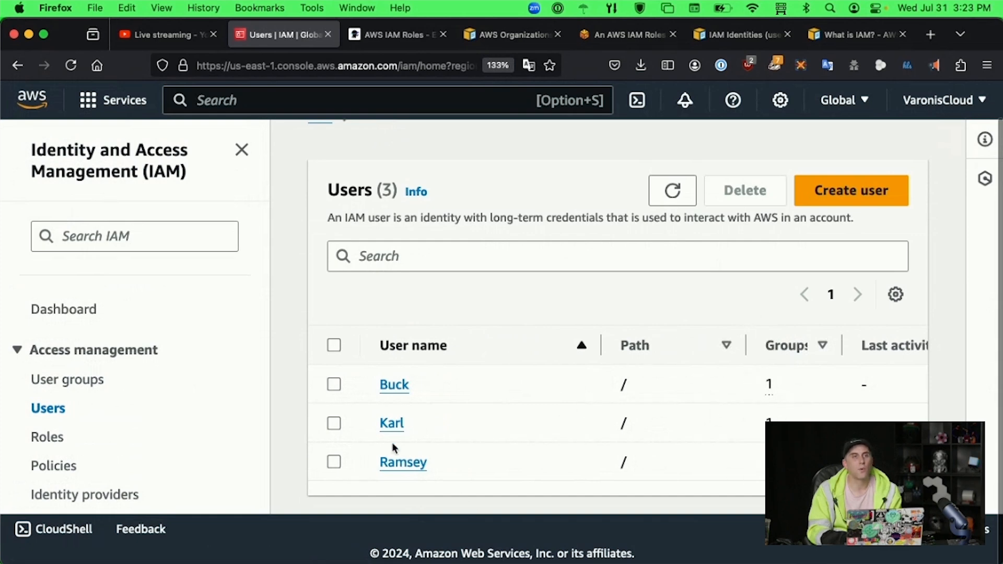
pyautogui.moveTo(422, 376)
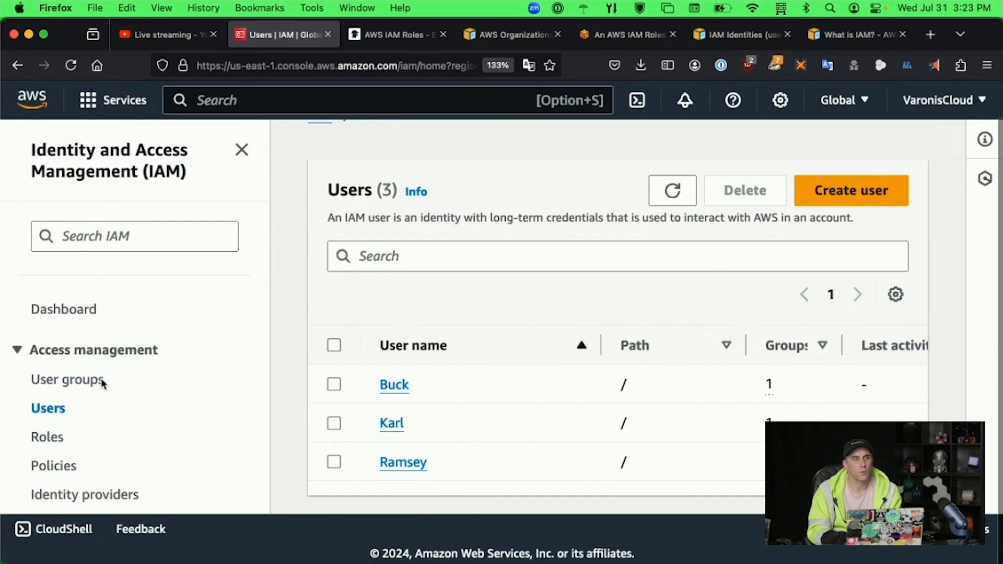
pyautogui.click(66, 379)
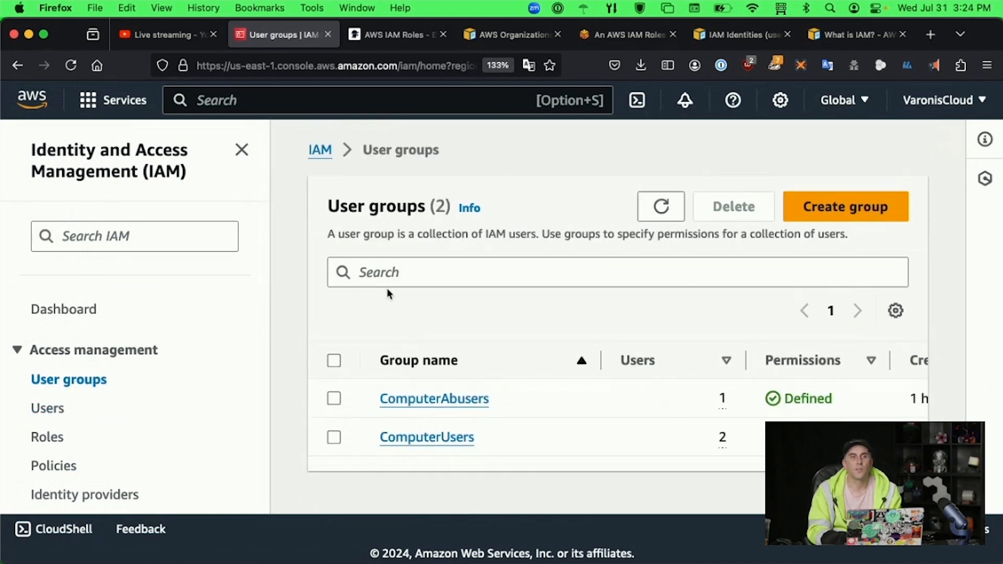
pyautogui.moveTo(409, 437)
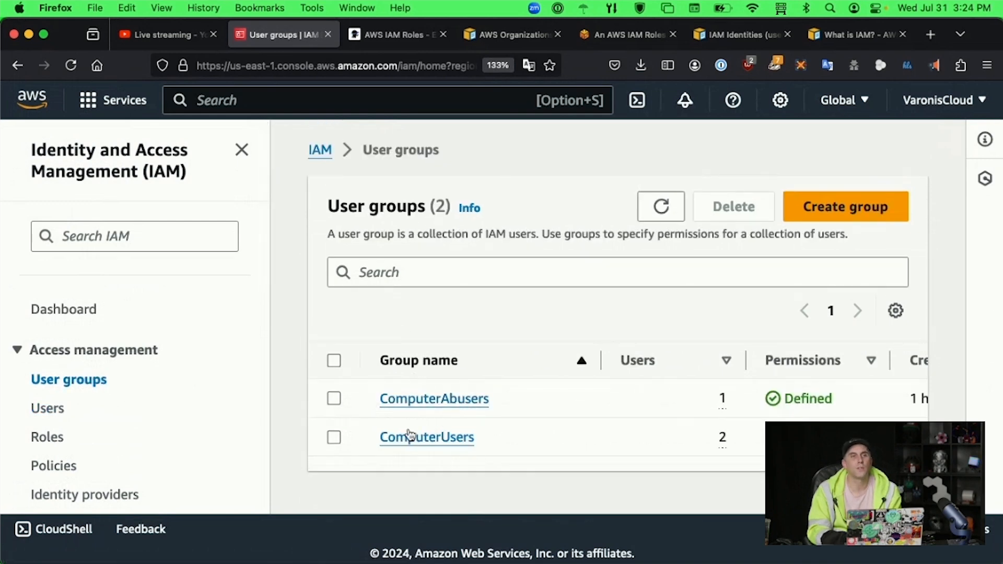
# Open the ComputerUsers group and review its two member users
pyautogui.hscroll(3)
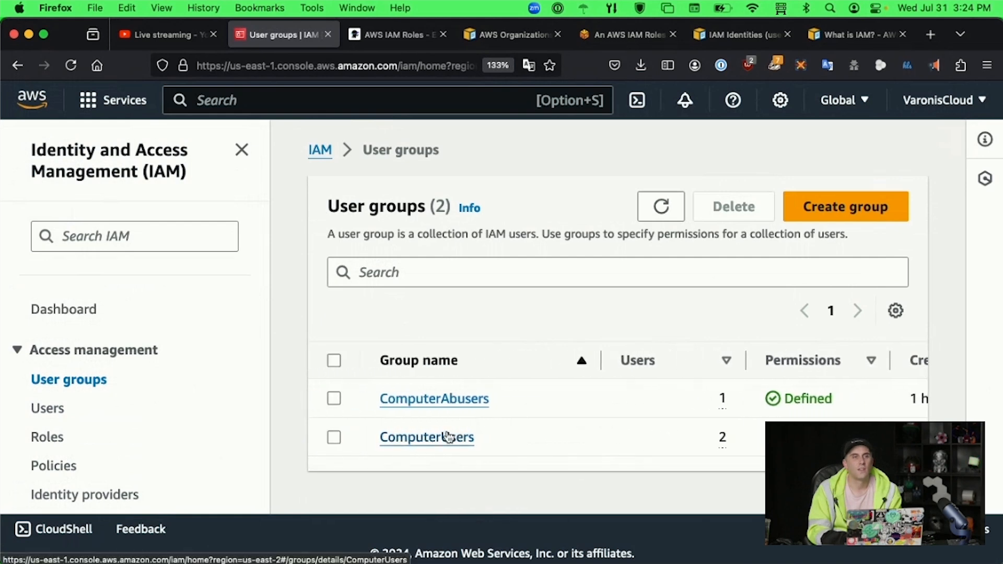
pyautogui.click(426, 436)
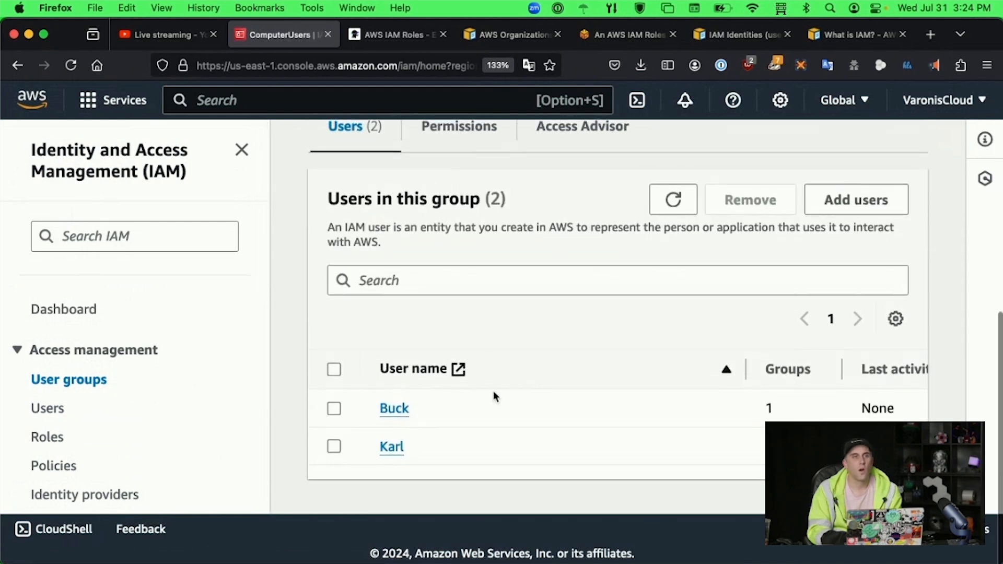
pyautogui.hscroll(3)
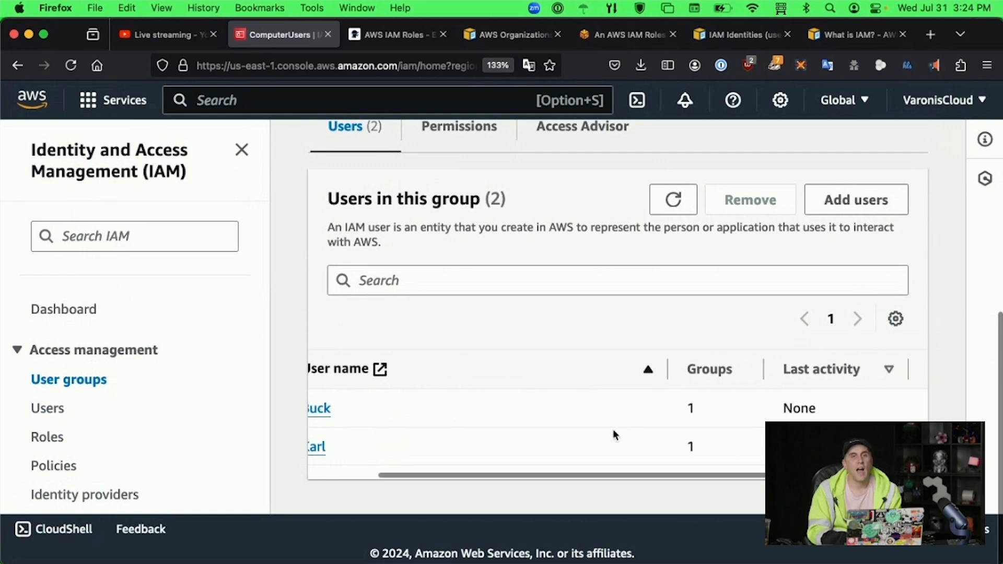
pyautogui.hscroll(-3)
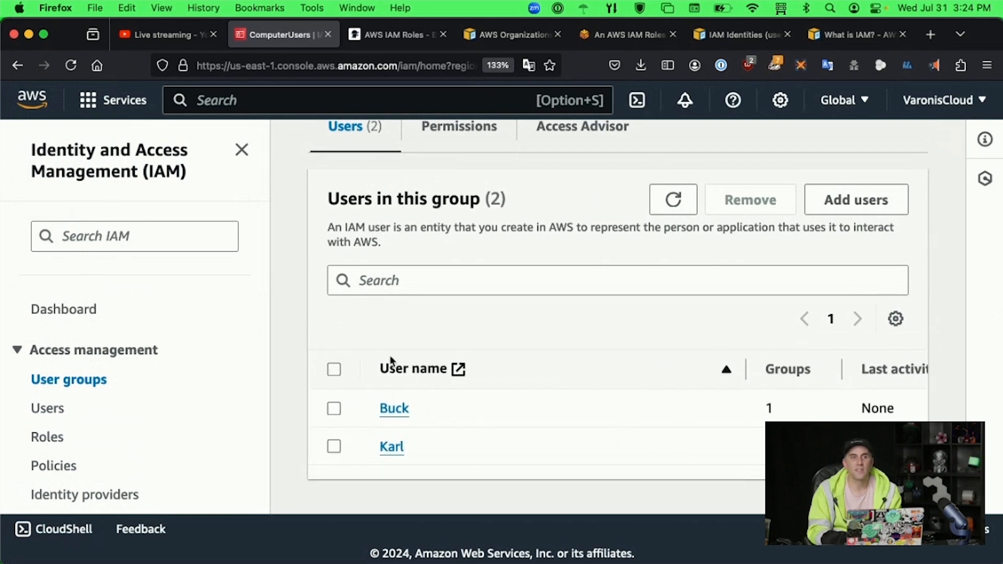
pyautogui.scroll(-3)
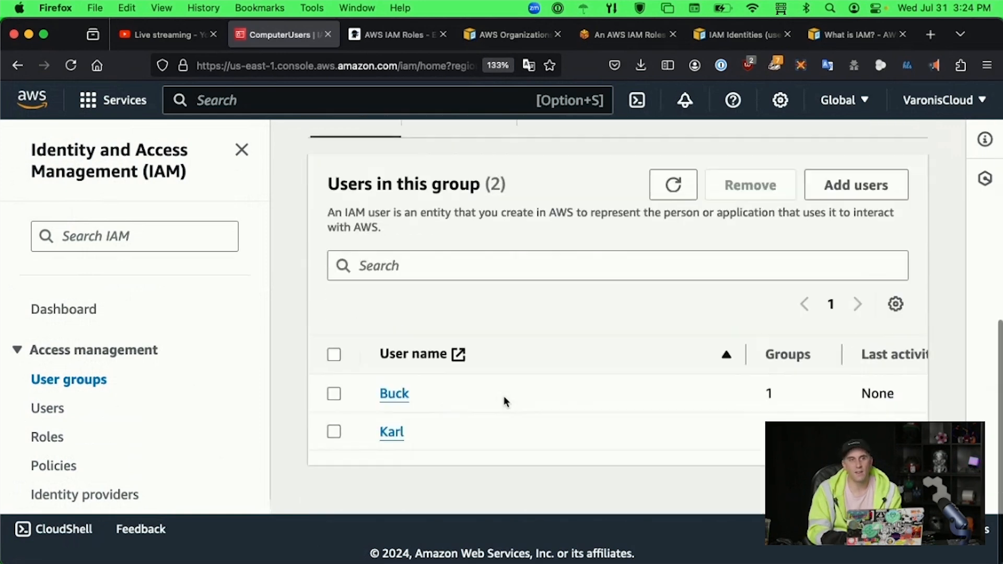
pyautogui.scroll(3)
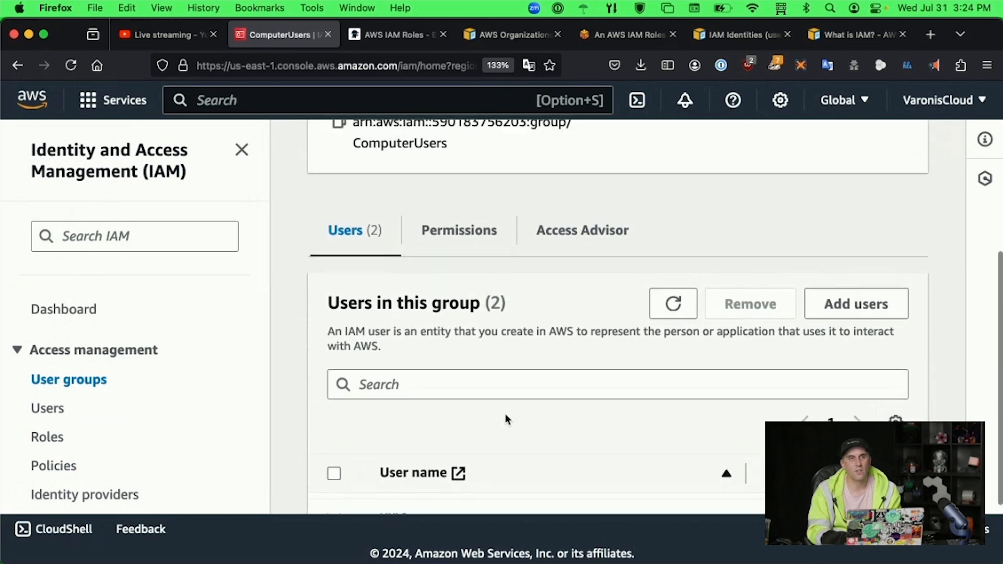
# Show the group's Permissions tab with its one AWS managed CloudWatchLogs policy, checking members once more
pyautogui.click(458, 230)
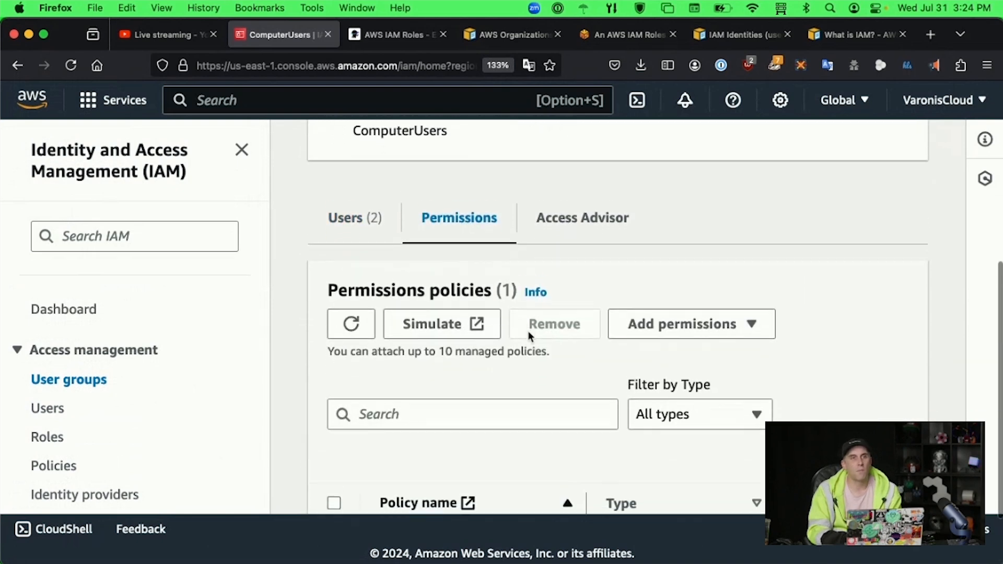
pyautogui.scroll(-3)
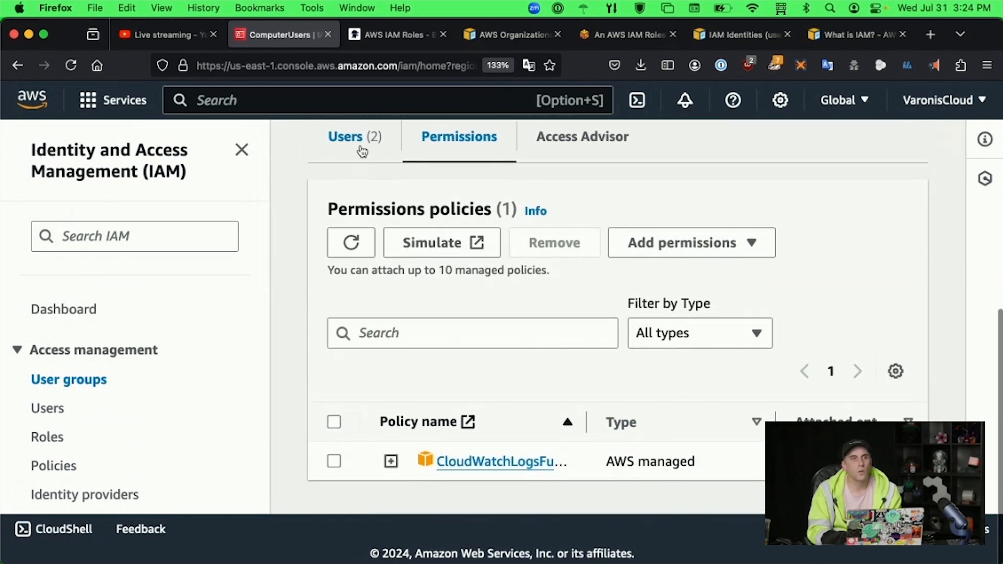
pyautogui.click(346, 136)
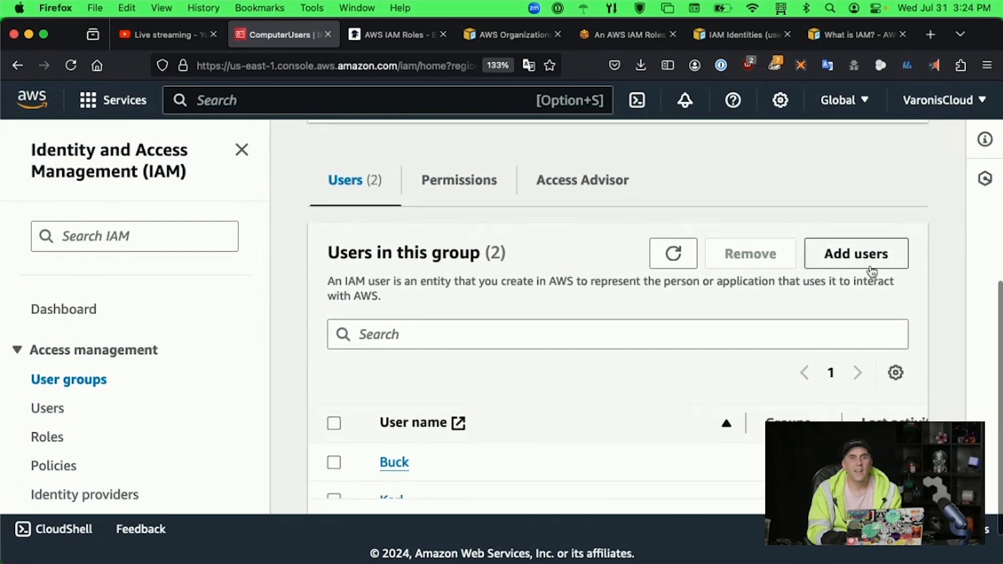
pyautogui.scroll(3)
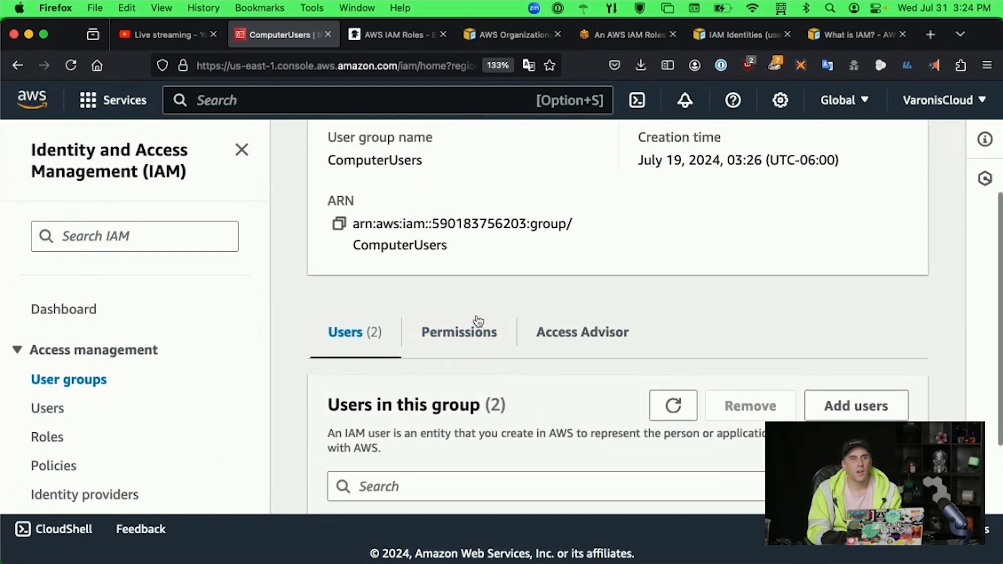
pyautogui.click(459, 332)
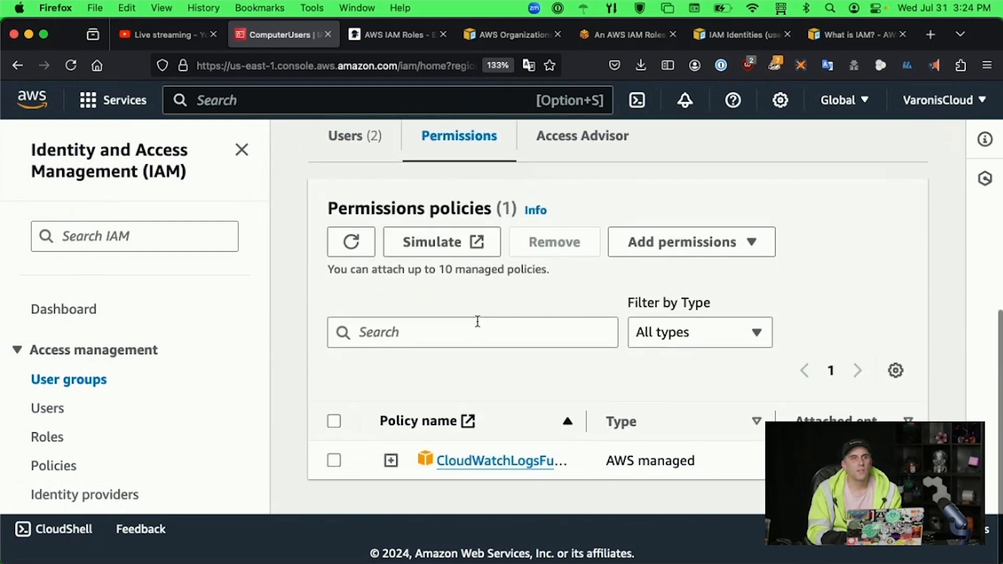
pyautogui.moveTo(500, 461)
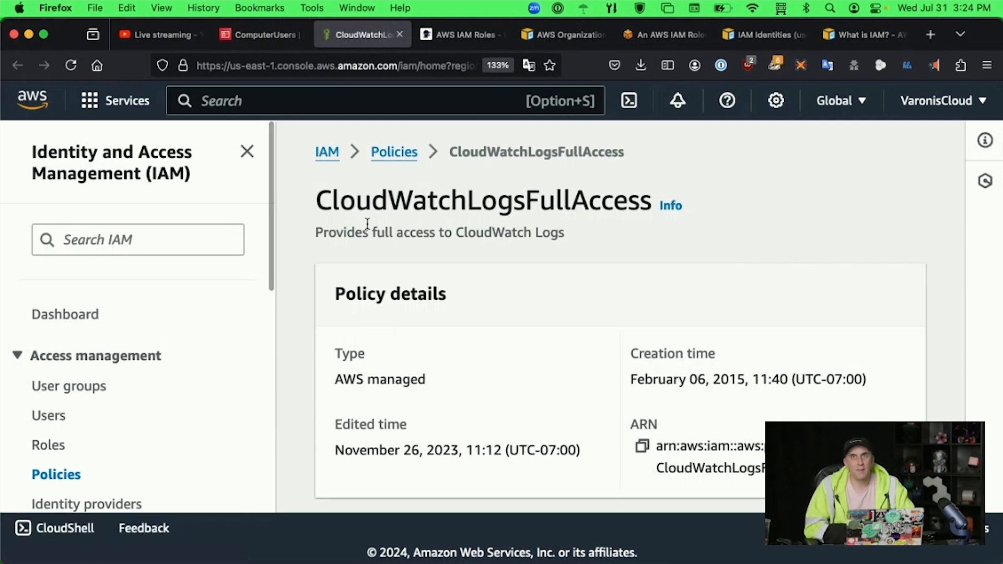
# Scroll the CloudWatchLogsFullAccess policy to its permissions and show the JSON allowing logs:* and cloudwatch:GenerateQuery
pyautogui.scroll(-3)
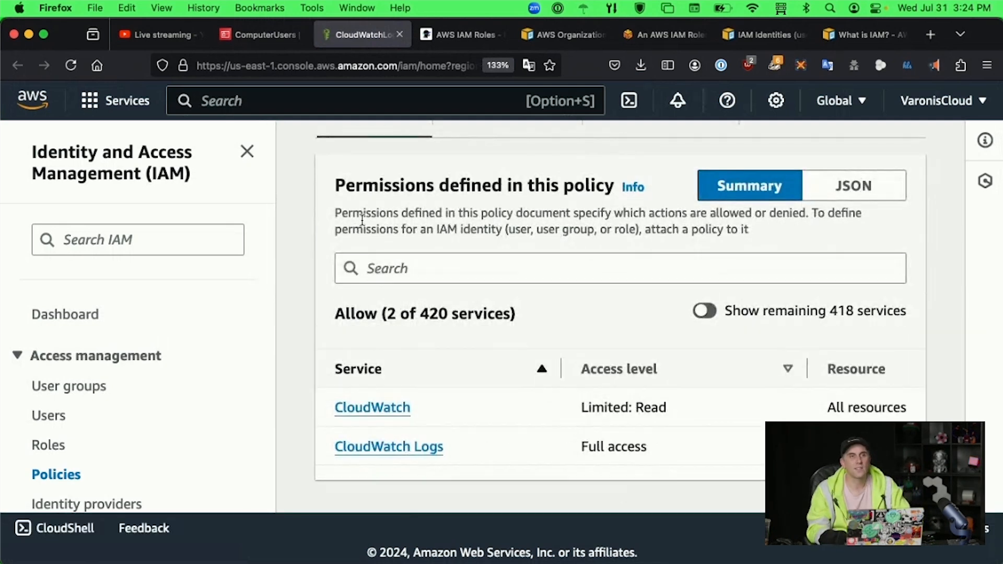
pyautogui.scroll(3)
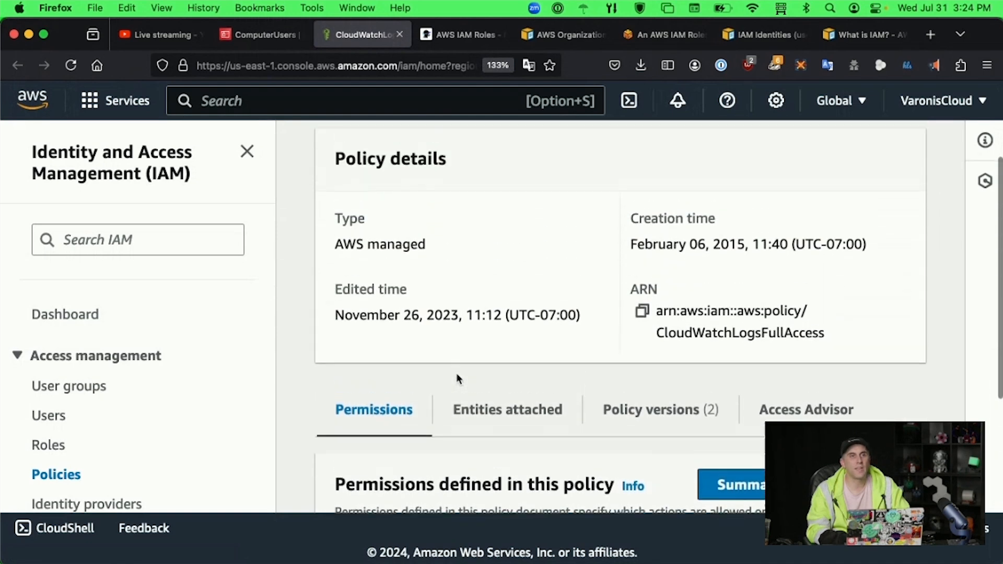
pyautogui.scroll(-3)
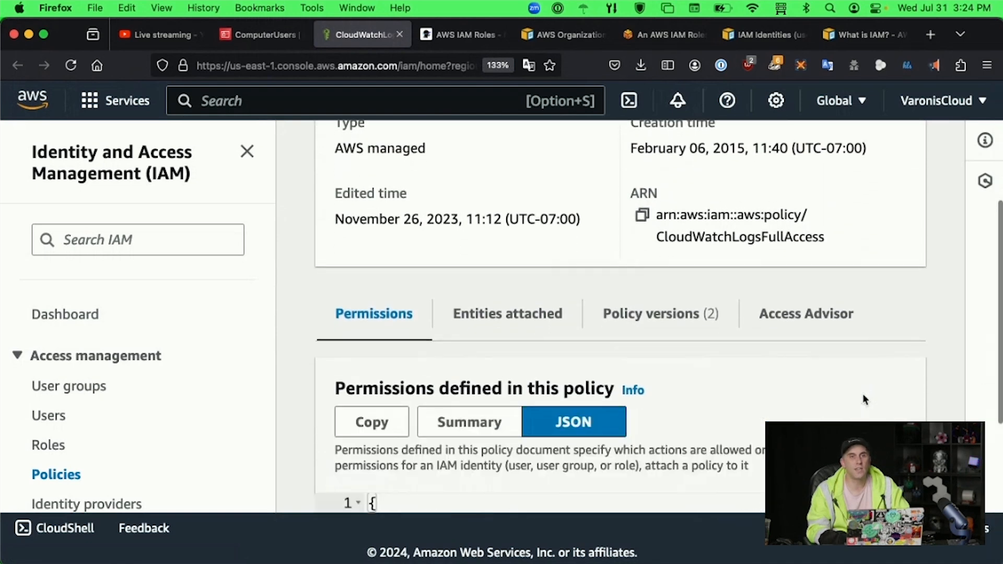
pyautogui.scroll(-3)
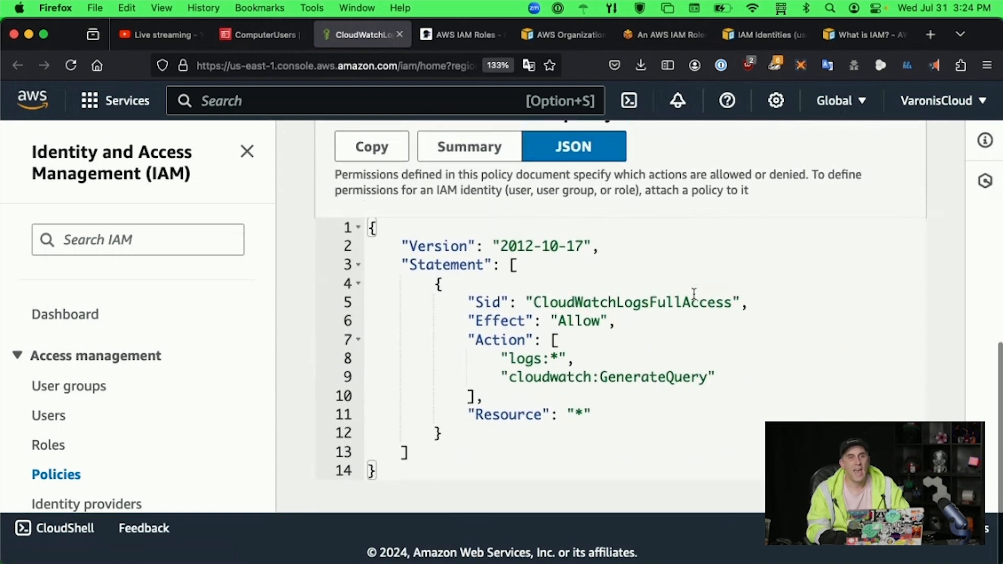
pyautogui.moveTo(529, 314)
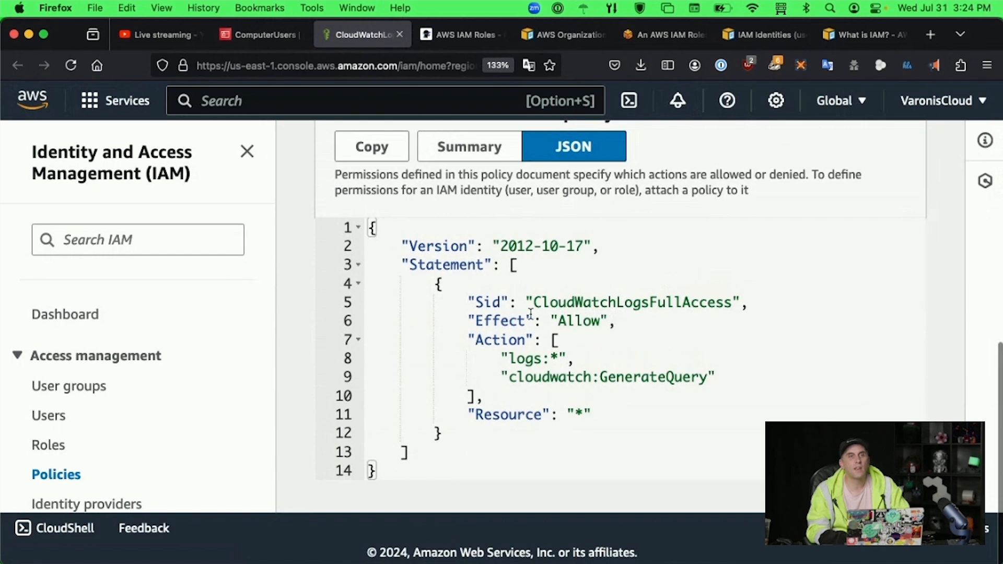
pyautogui.moveTo(594, 310)
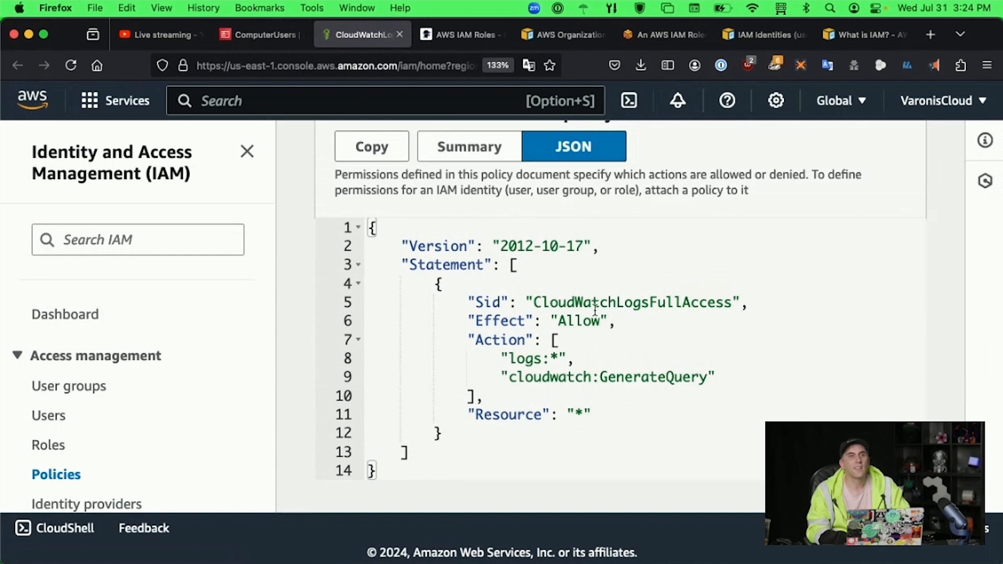
pyautogui.moveTo(592, 365)
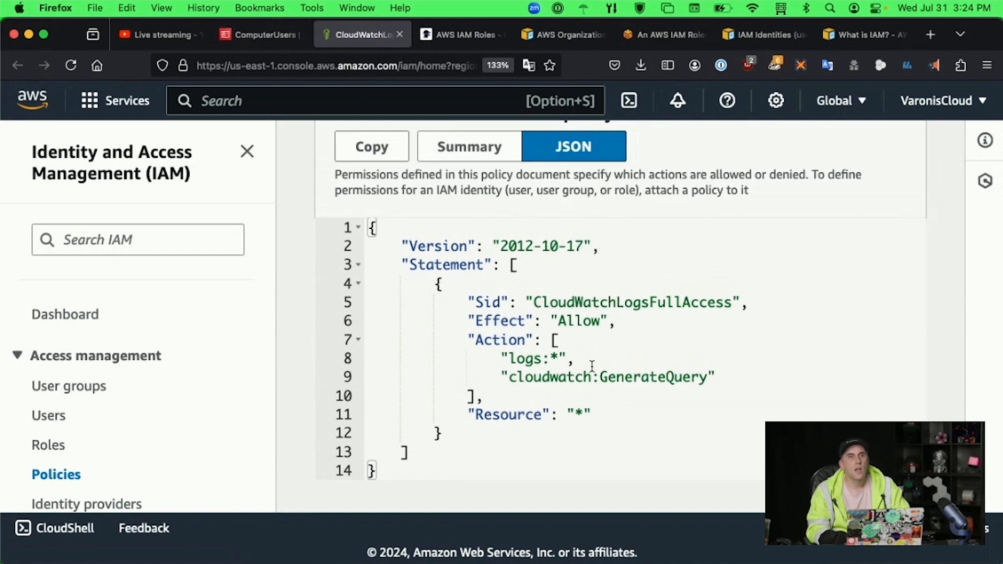
pyautogui.moveTo(587, 415)
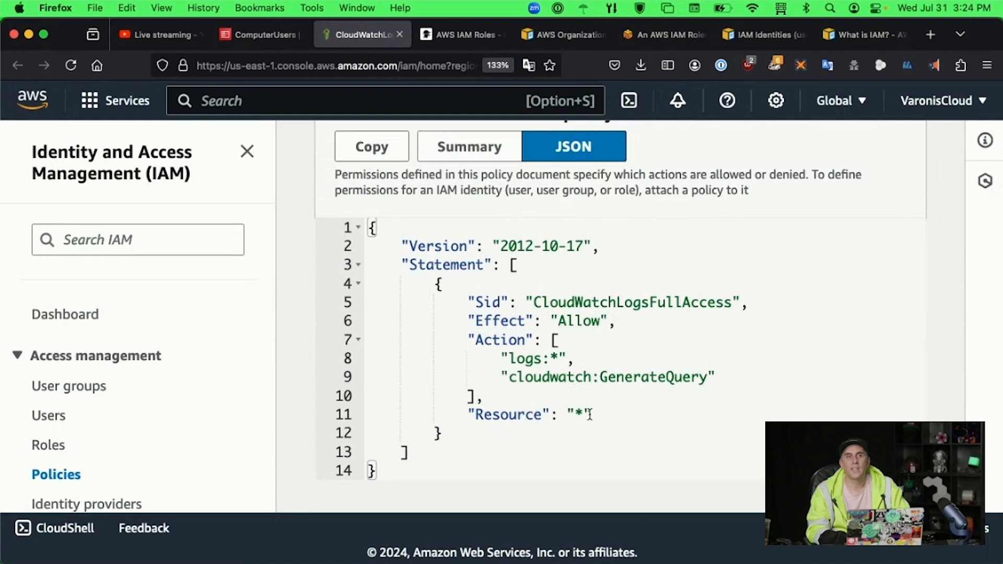
pyautogui.doubleClick(578, 415)
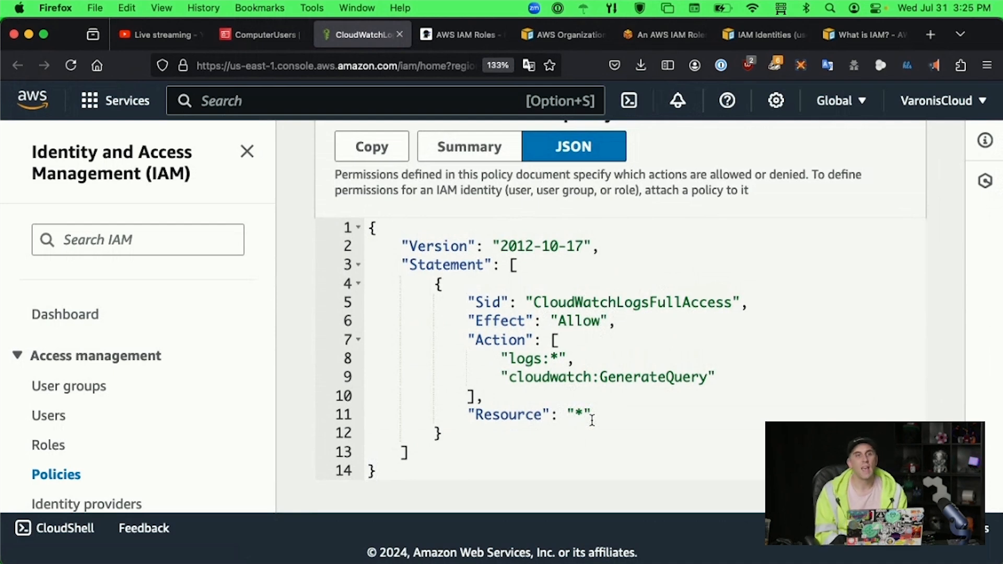
pyautogui.scroll(3)
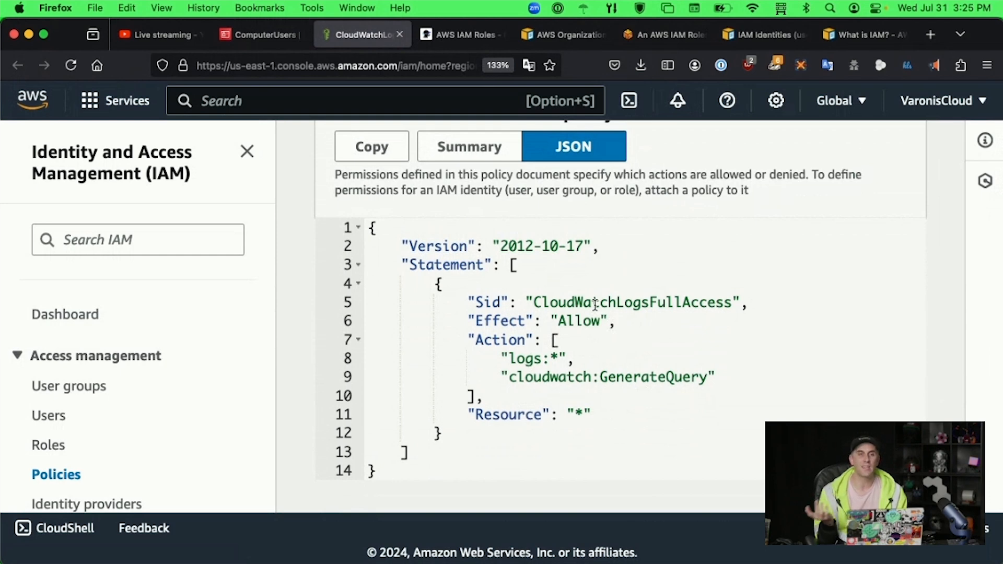
pyautogui.scroll(3)
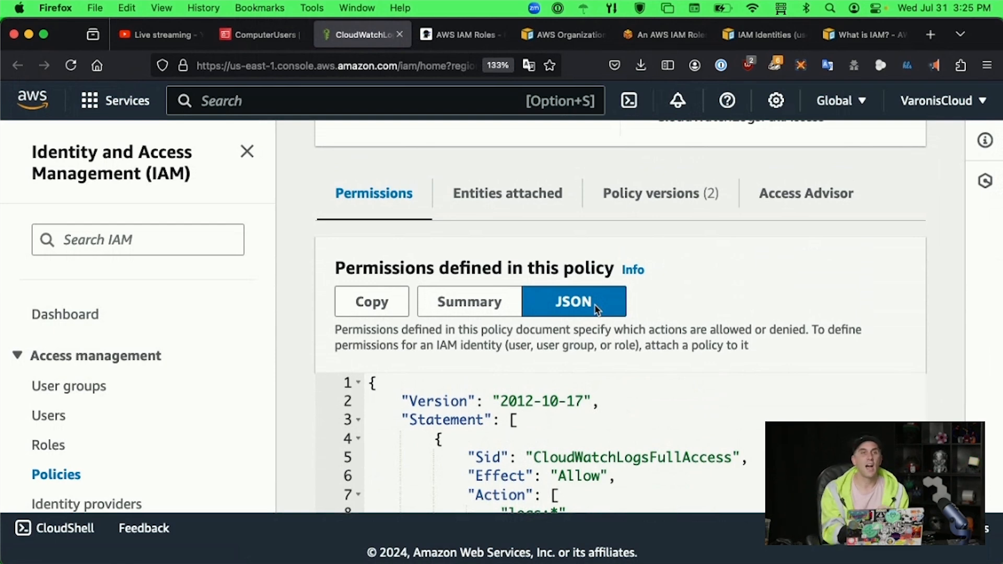
pyautogui.scroll(-3)
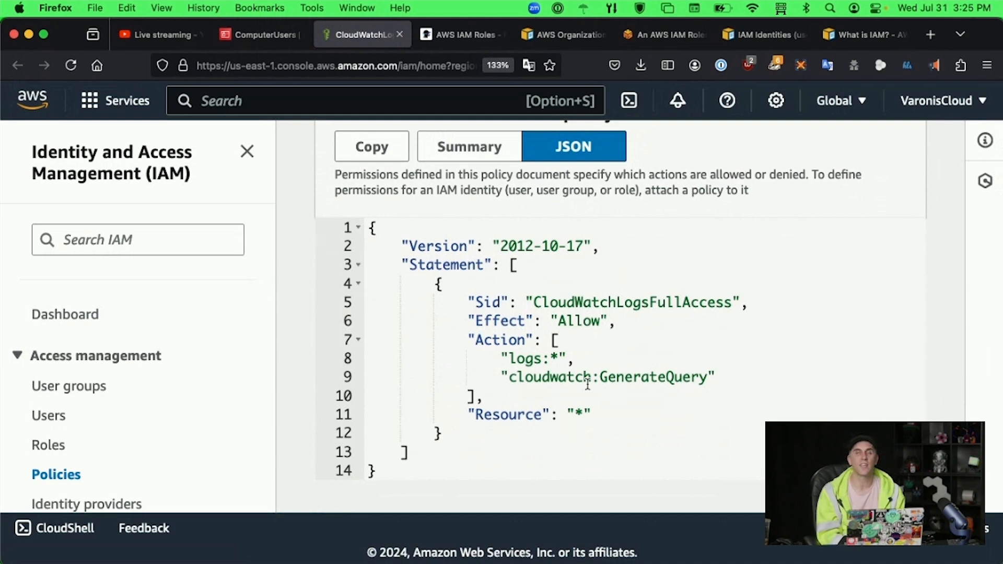
pyautogui.moveTo(479, 321)
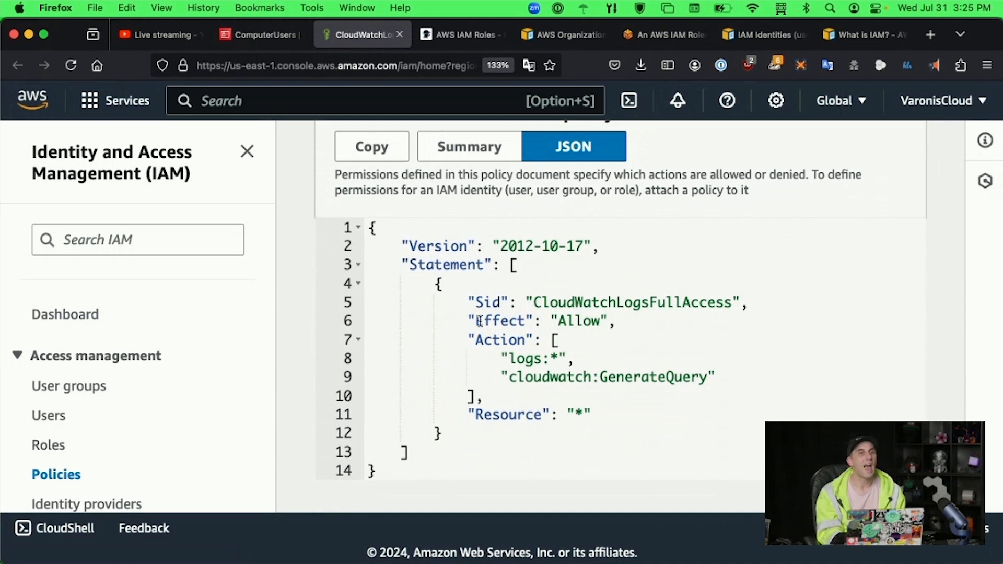
pyautogui.scroll(3)
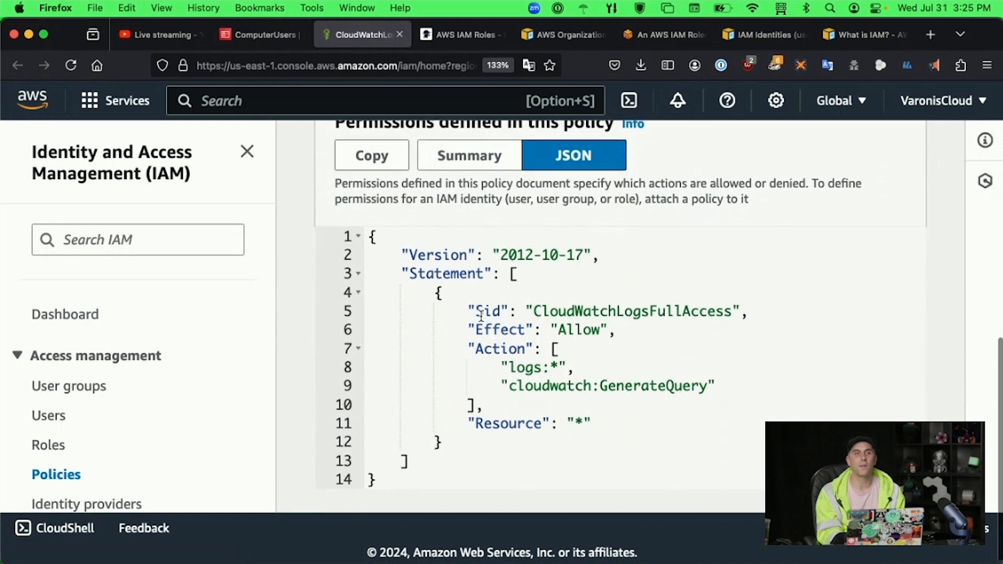
pyautogui.scroll(3)
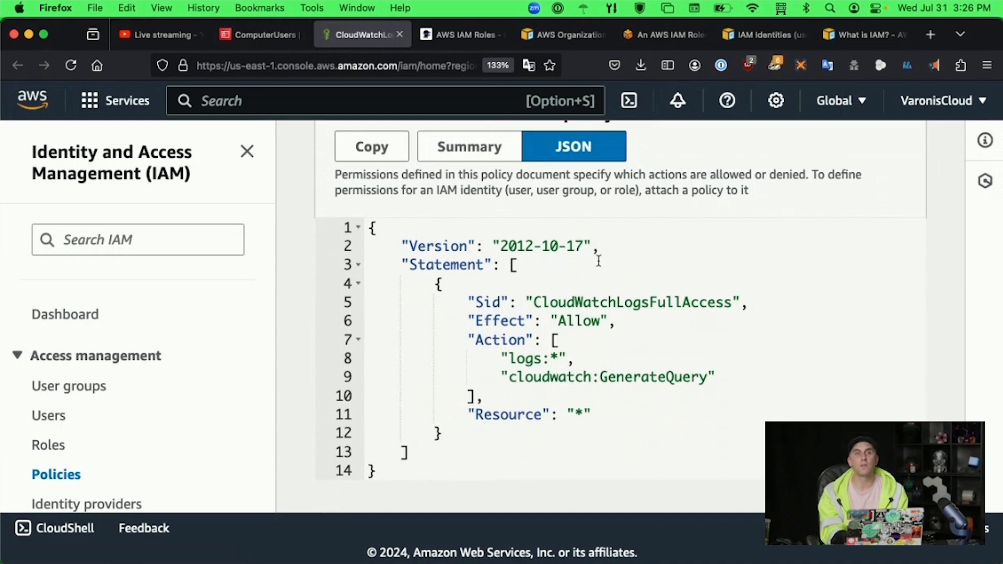
pyautogui.moveTo(676, 322)
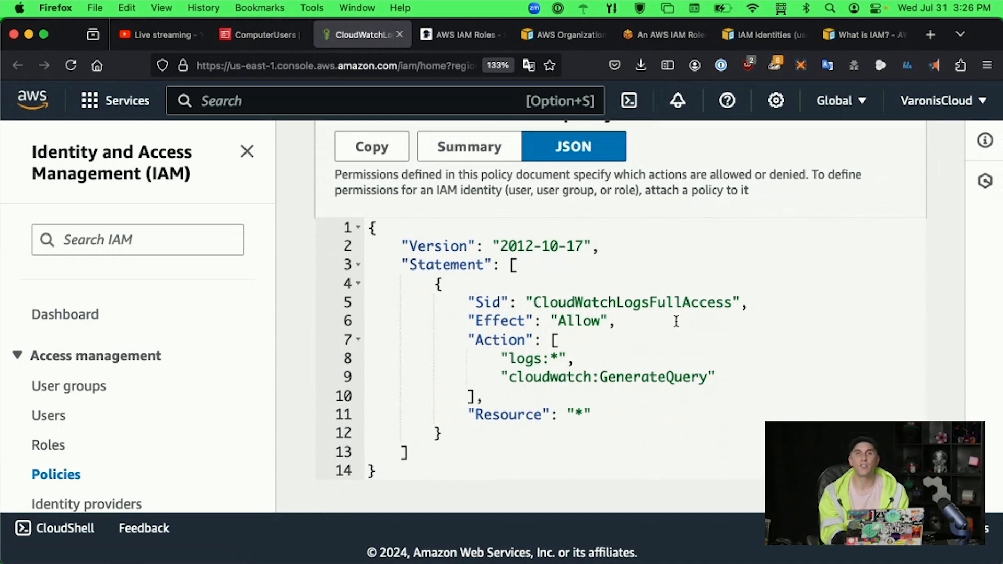
pyautogui.moveTo(556, 276)
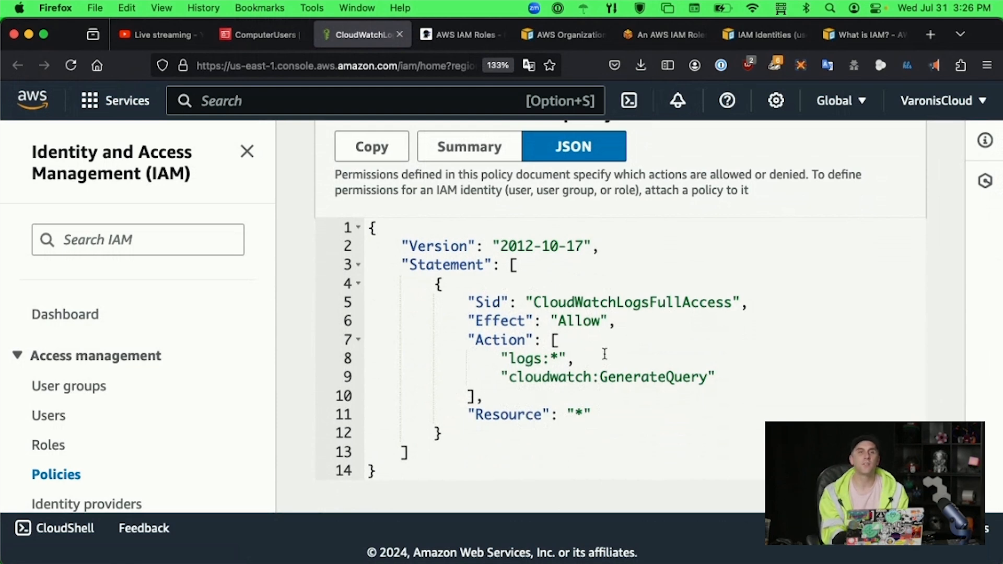
pyautogui.moveTo(631, 420)
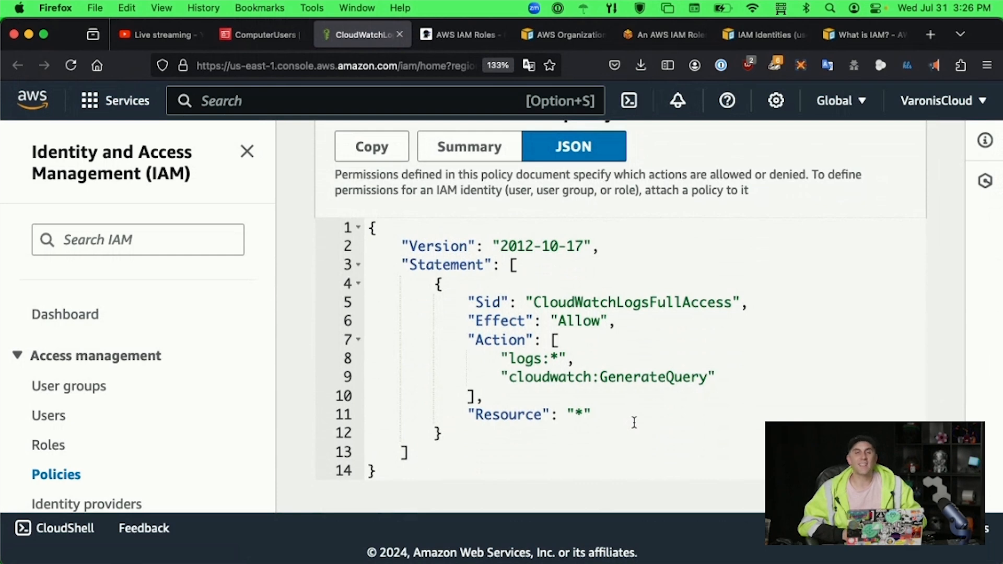
pyautogui.moveTo(178, 482)
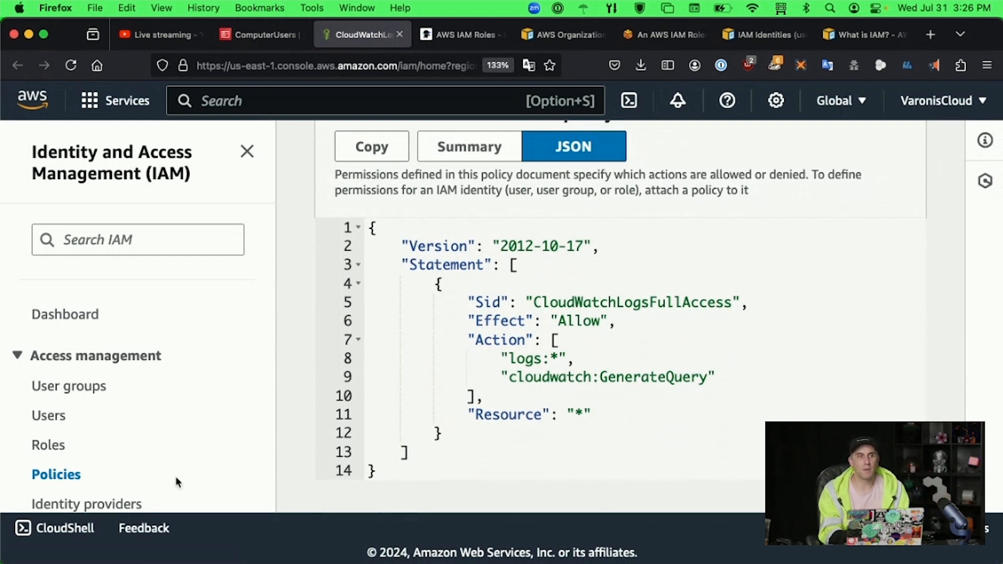